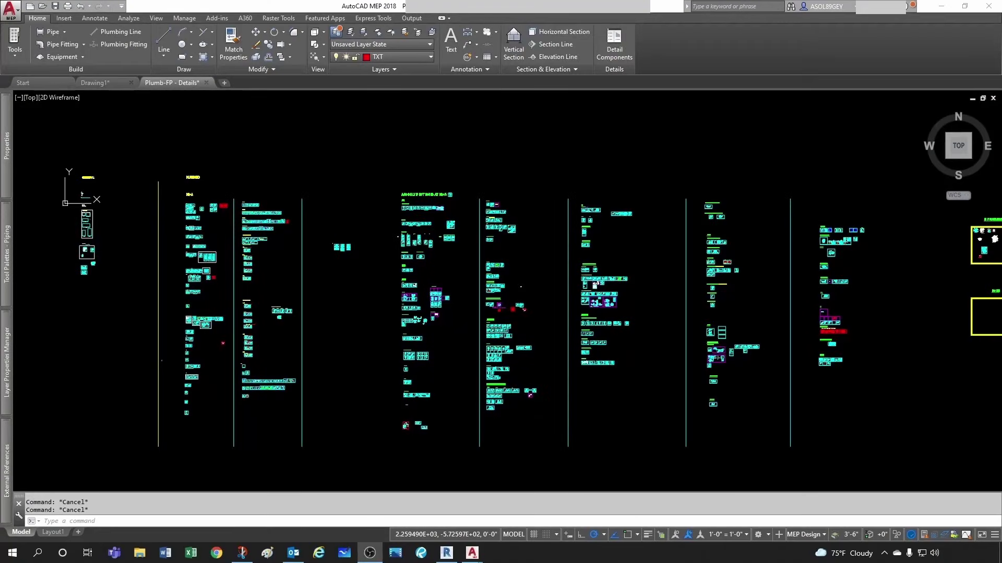
{"action": "mouse_move", "coordinate": [670, 391]}
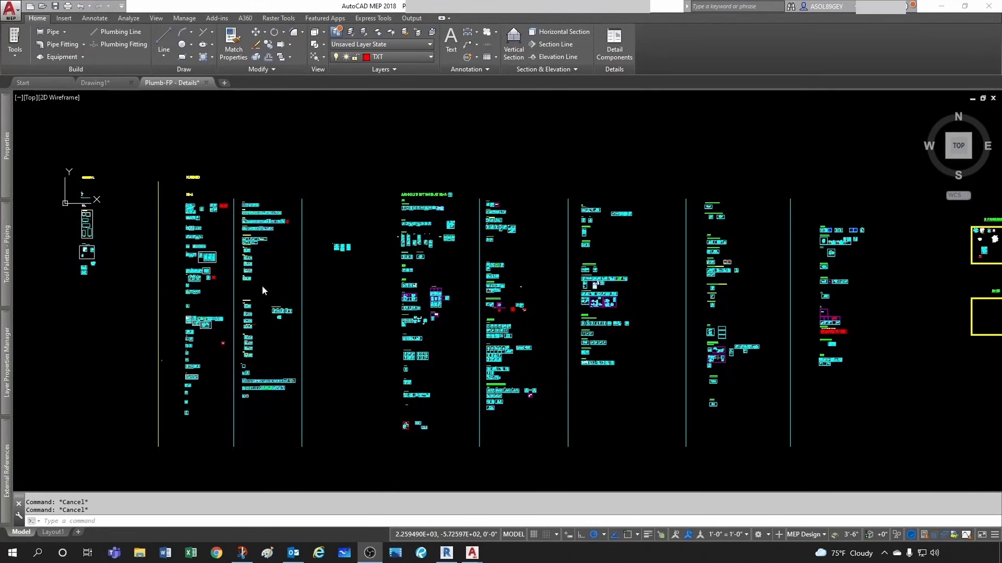
{"action": "mouse_move", "coordinate": [534, 363]}
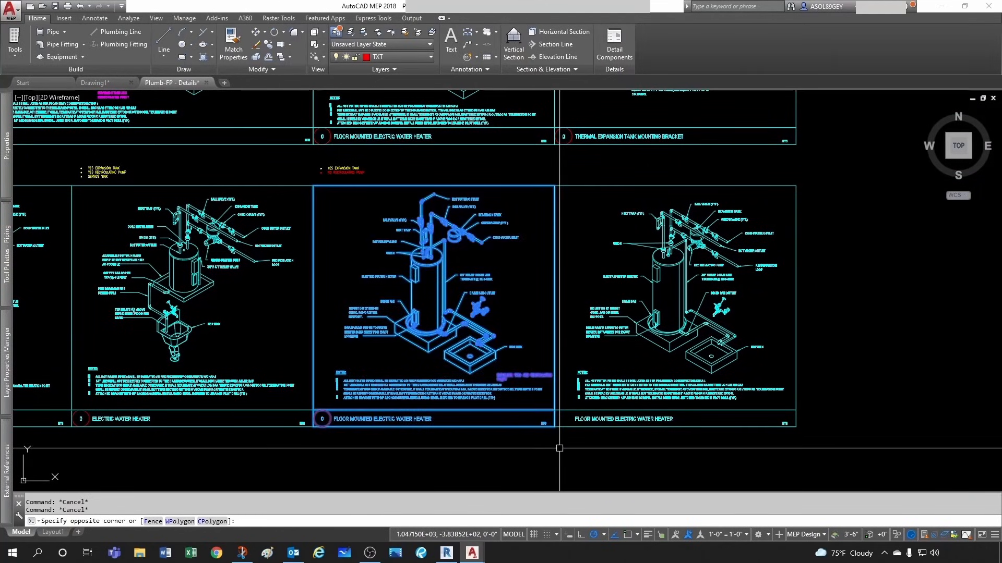
Copy the selected water heater detail to the clipboard and paste it into the new Drawing2
{"action": "right_click", "coordinate": [440, 338]}
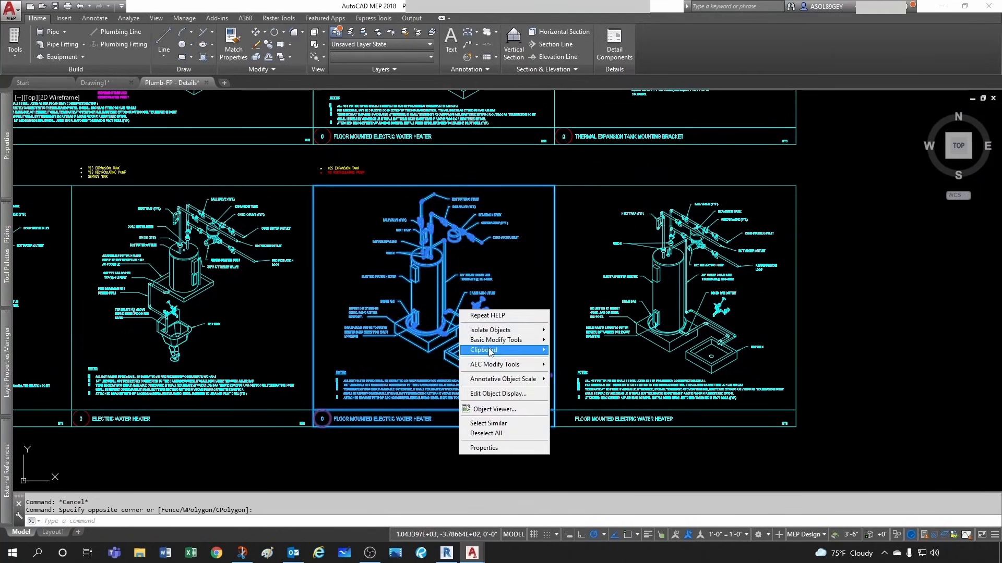
{"action": "left_click", "coordinate": [504, 350]}
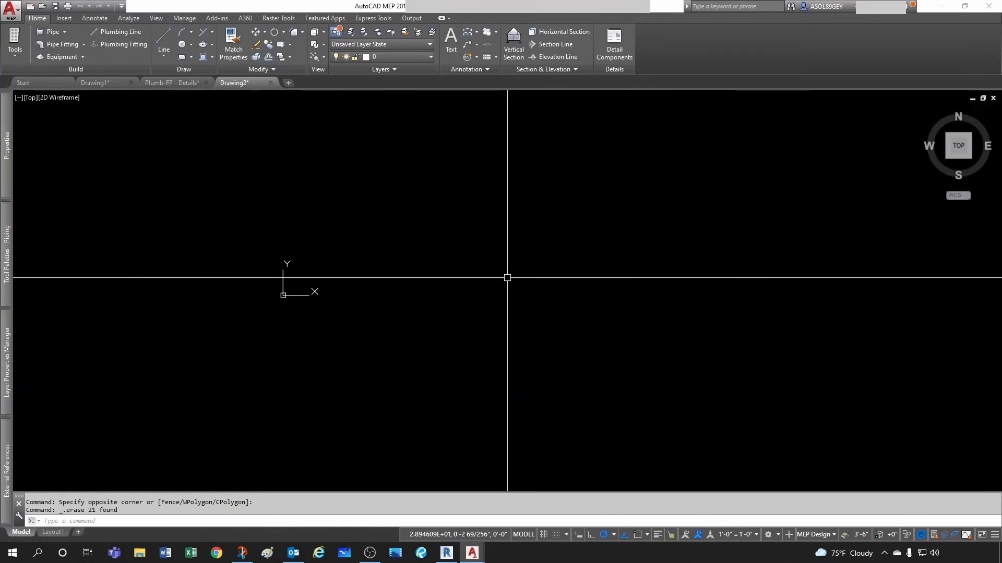
{"action": "mouse_move", "coordinate": [444, 295]}
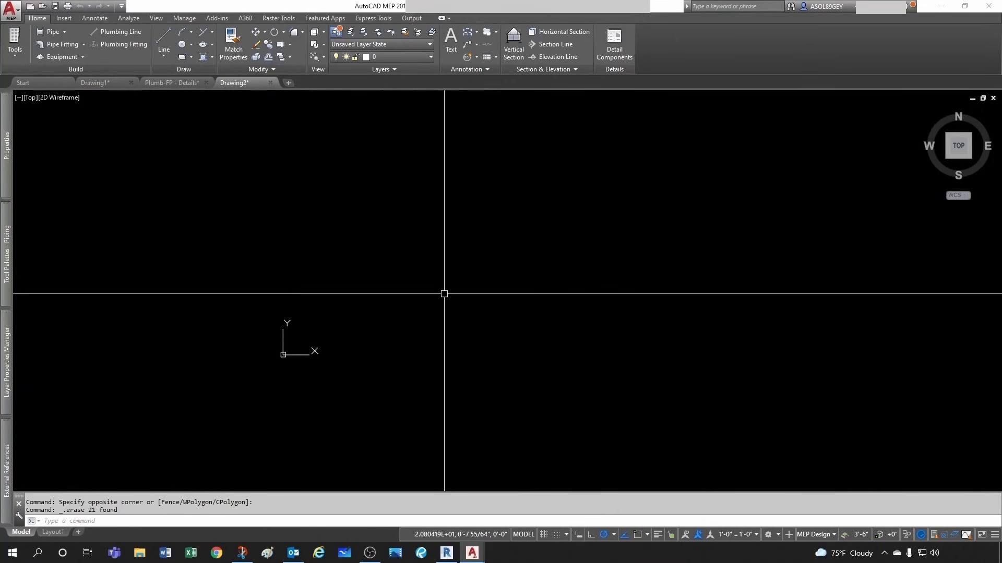
{"action": "right_click", "coordinate": [445, 295]}
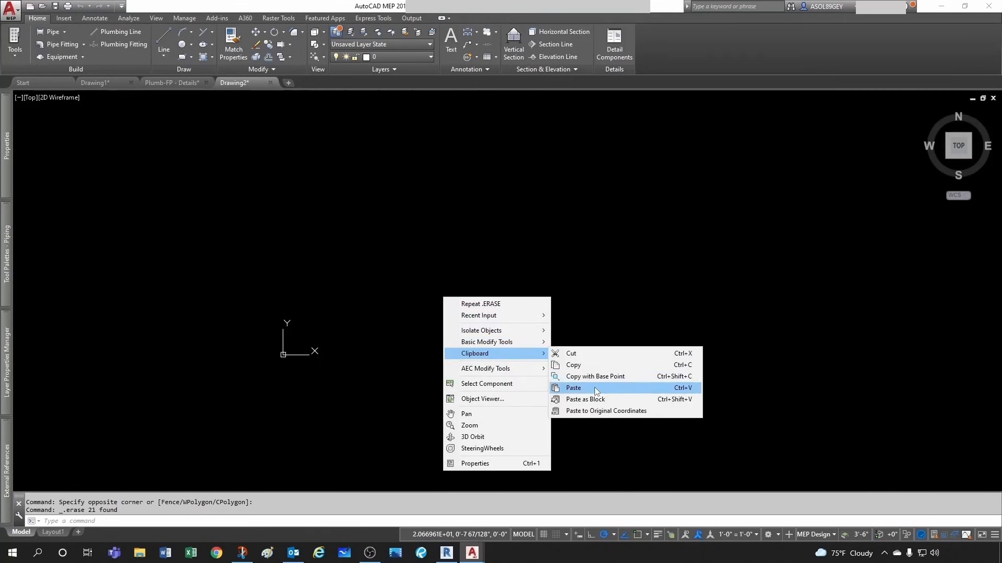
{"action": "left_click", "coordinate": [573, 388]}
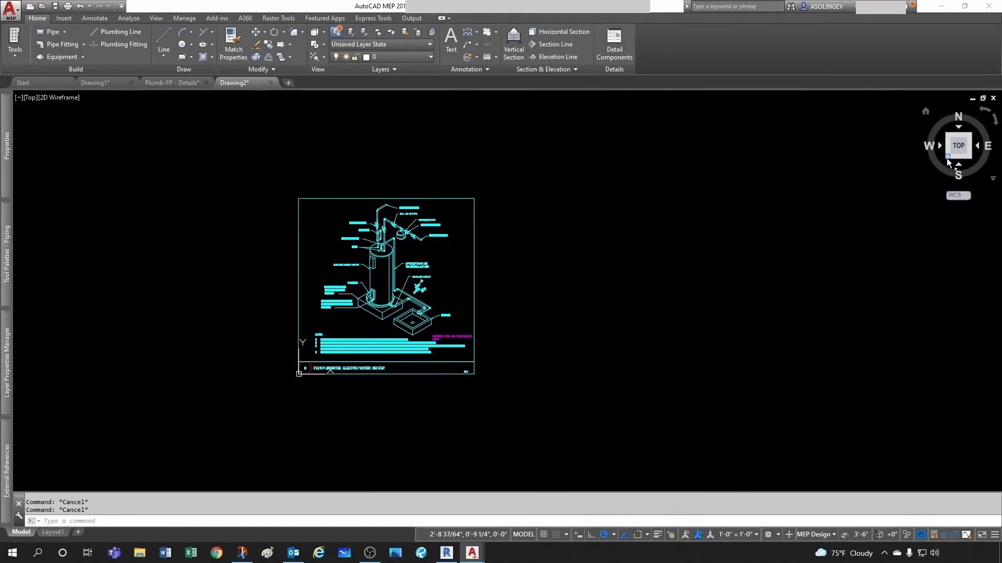
{"action": "mouse_move", "coordinate": [726, 271]}
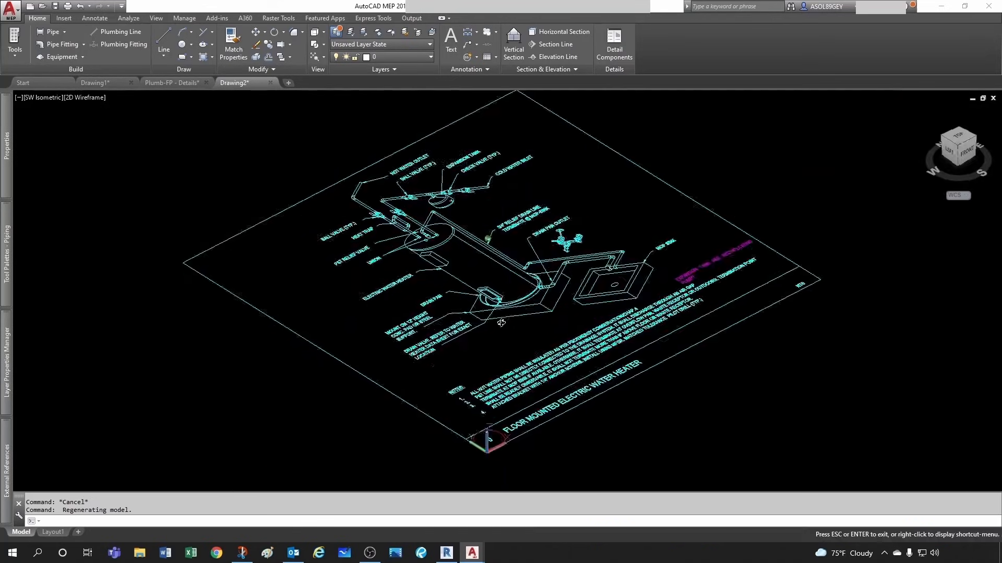
{"action": "left_click", "coordinate": [957, 148]}
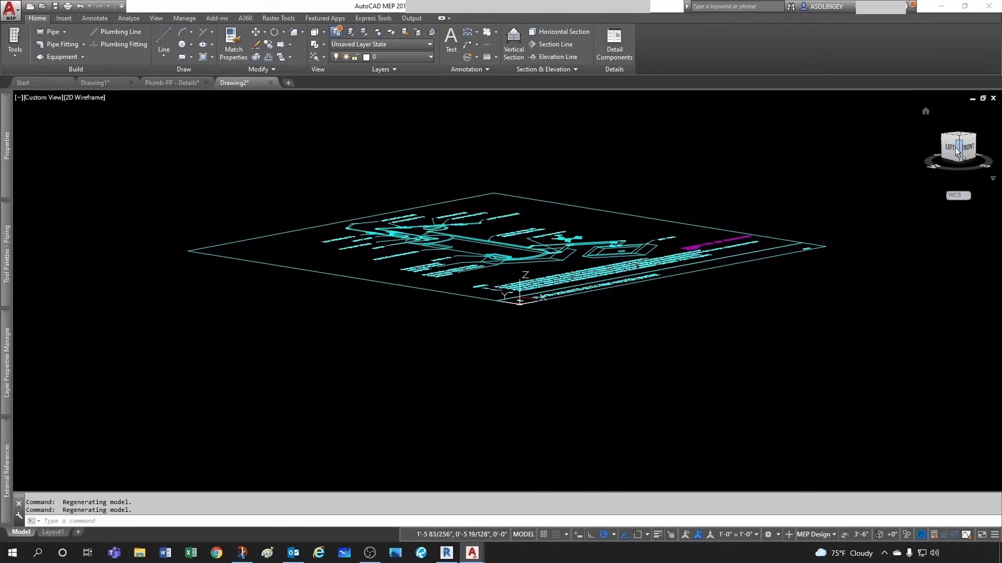
{"action": "left_click", "coordinate": [948, 147]}
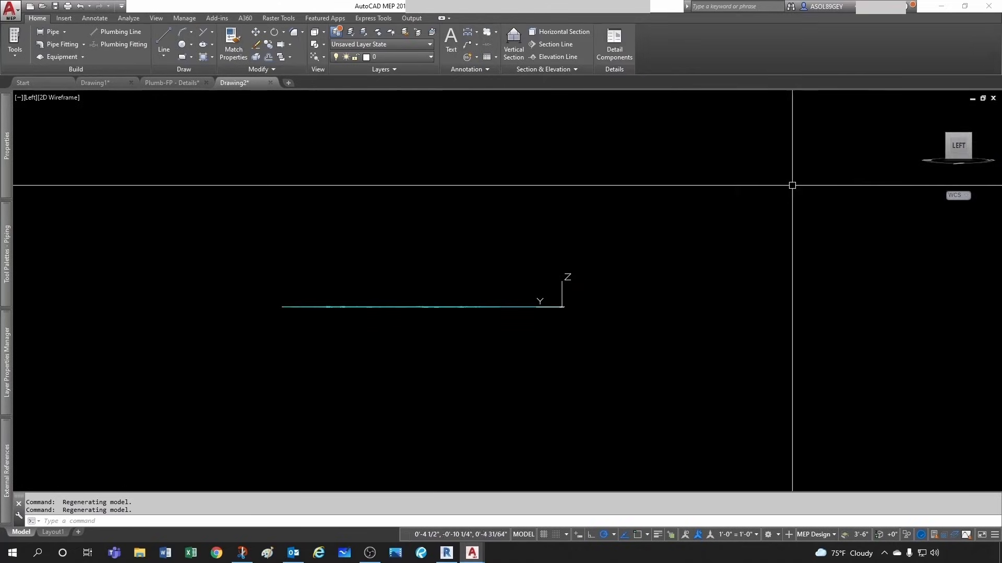
{"action": "left_click", "coordinate": [958, 144]}
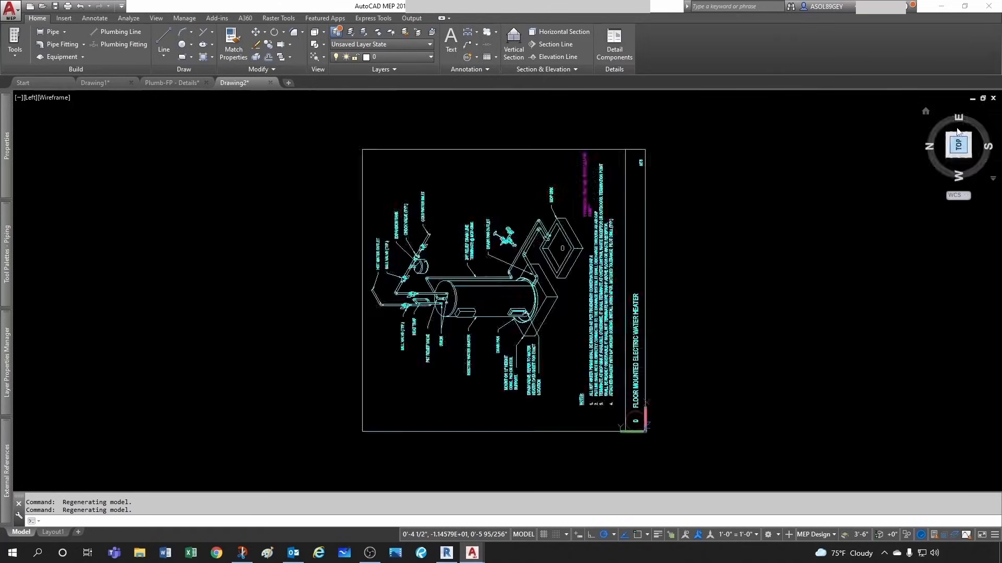
{"action": "left_click", "coordinate": [958, 145]}
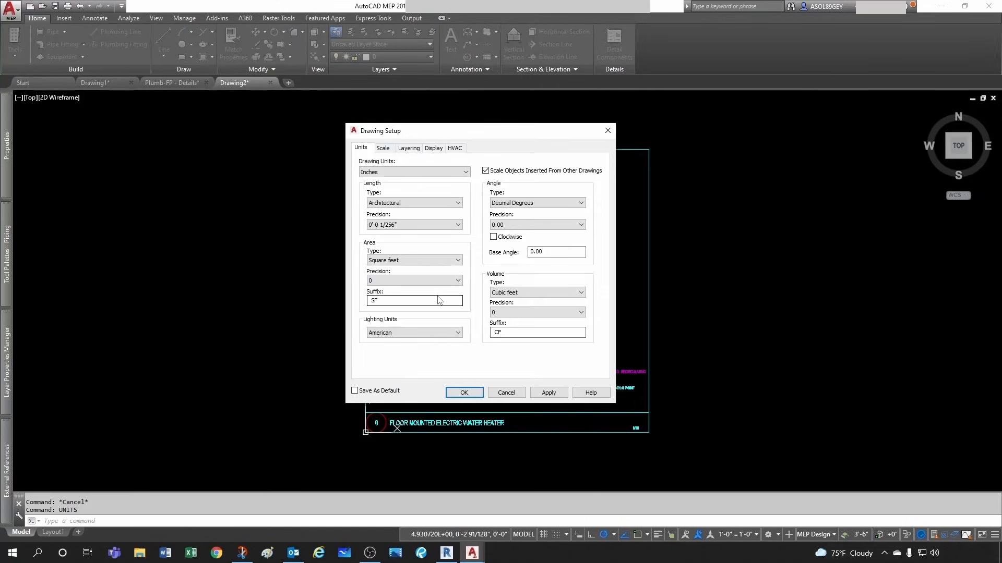
{"action": "left_click", "coordinate": [413, 202]}
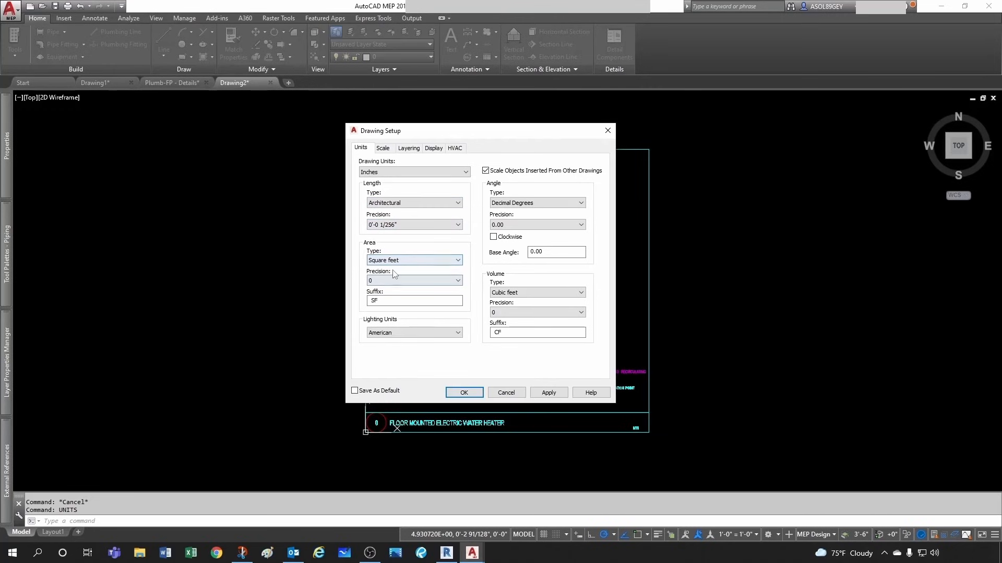
{"action": "left_click", "coordinate": [505, 392]}
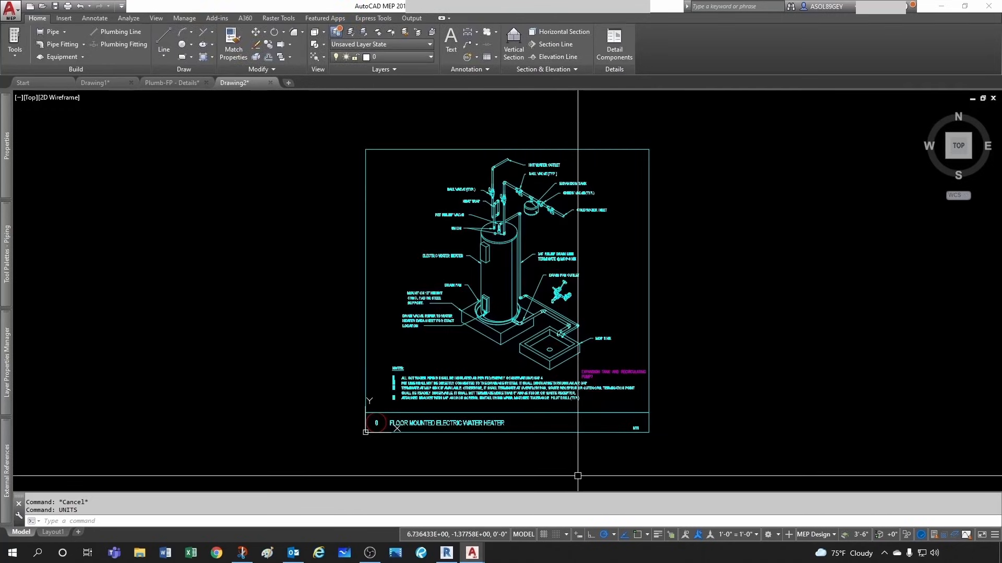
{"action": "mouse_move", "coordinate": [719, 539]}
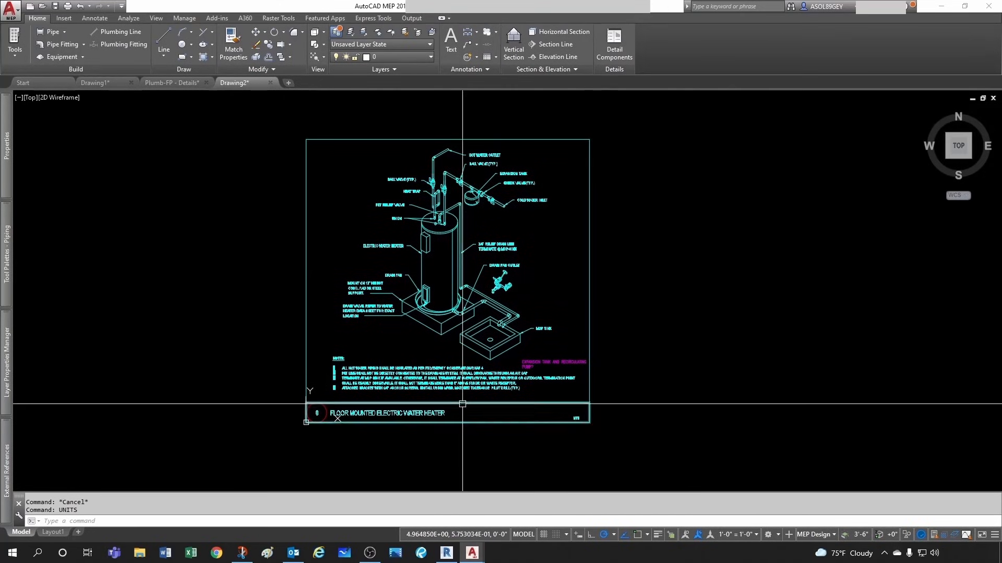
{"action": "mouse_move", "coordinate": [306, 325]}
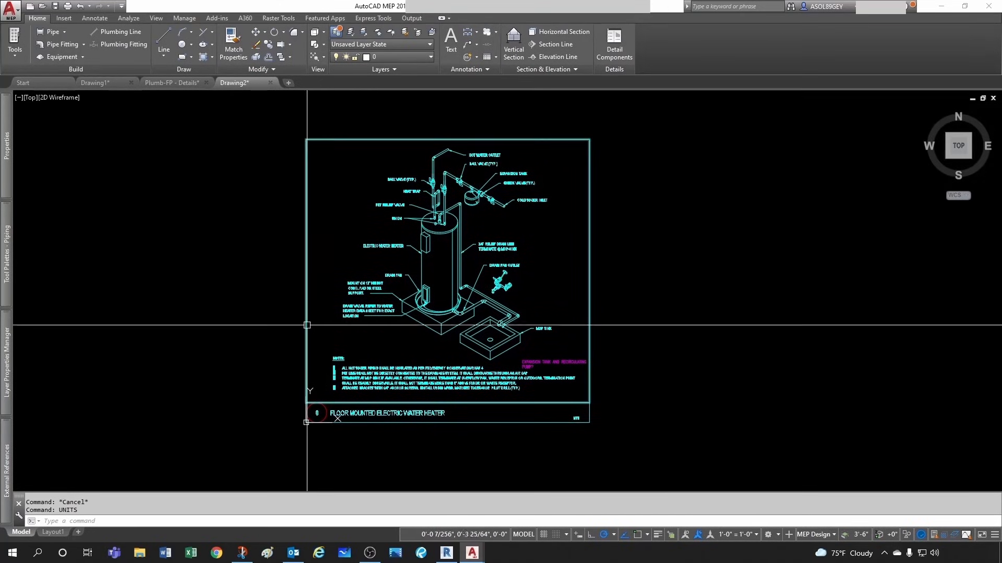
{"action": "mouse_move", "coordinate": [596, 156]}
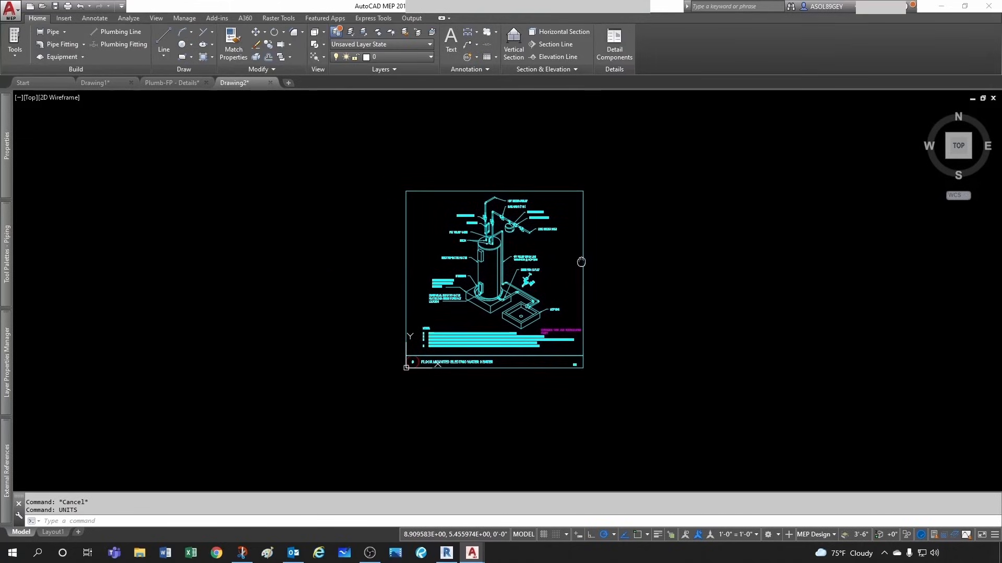
{"action": "mouse_move", "coordinate": [350, 204]}
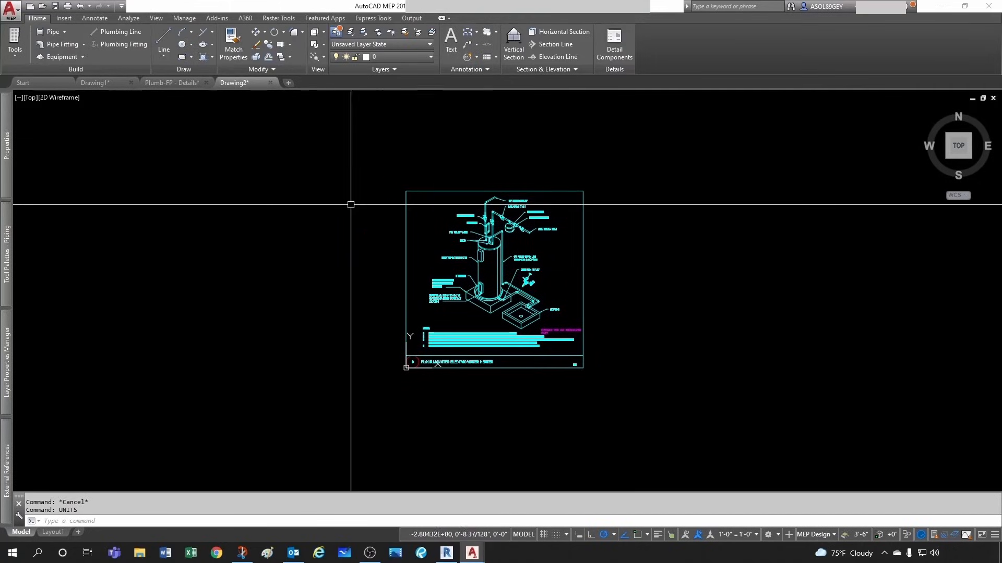
{"action": "mouse_move", "coordinate": [405, 262]}
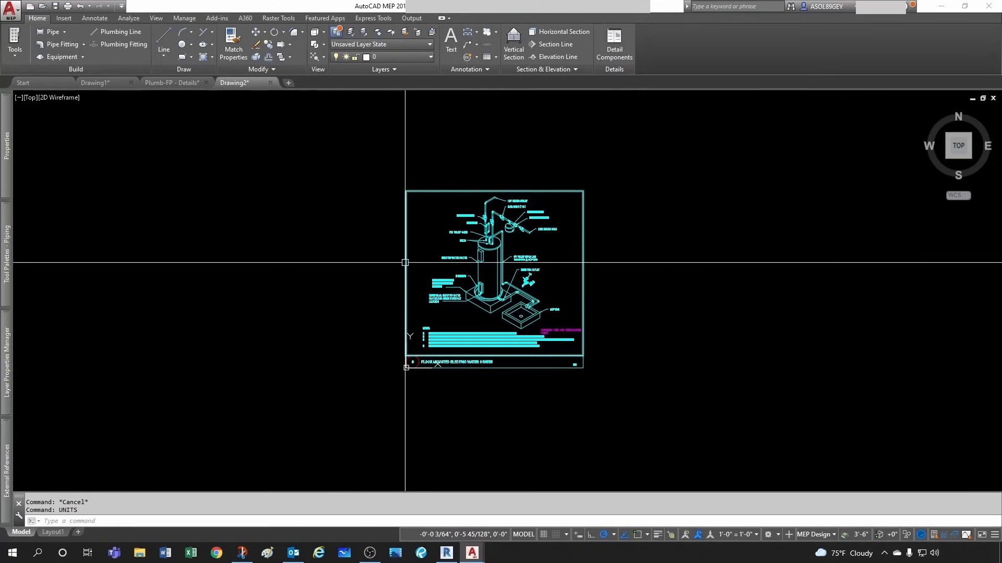
{"action": "mouse_move", "coordinate": [395, 227]}
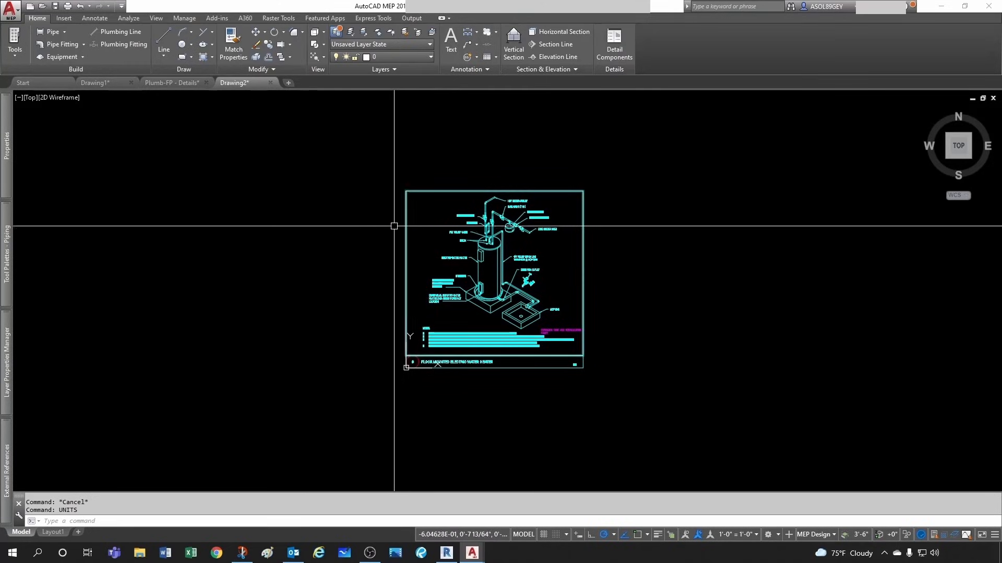
{"action": "mouse_move", "coordinate": [409, 355]}
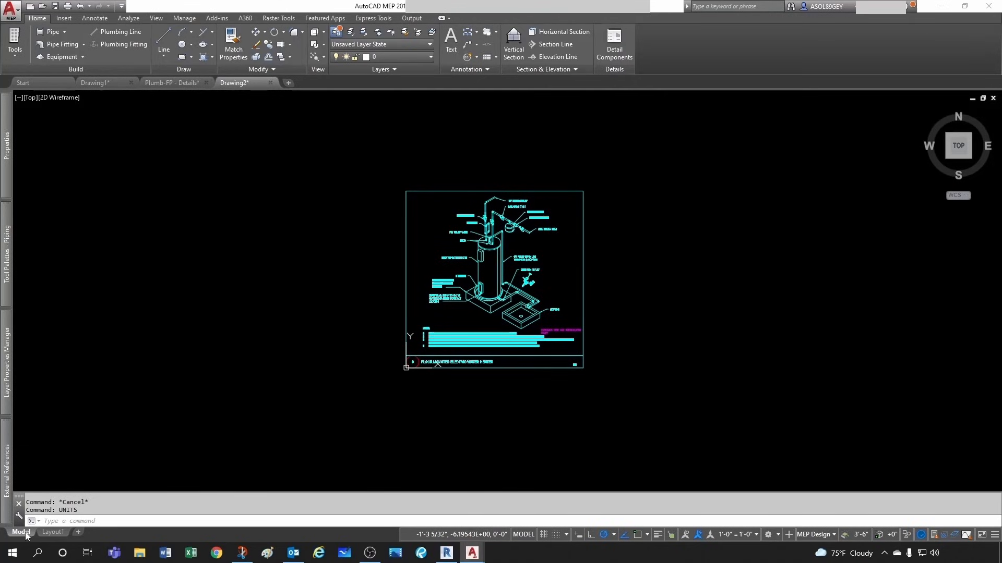
{"action": "scroll", "scroll_direction": "up", "scroll_amount": 3}
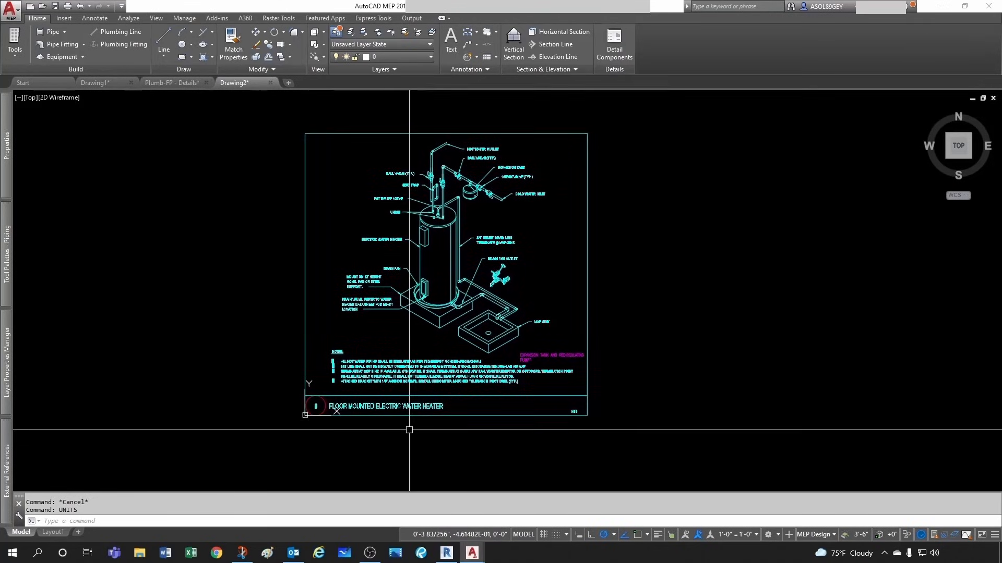
{"action": "scroll", "scroll_direction": "down", "scroll_amount": 3}
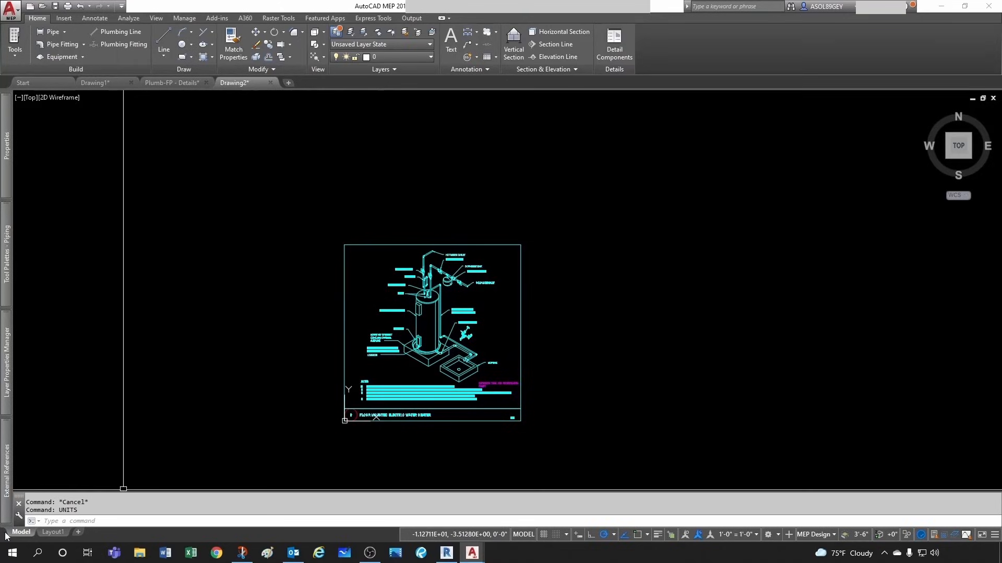
{"action": "mouse_move", "coordinate": [21, 532]}
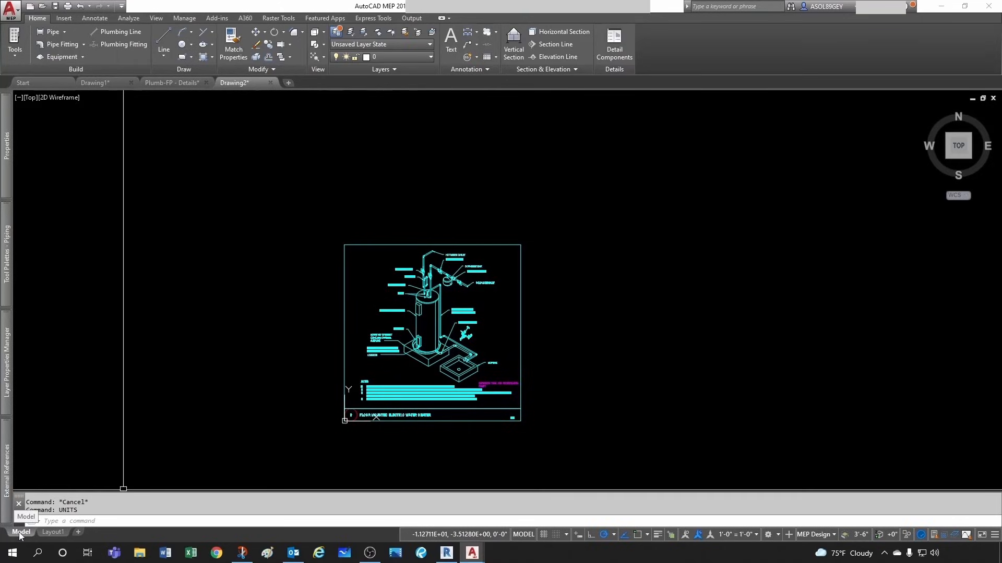
{"action": "left_click", "coordinate": [52, 532]}
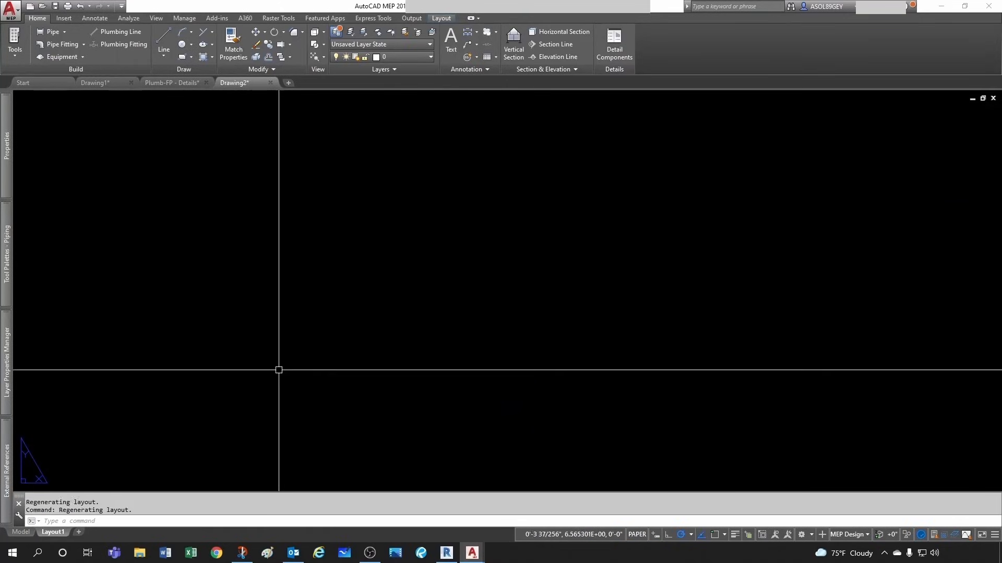
{"action": "mouse_move", "coordinate": [427, 329]}
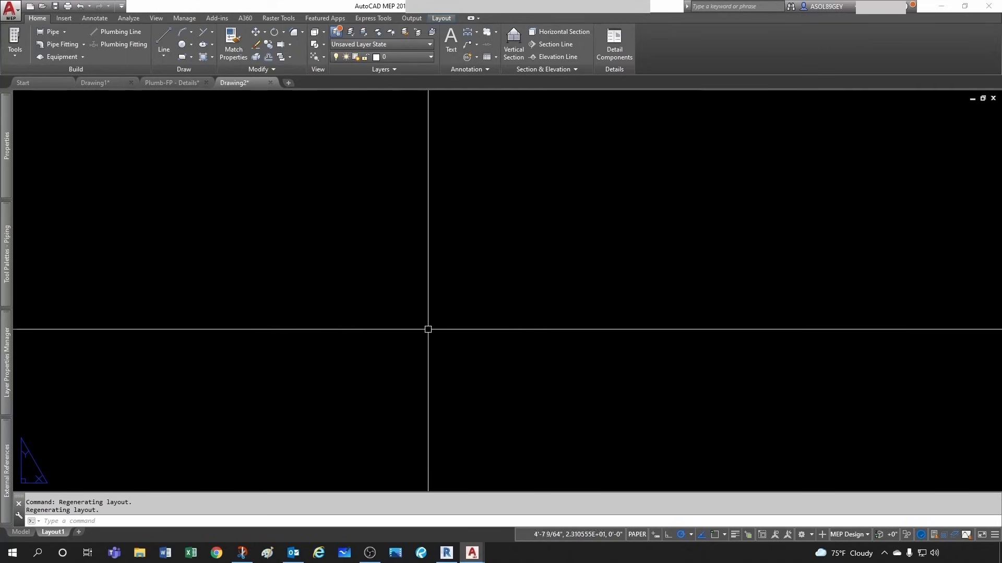
{"action": "left_click", "coordinate": [21, 532]}
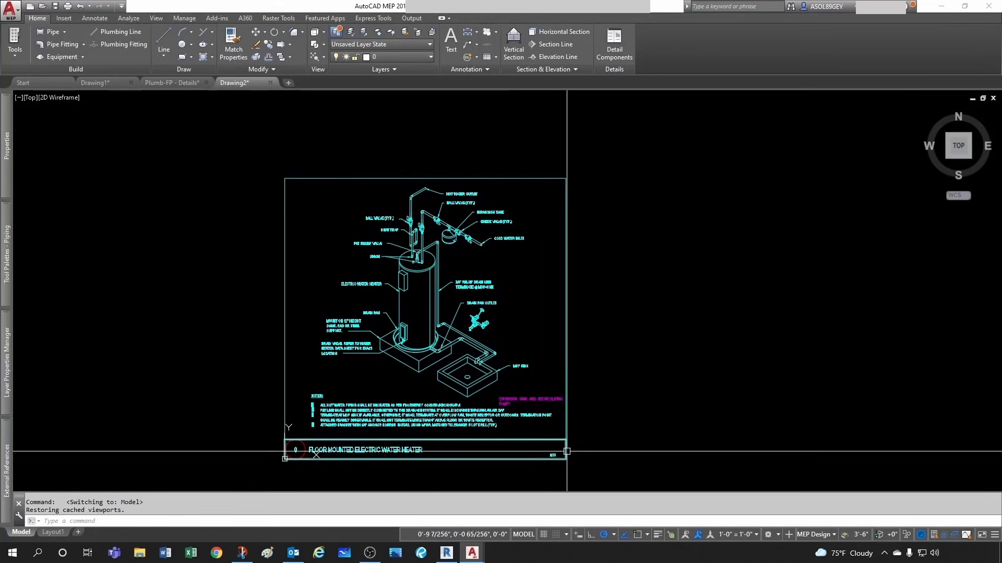
{"action": "mouse_move", "coordinate": [299, 207]}
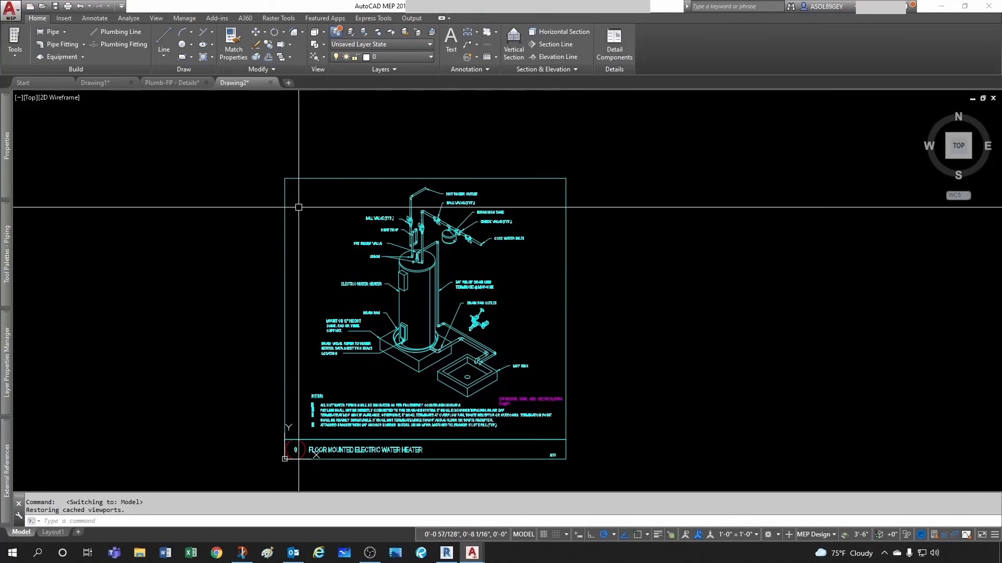
{"action": "mouse_move", "coordinate": [331, 261]}
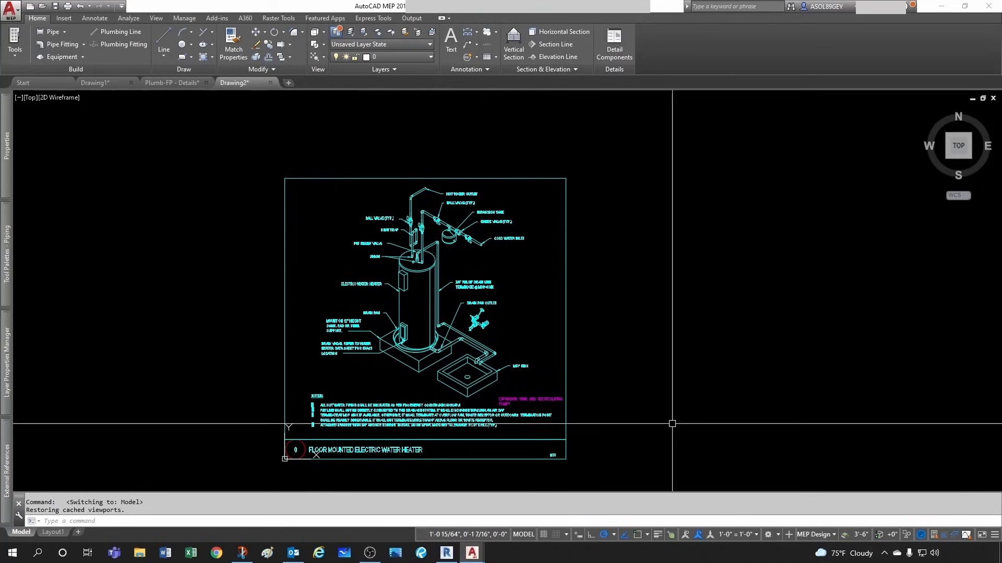
{"action": "mouse_move", "coordinate": [725, 534]}
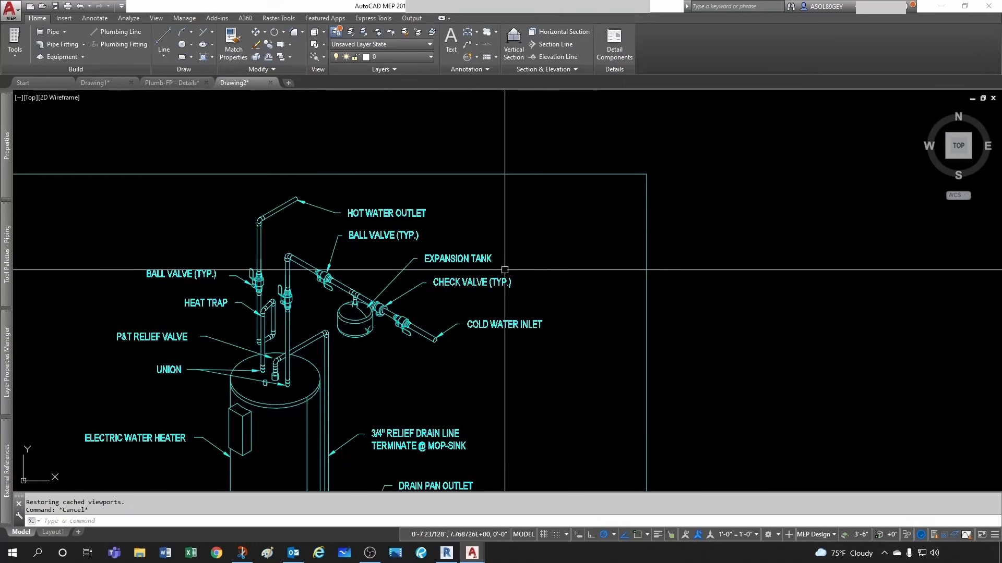
Finish stretching the drain valve leader note into place beside the drain pan
{"action": "scroll", "scroll_direction": "down", "scroll_amount": 3}
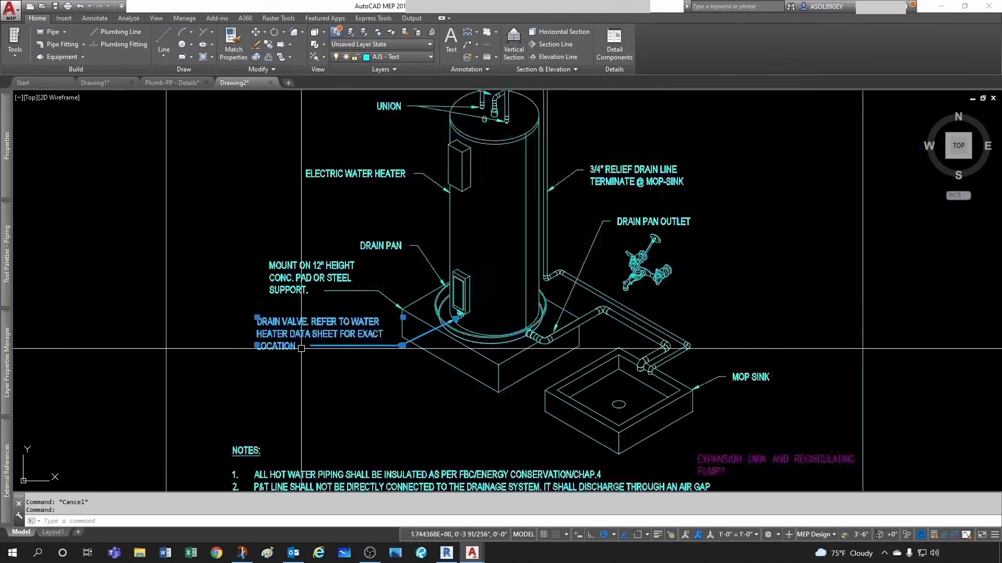
{"action": "scroll", "scroll_direction": "up", "scroll_amount": 3}
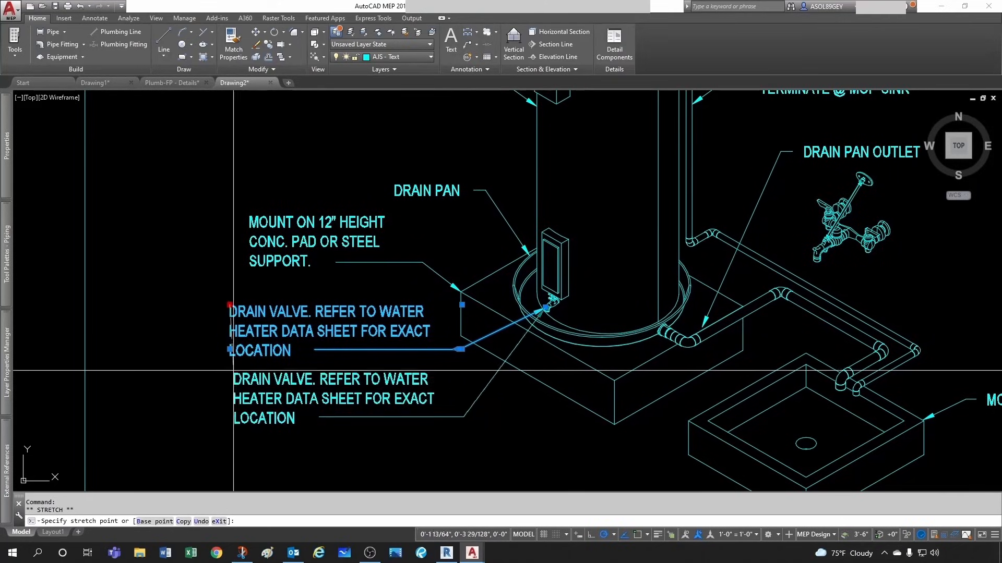
{"action": "key", "text": "Escape"}
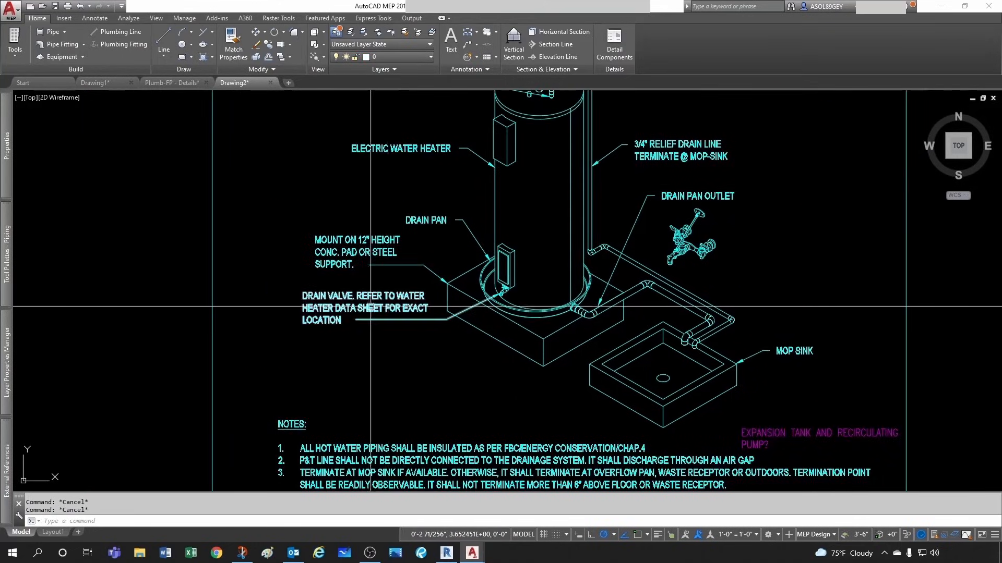
{"action": "scroll", "scroll_direction": "down", "scroll_amount": 3}
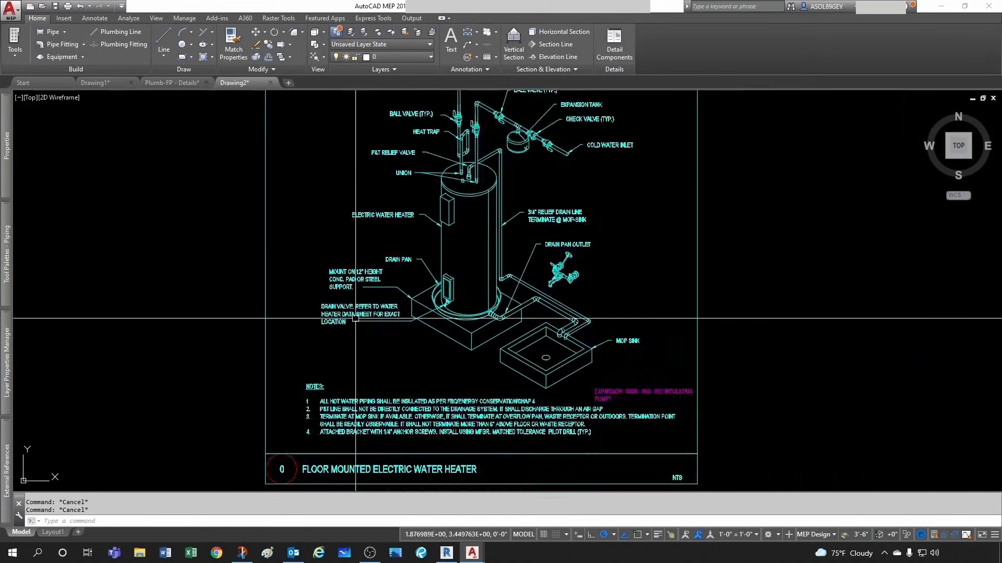
{"action": "scroll", "scroll_direction": "down", "scroll_amount": 3}
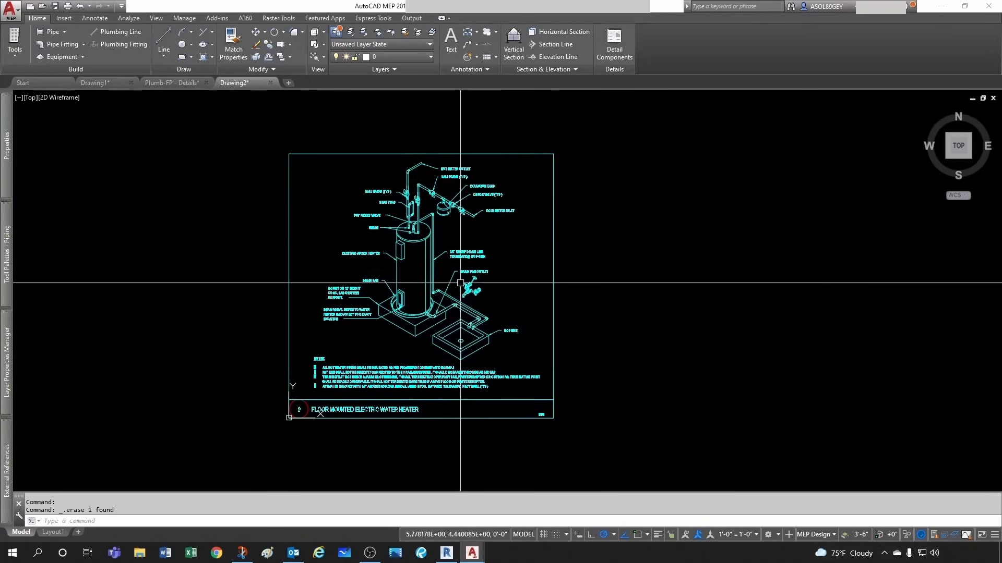
{"action": "mouse_move", "coordinate": [454, 255]}
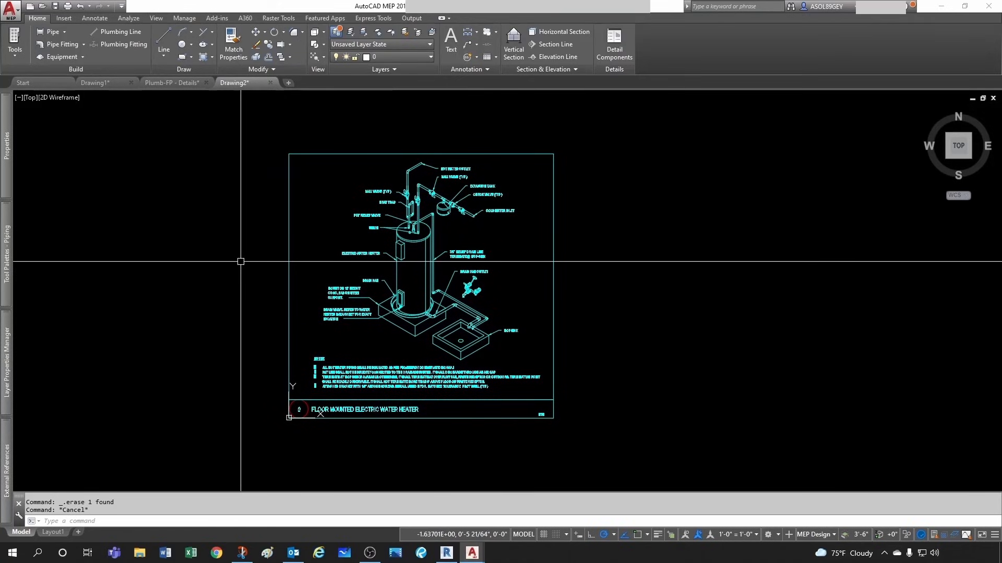
{"action": "mouse_move", "coordinate": [268, 305]}
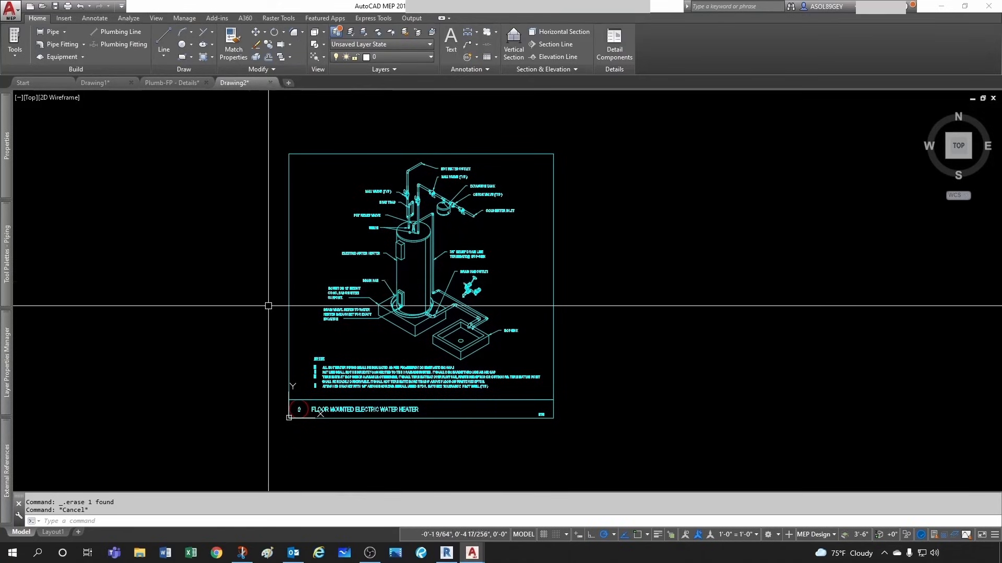
Create a new Revit project from the US Imperial Plumbing-Default.rte template
{"action": "left_click", "coordinate": [445, 553]}
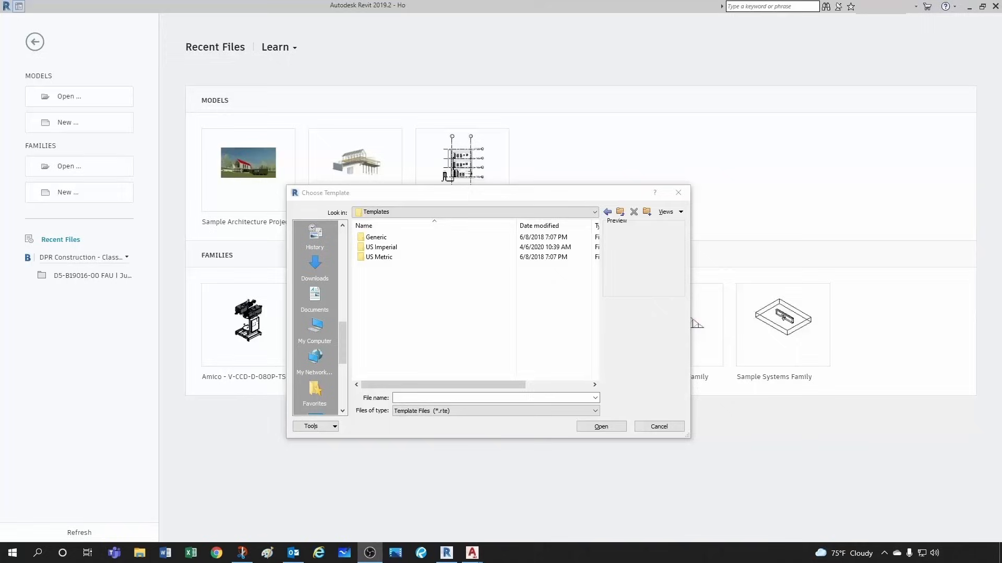
{"action": "left_click", "coordinate": [380, 248]}
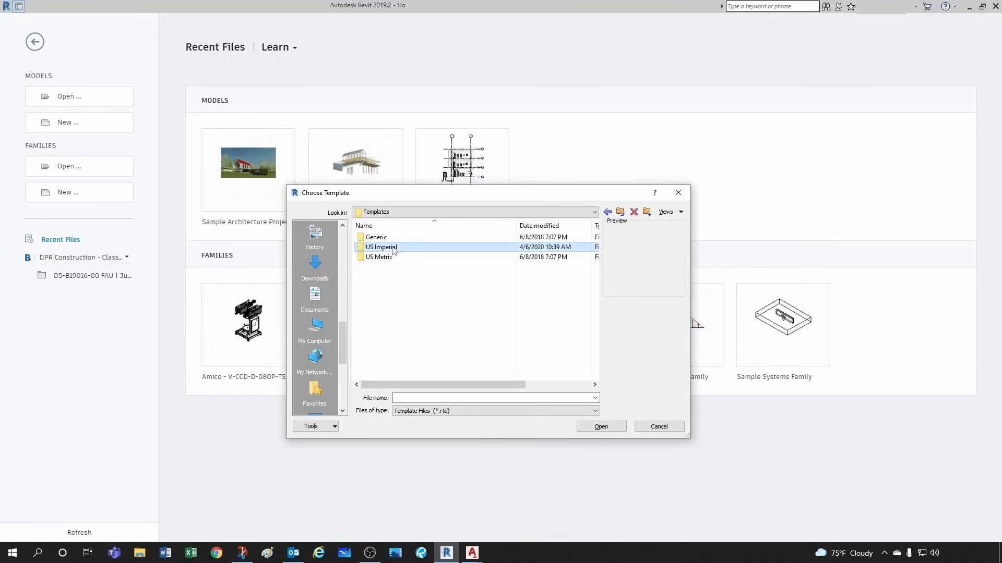
{"action": "double_click", "coordinate": [381, 247]}
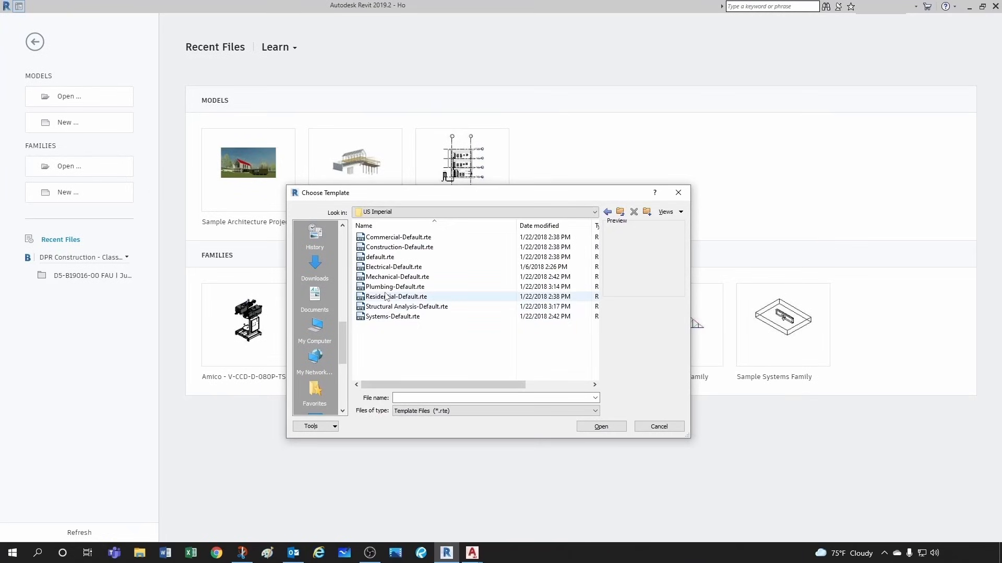
{"action": "left_click", "coordinate": [395, 286]}
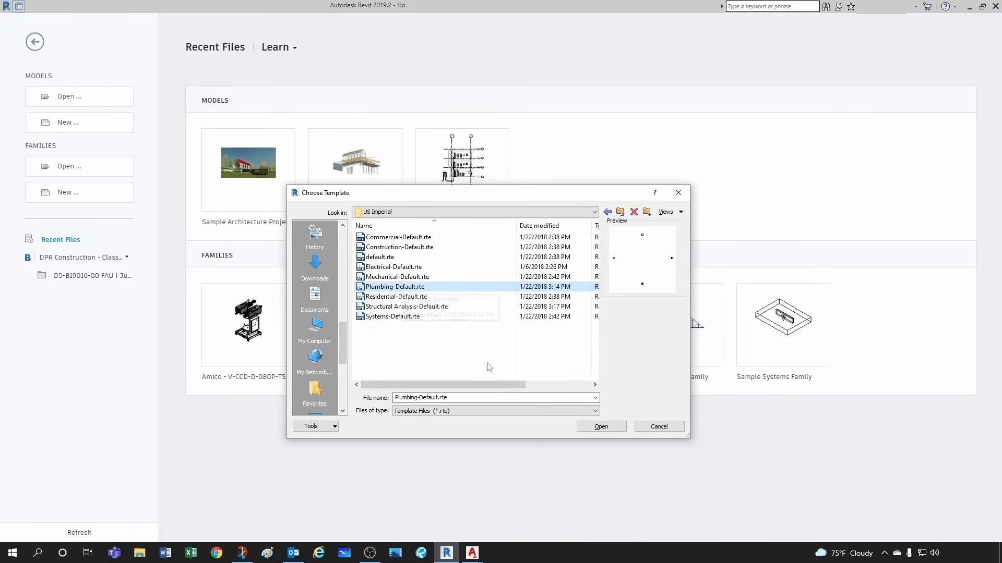
{"action": "left_click", "coordinate": [599, 425]}
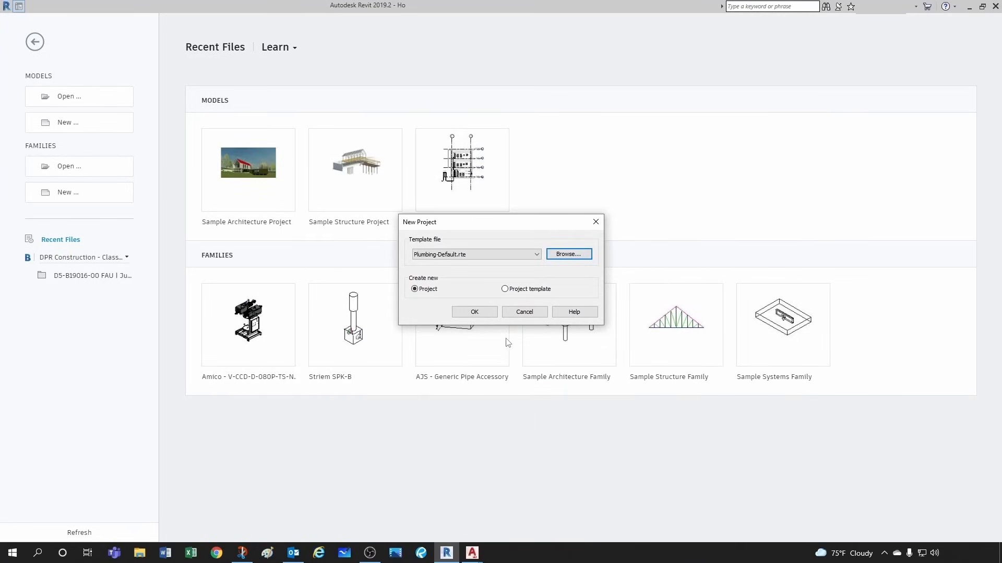
{"action": "left_click", "coordinate": [474, 312]}
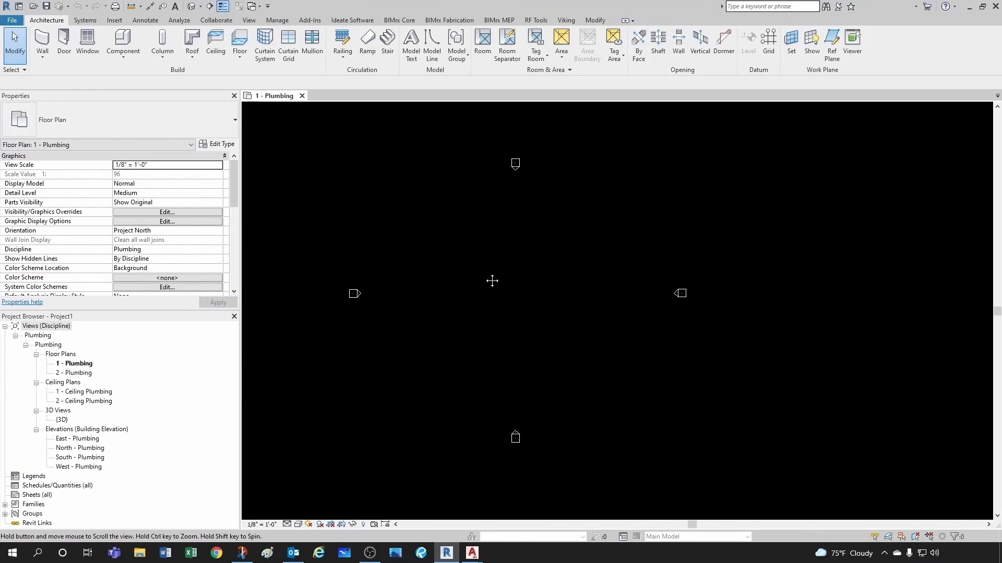
{"action": "mouse_move", "coordinate": [444, 190]}
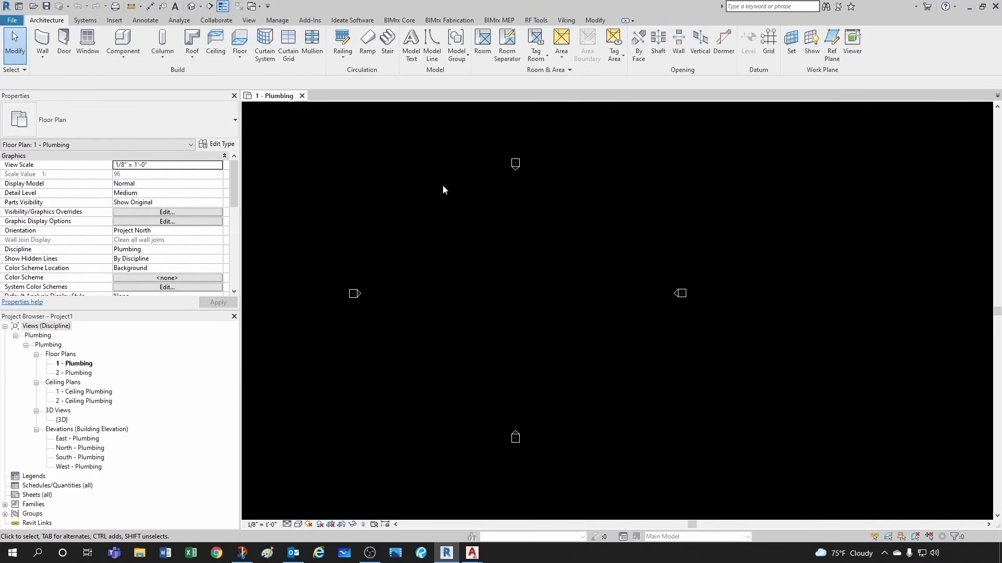
{"action": "mouse_move", "coordinate": [358, 213]}
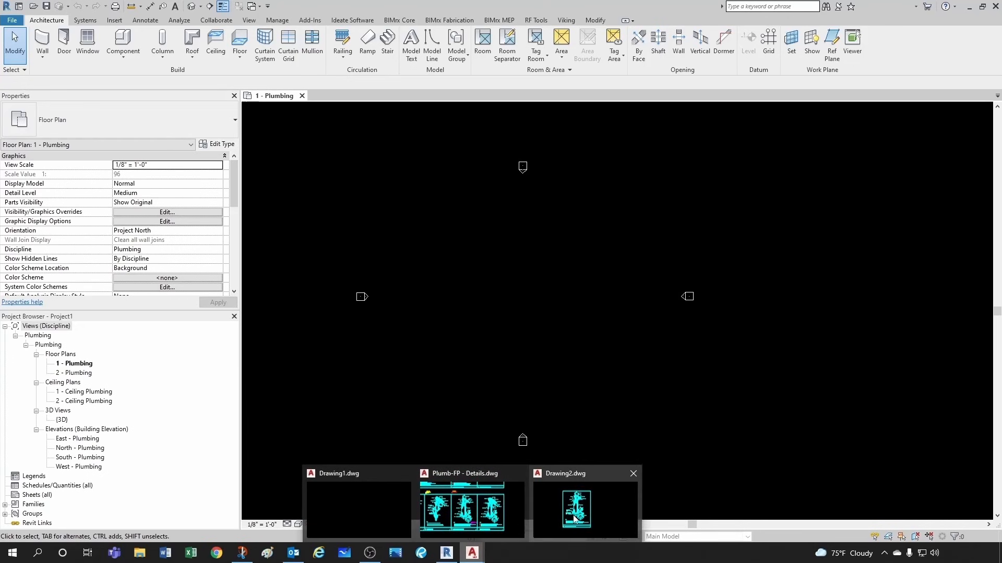
Switch to AutoCAD Drawing2 and zoom to show the whole water heater detail
{"action": "left_click", "coordinate": [582, 509]}
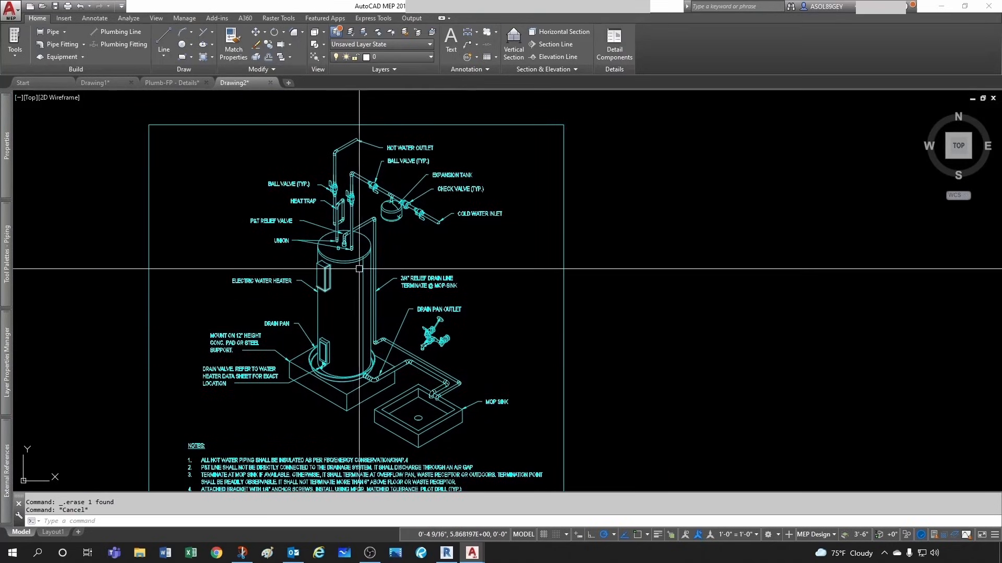
{"action": "scroll", "scroll_direction": "down", "scroll_amount": 3}
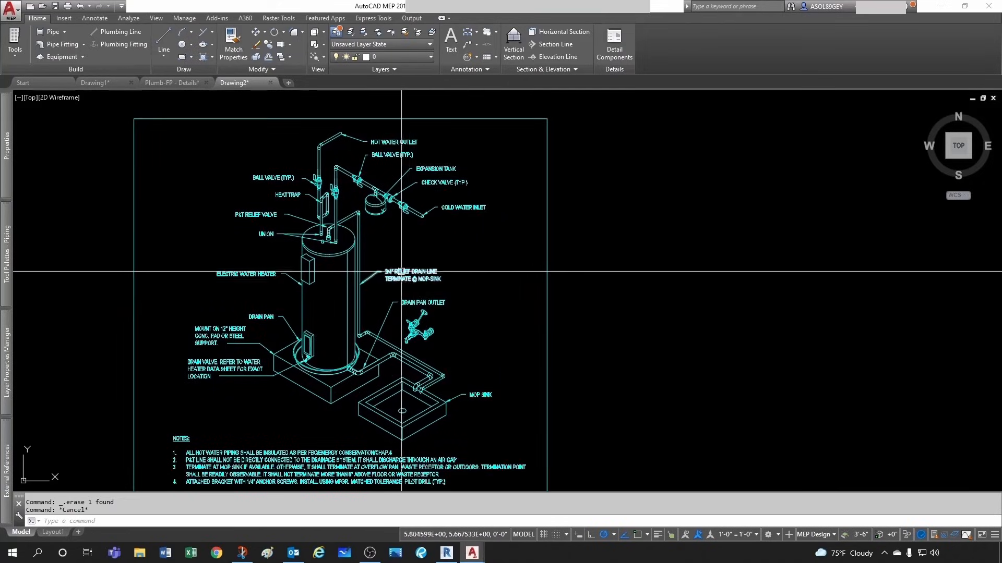
{"action": "scroll", "scroll_direction": "down", "scroll_amount": 3}
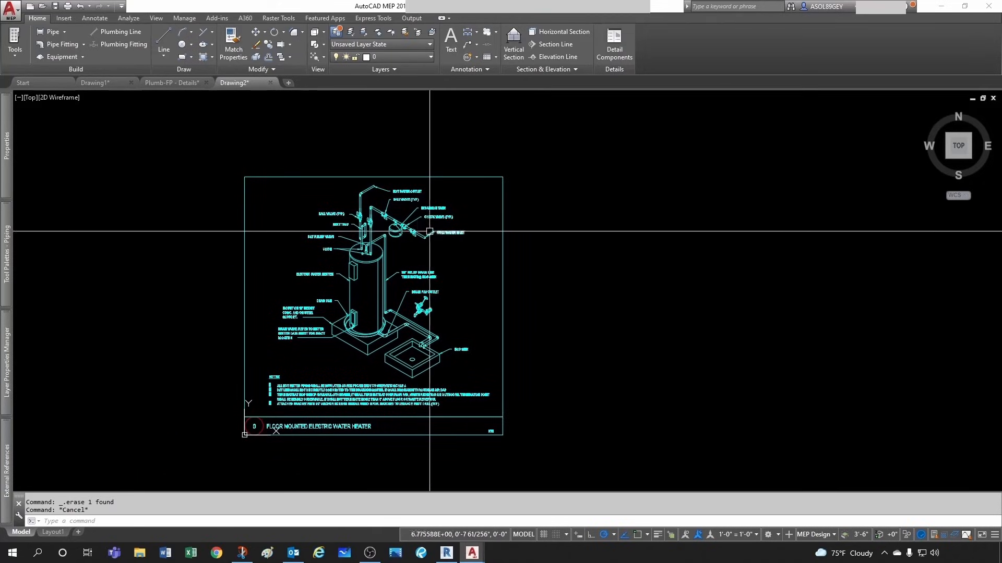
{"action": "mouse_move", "coordinate": [416, 237]}
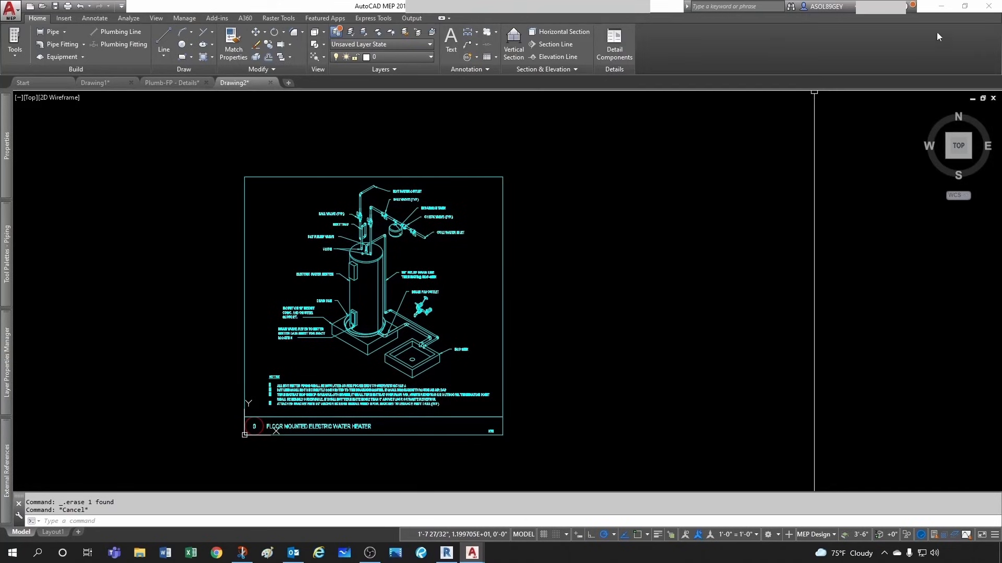
Return to Revit's 1 - Plumbing floor plan and bring up the View ribbon commands
{"action": "left_click", "coordinate": [446, 553]}
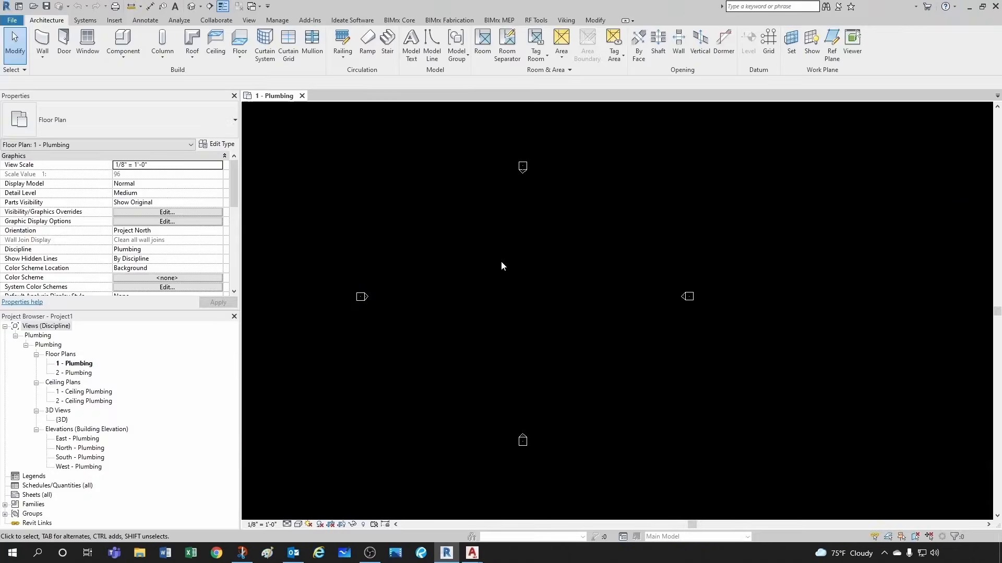
{"action": "mouse_move", "coordinate": [449, 283]}
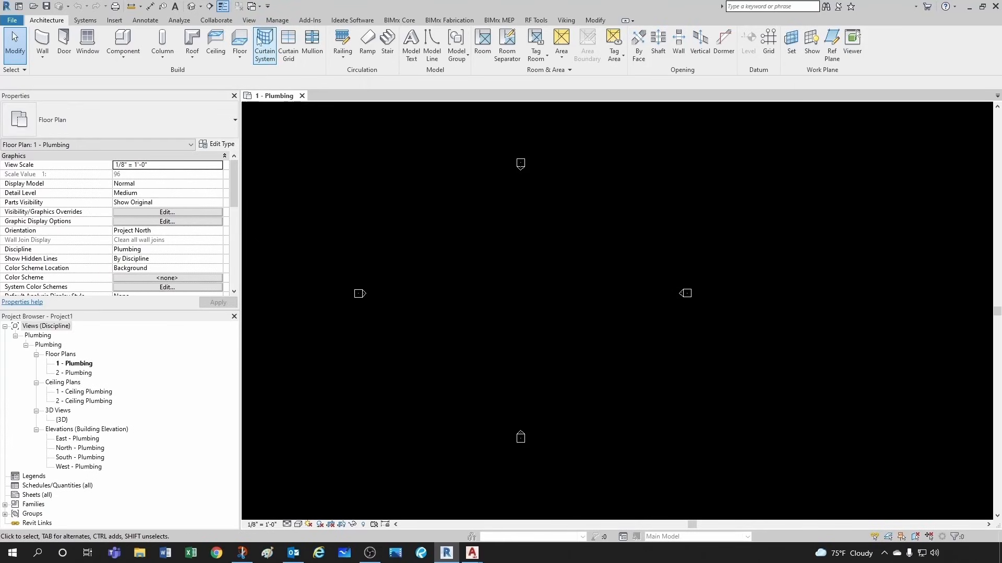
{"action": "left_click", "coordinate": [248, 20]}
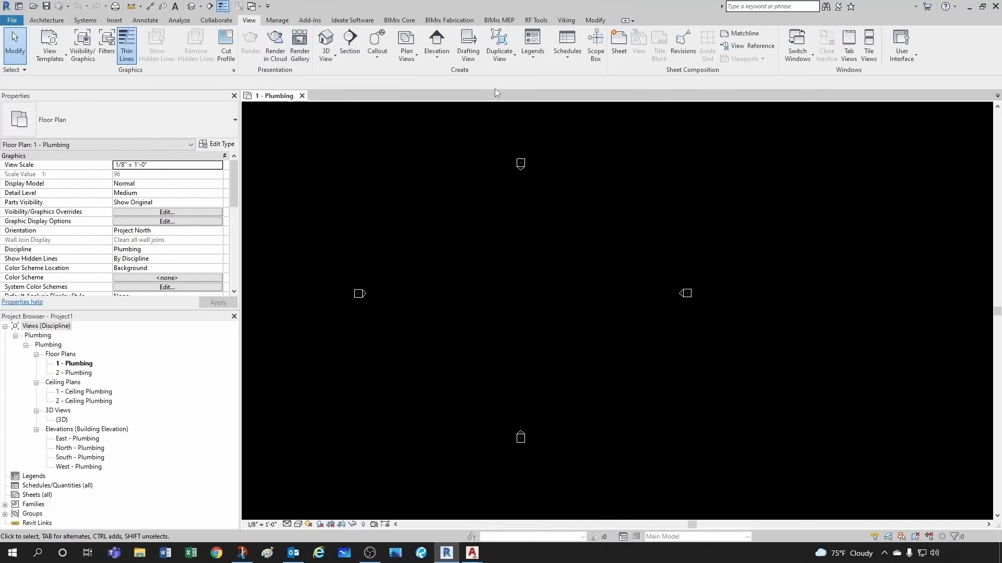
{"action": "mouse_move", "coordinate": [467, 45]}
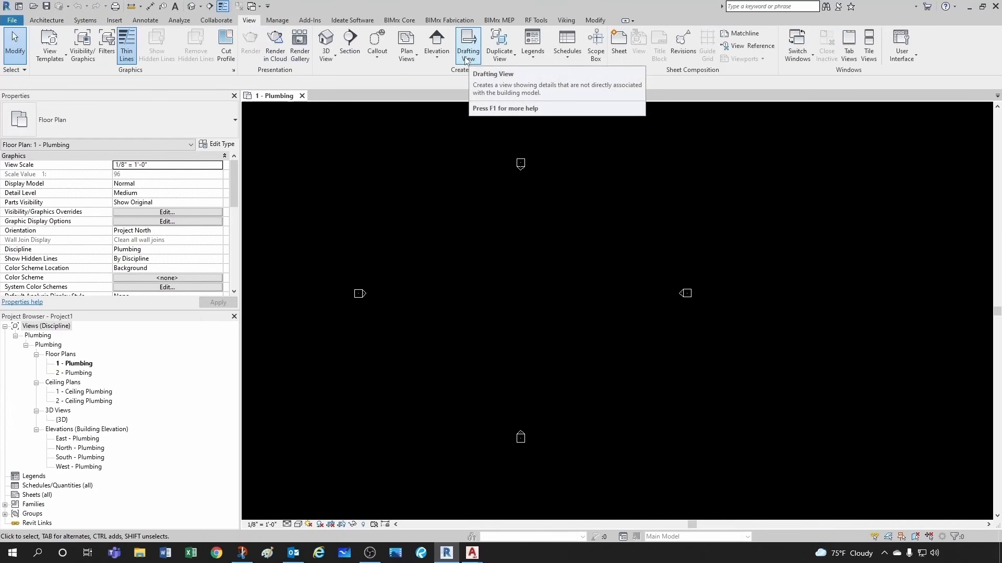
{"action": "mouse_move", "coordinate": [491, 301]}
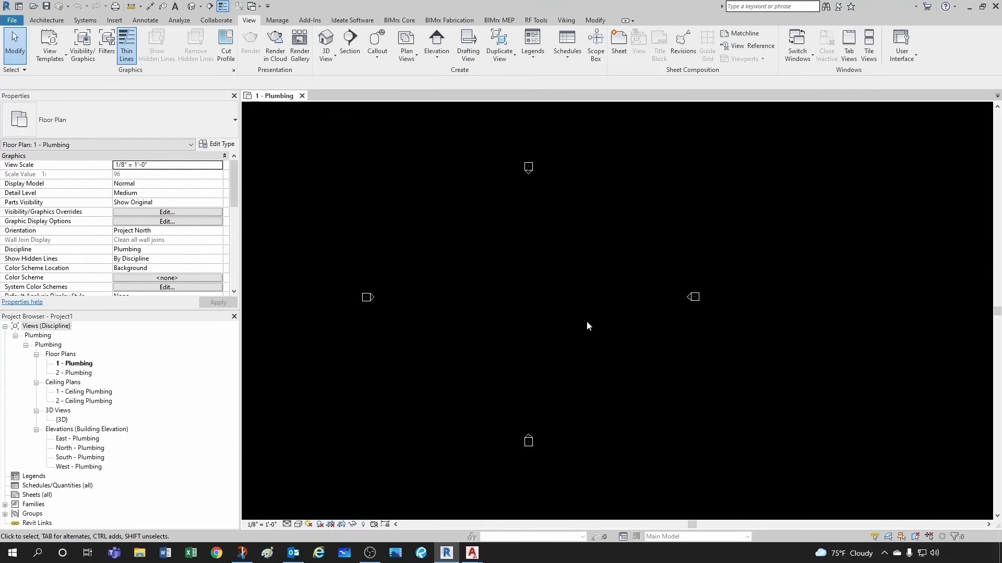
{"action": "mouse_move", "coordinate": [489, 283]}
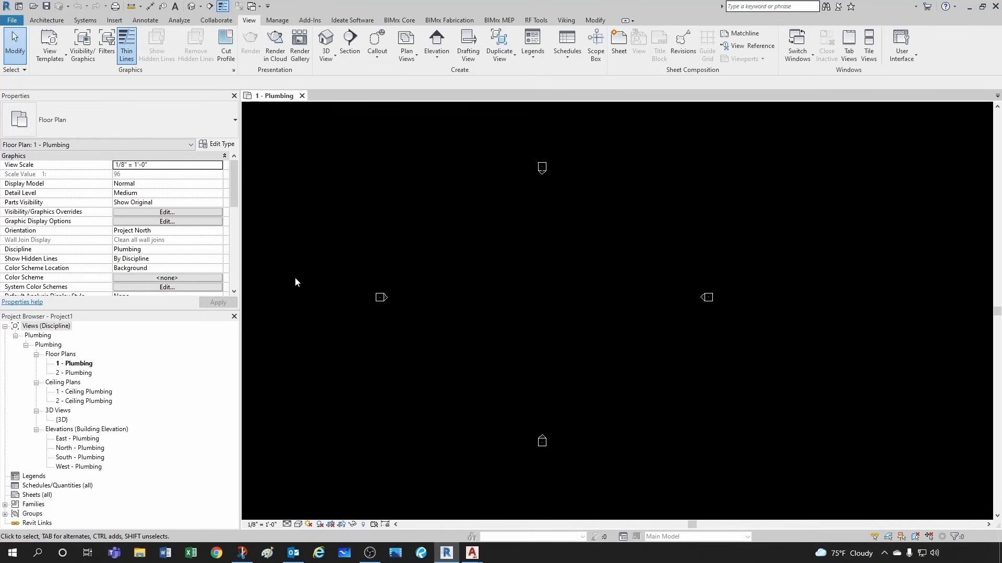
{"action": "mouse_move", "coordinate": [337, 349]}
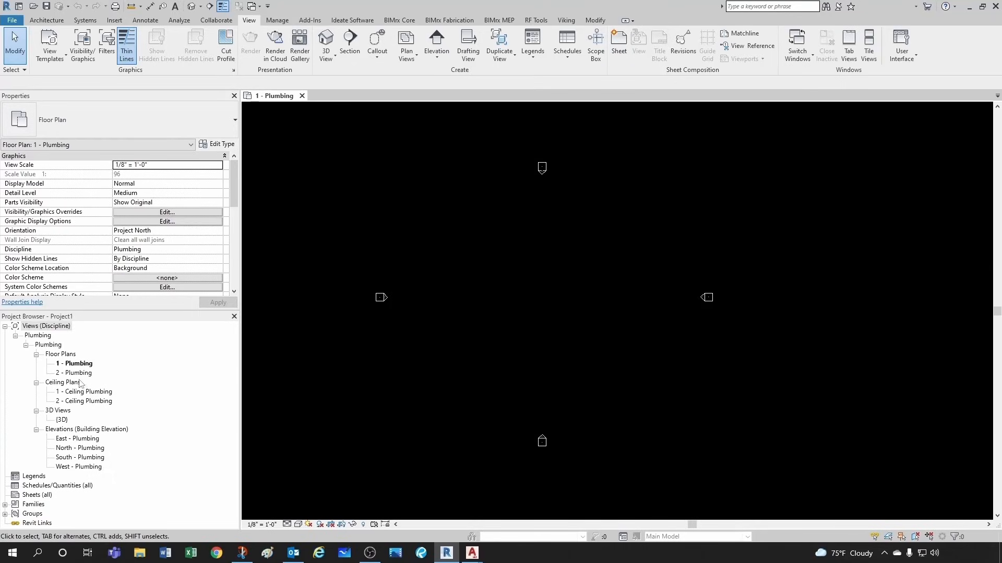
{"action": "mouse_move", "coordinate": [671, 444]}
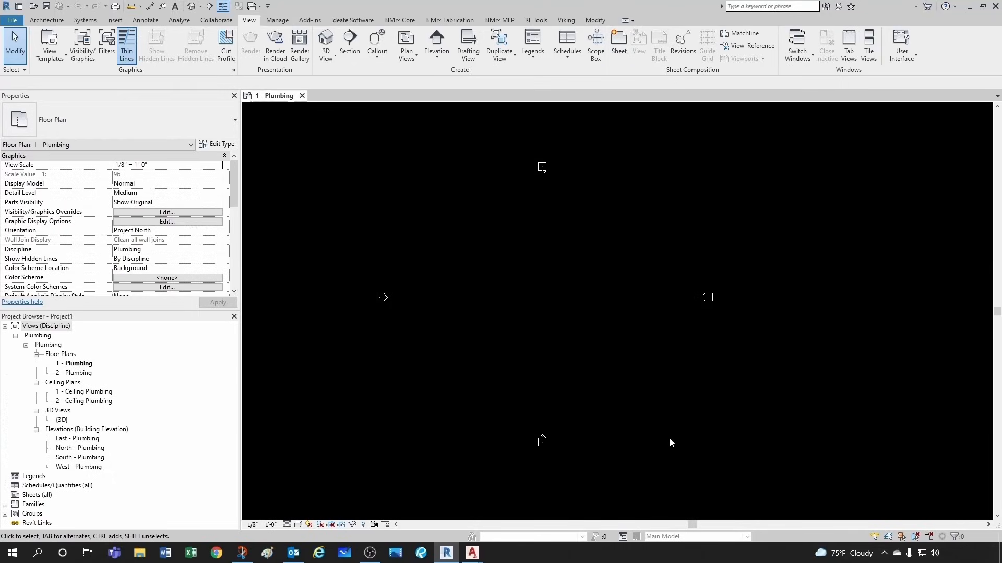
{"action": "mouse_move", "coordinate": [672, 451]}
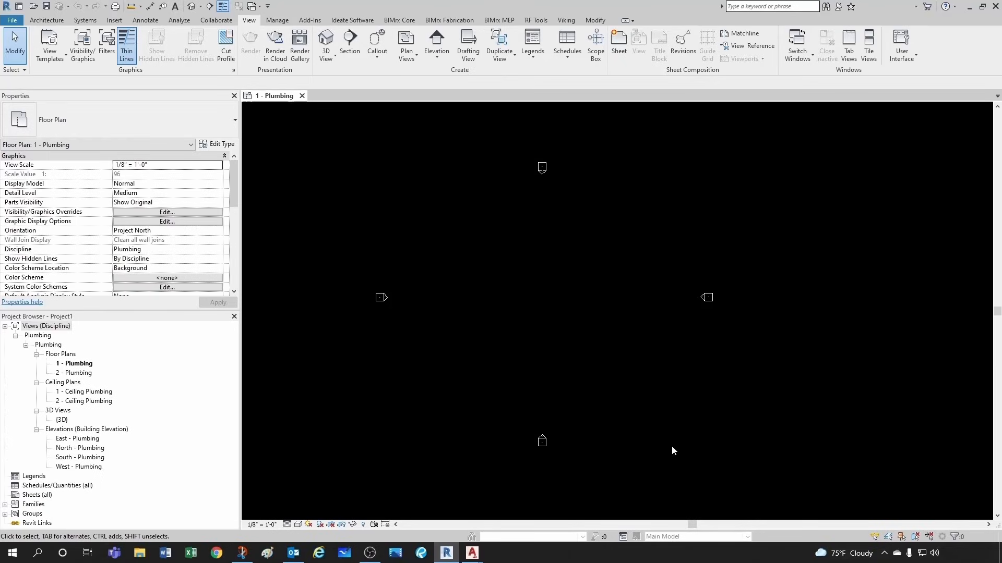
{"action": "mouse_move", "coordinate": [440, 312]}
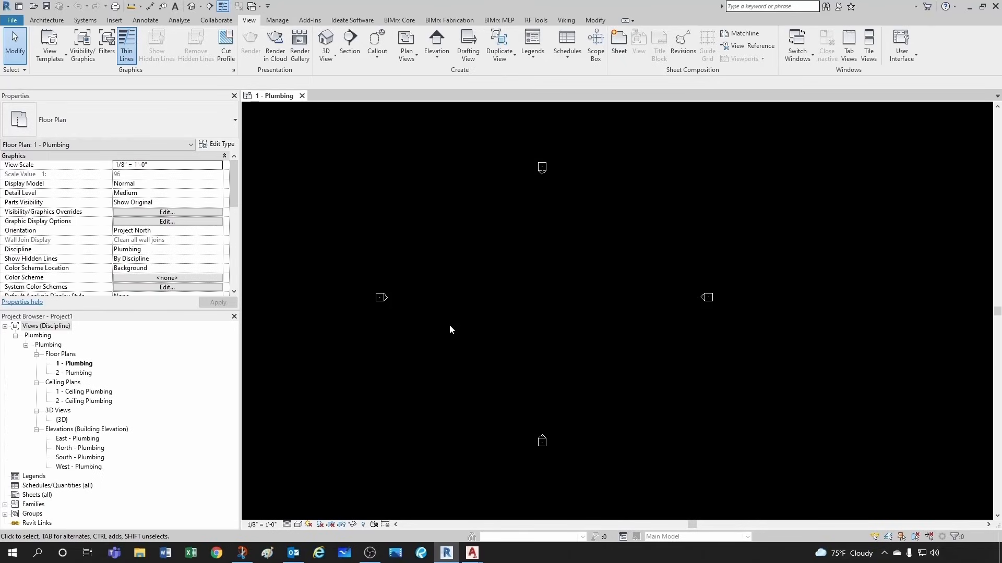
{"action": "mouse_move", "coordinate": [468, 337]}
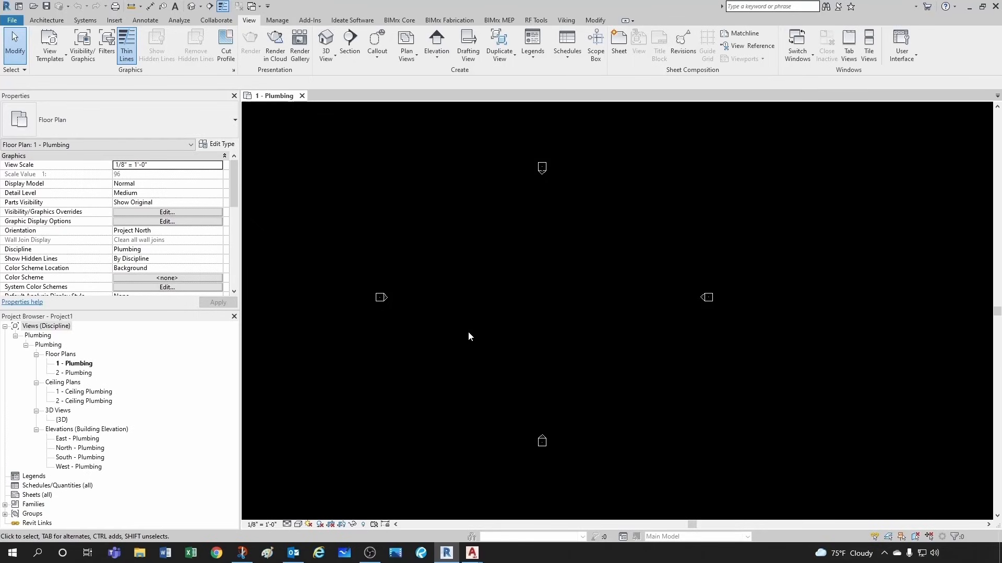
{"action": "mouse_move", "coordinate": [469, 43]}
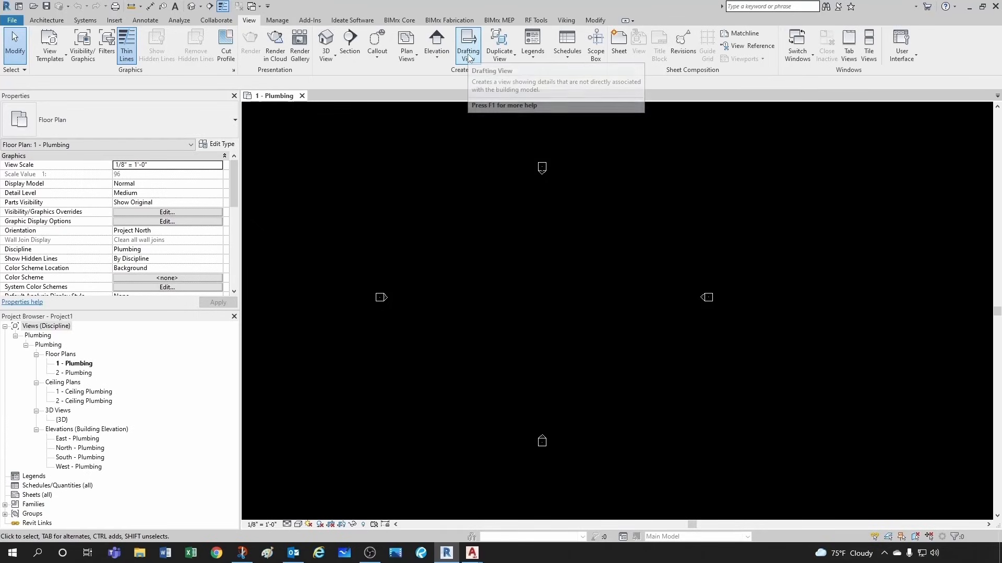
Start a new drafting view, Drafting 1, with scale 12" = 1'-0"
{"action": "left_click", "coordinate": [468, 45]}
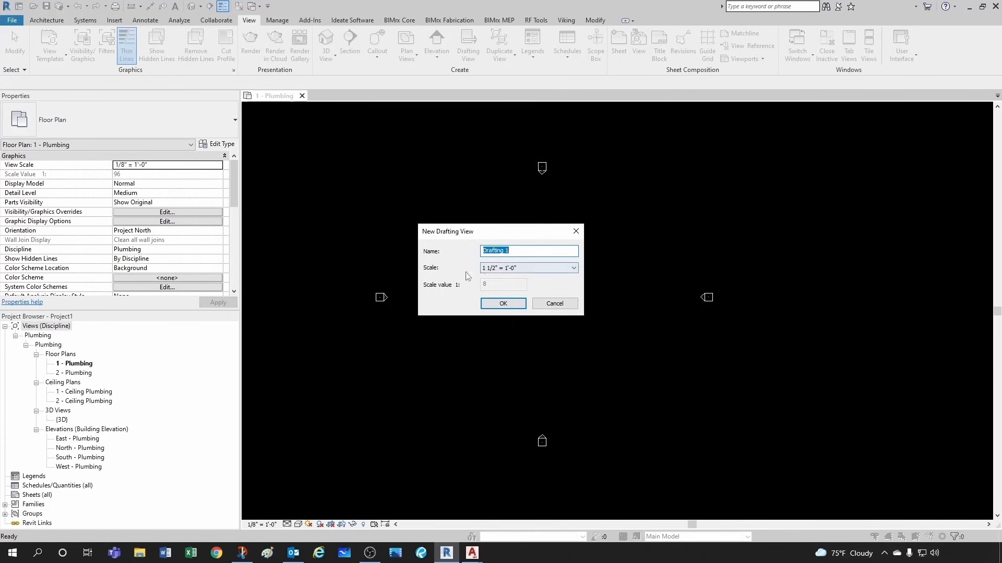
{"action": "left_click", "coordinate": [573, 268]}
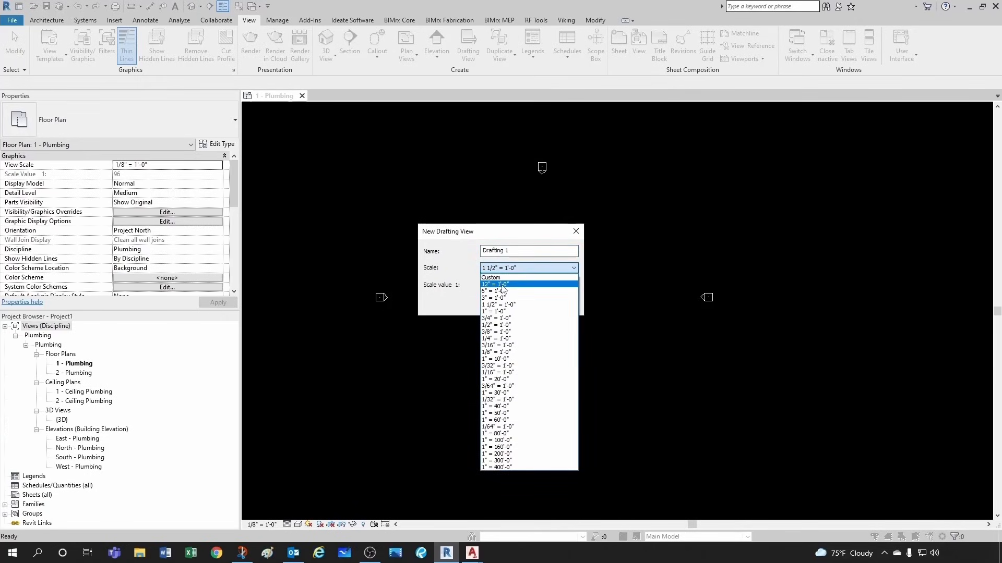
{"action": "left_click", "coordinate": [496, 284]}
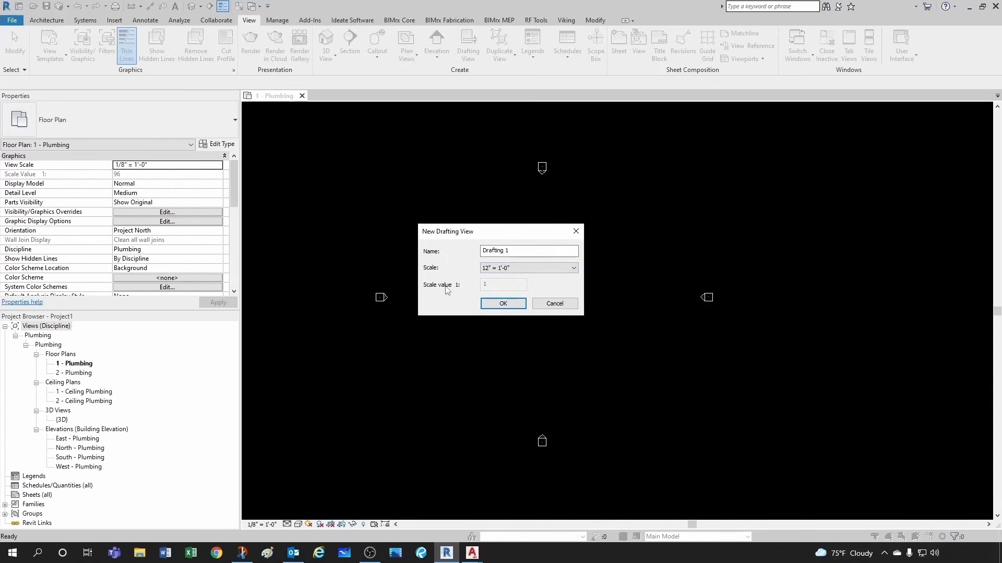
{"action": "mouse_move", "coordinate": [503, 304]}
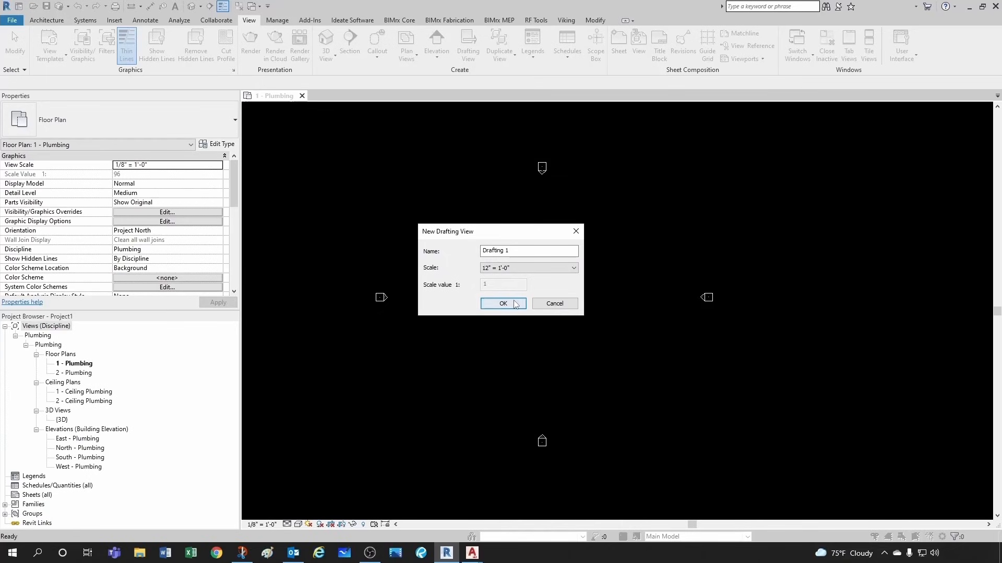
Confirm the dialog to create and open the Drafting 1 view
{"action": "left_click", "coordinate": [502, 303]}
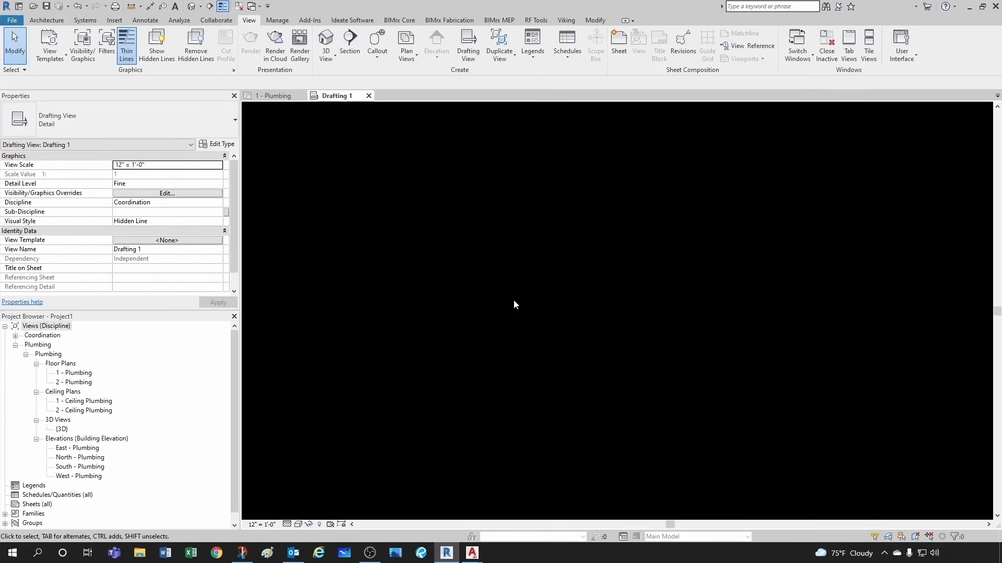
{"action": "mouse_move", "coordinate": [468, 229]}
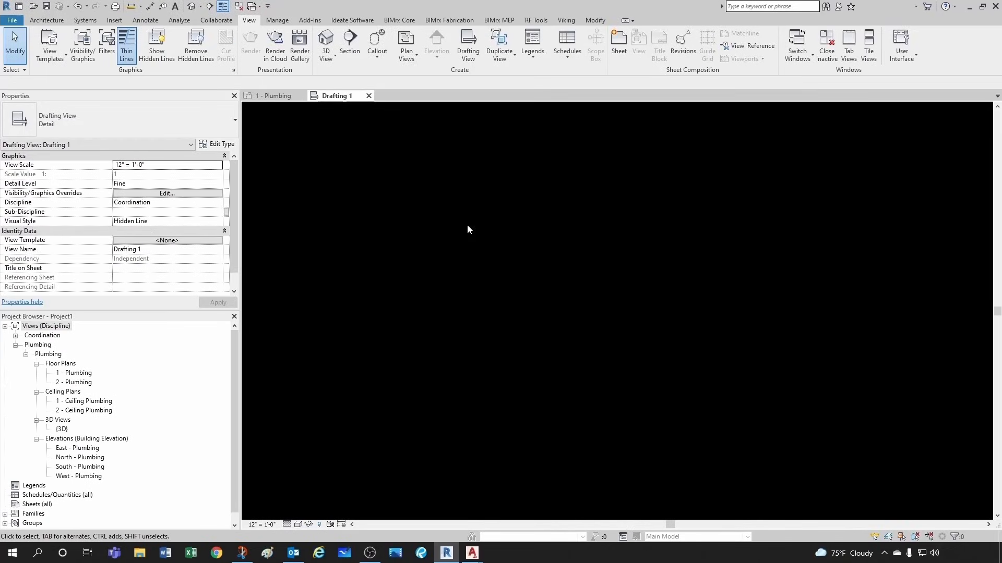
{"action": "mouse_move", "coordinate": [548, 319]}
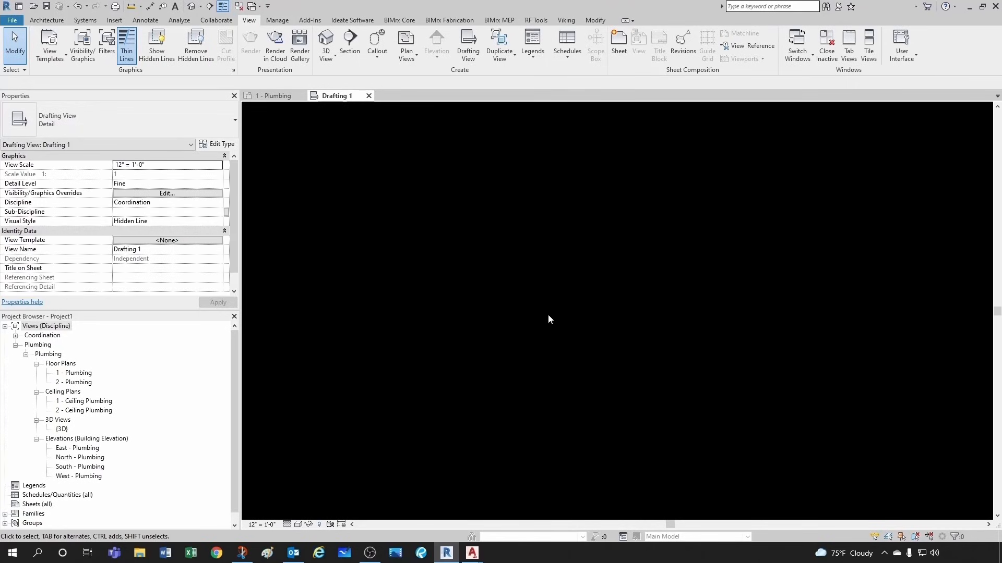
{"action": "mouse_move", "coordinate": [493, 303]}
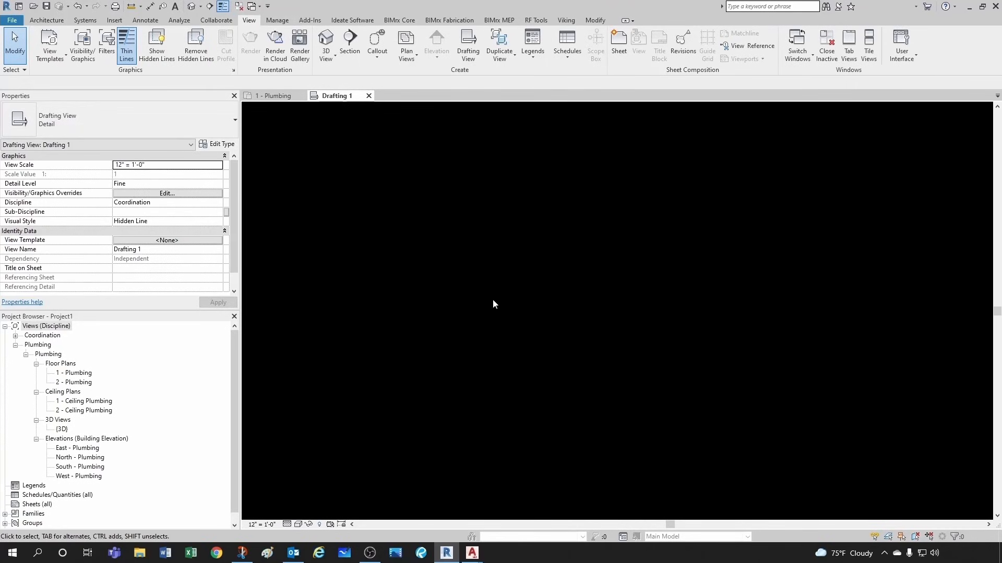
{"action": "mouse_move", "coordinate": [472, 553]}
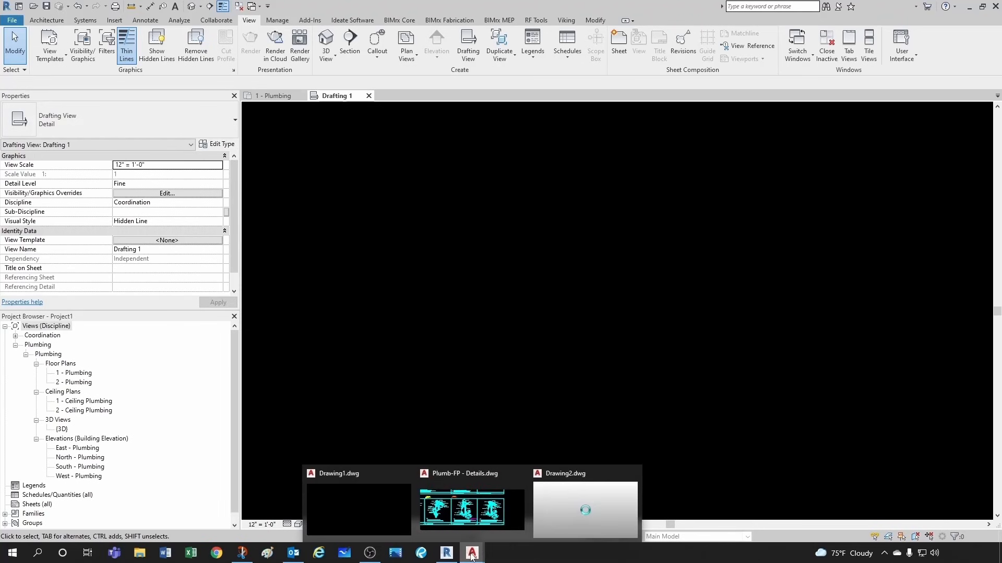
In AutoCAD Drawing2, inspect the Standard text style via ST and cancel without changes
{"action": "left_click", "coordinate": [585, 510]}
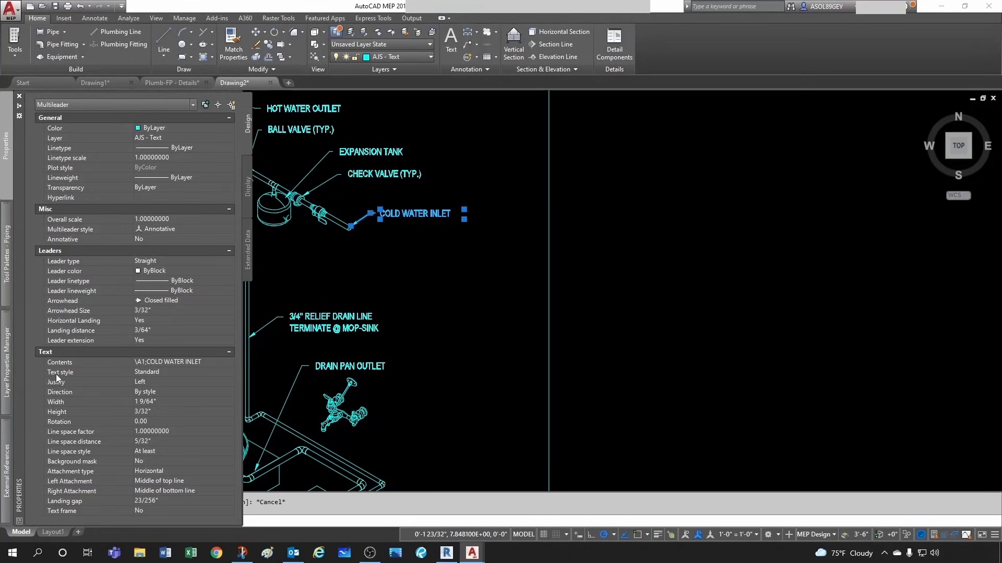
{"action": "mouse_move", "coordinate": [151, 376]}
{"action": "type", "text": "ST"}
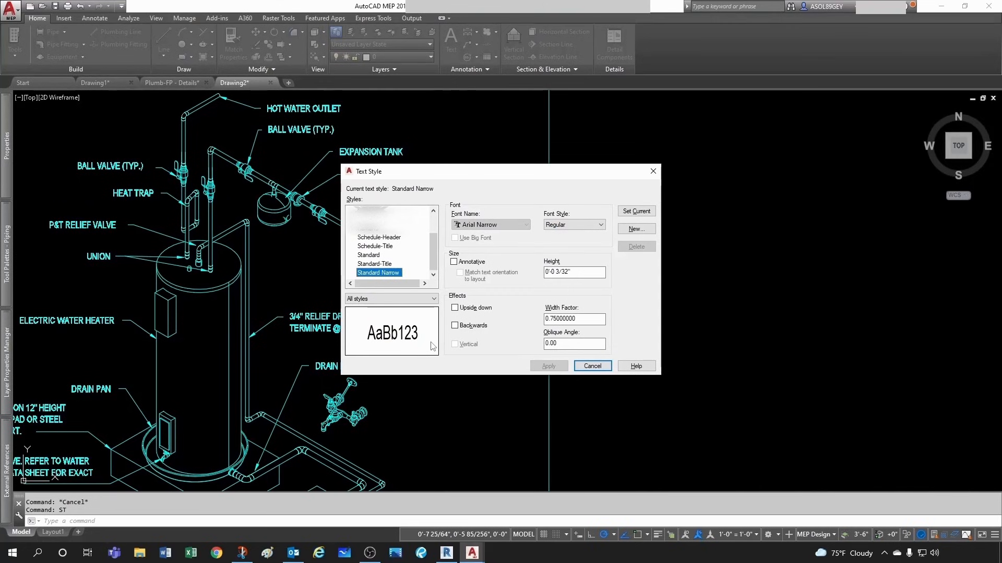
{"action": "mouse_move", "coordinate": [382, 274]}
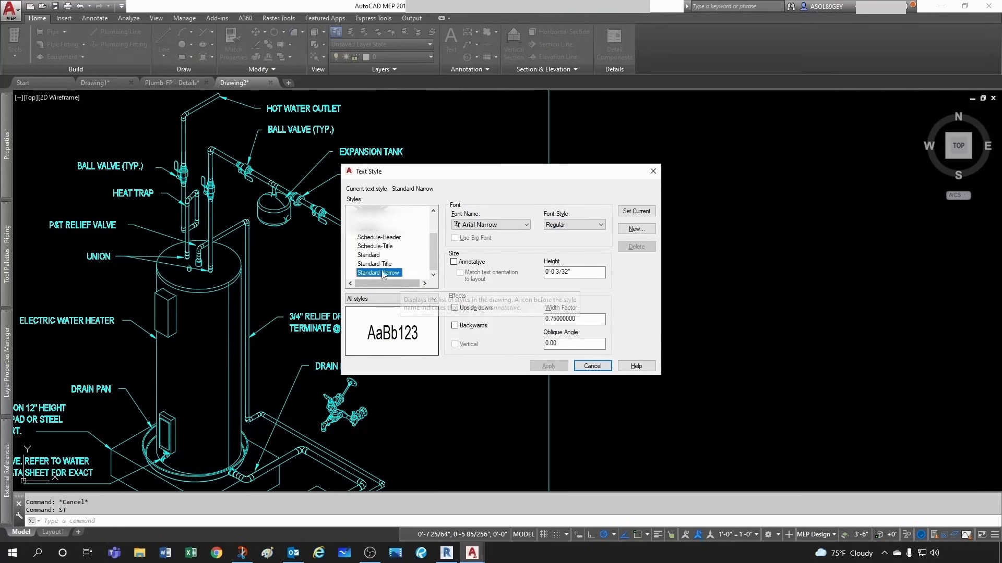
{"action": "left_click", "coordinate": [368, 254]}
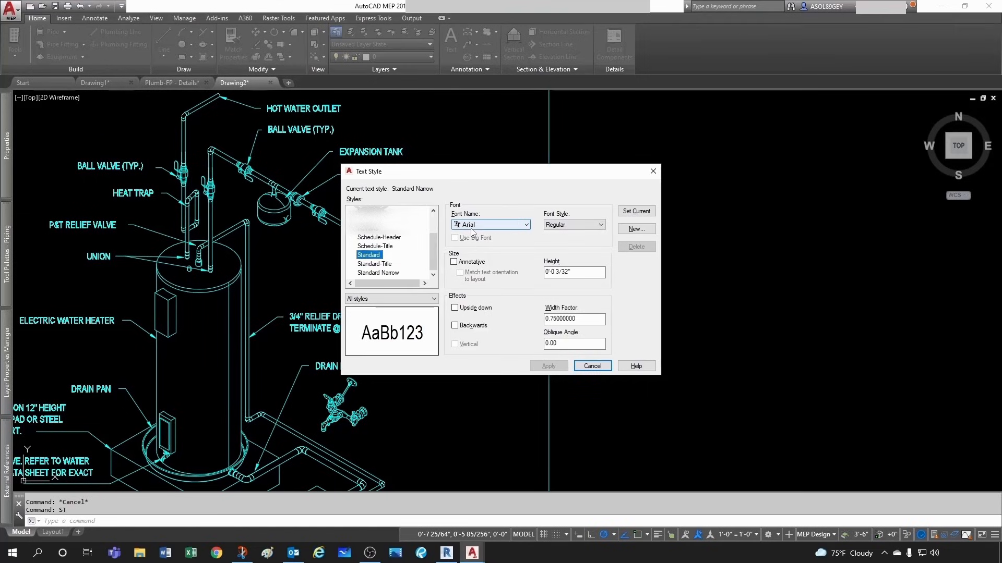
{"action": "mouse_move", "coordinate": [572, 319]}
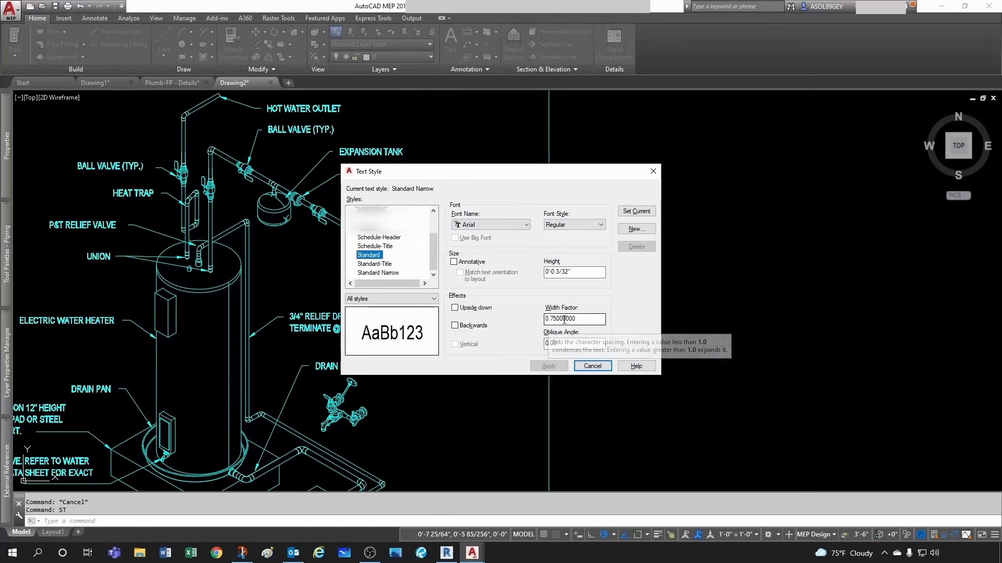
{"action": "left_click", "coordinate": [590, 366]}
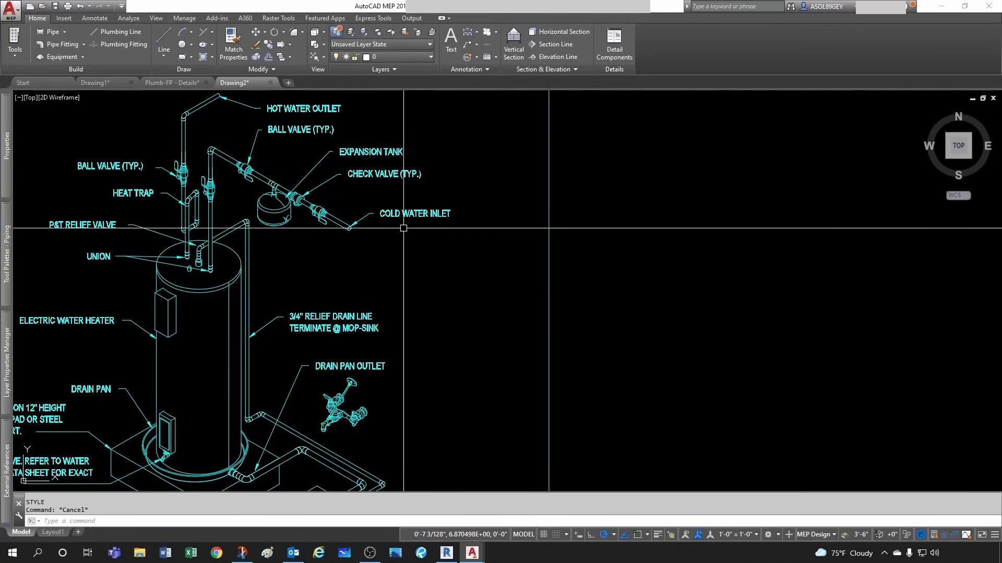
{"action": "mouse_move", "coordinate": [402, 228]}
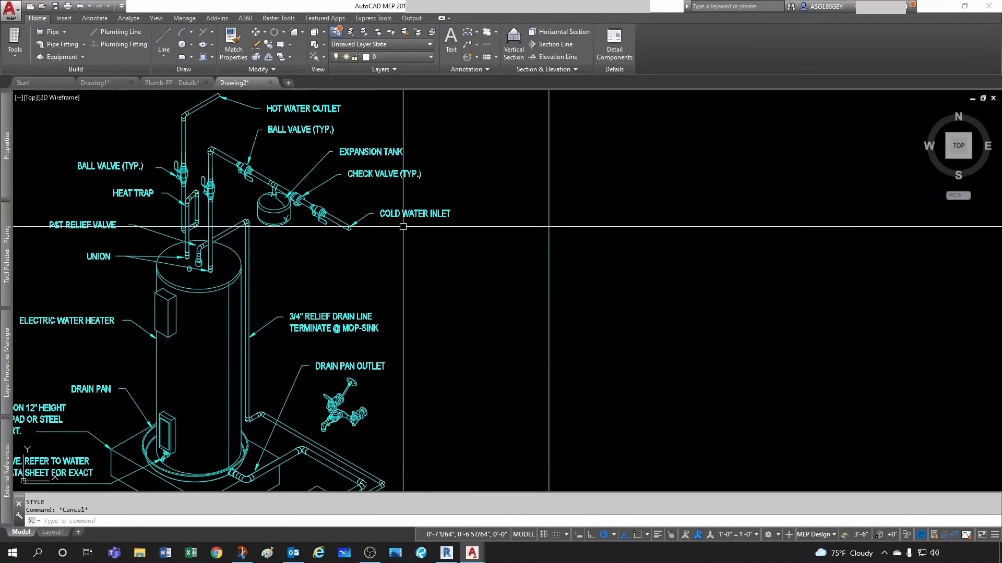
{"action": "mouse_move", "coordinate": [408, 227]}
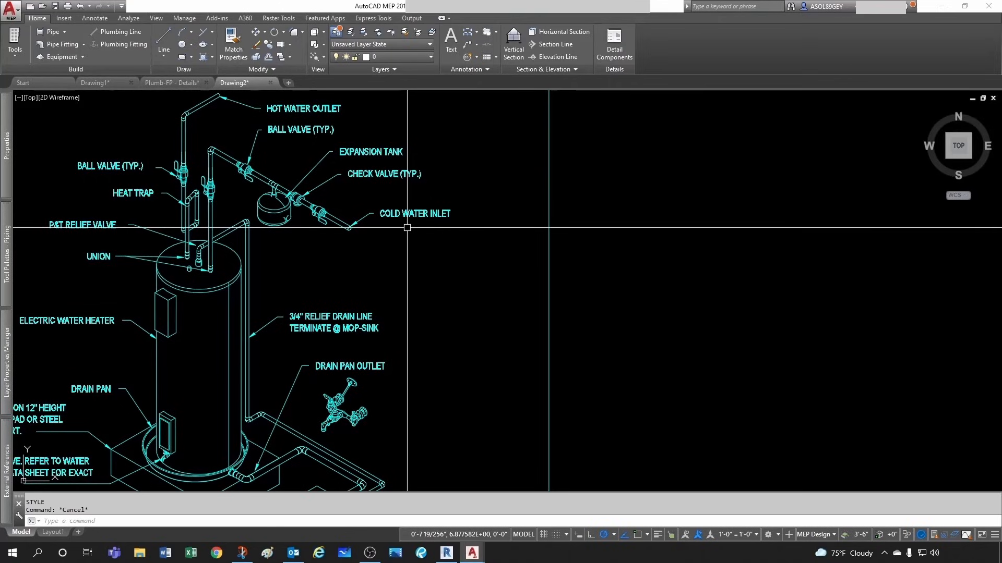
{"action": "mouse_move", "coordinate": [399, 487]}
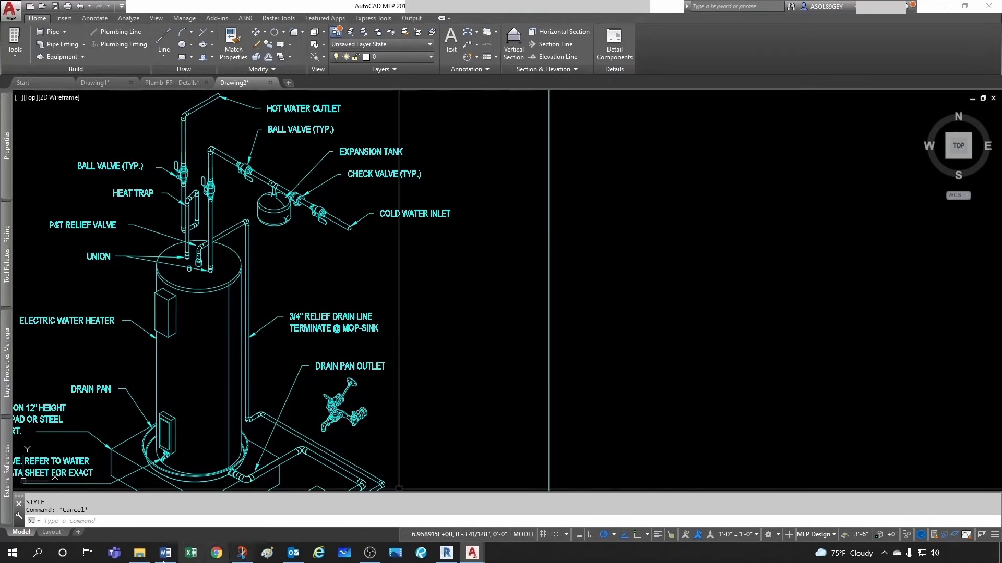
{"action": "left_click", "coordinate": [165, 553]}
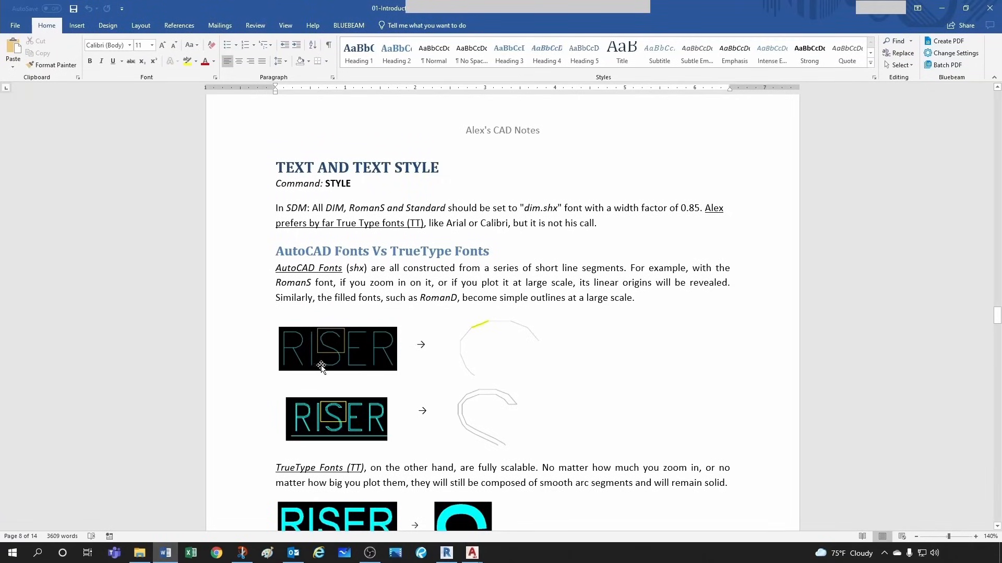
{"action": "mouse_move", "coordinate": [491, 325]}
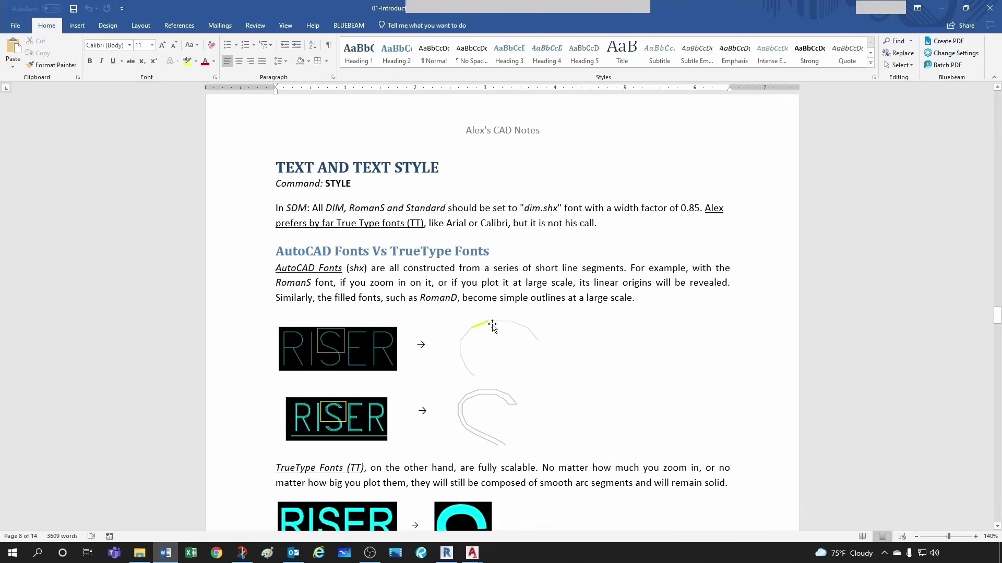
{"action": "mouse_move", "coordinate": [480, 328]}
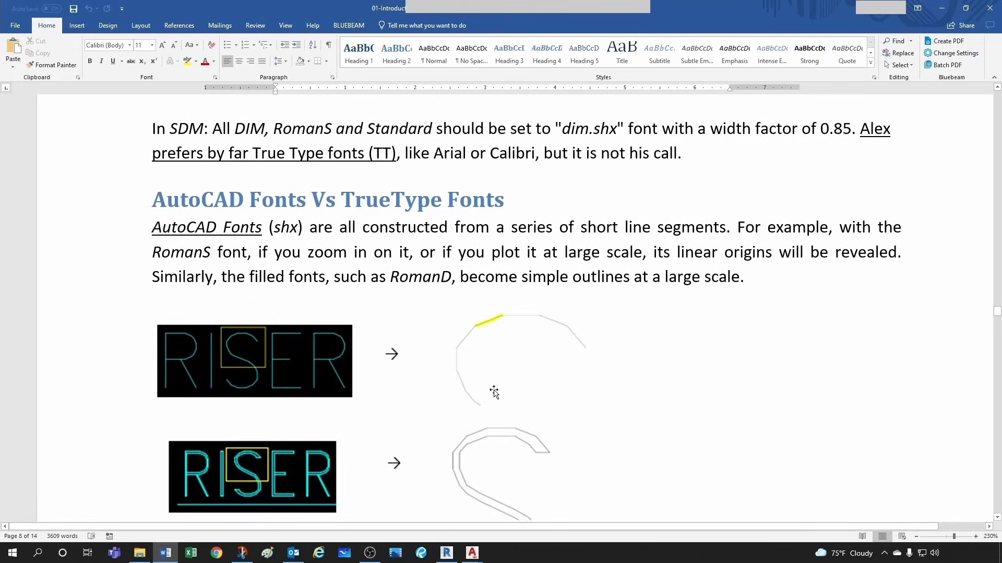
{"action": "scroll", "scroll_direction": "down", "scroll_amount": 3}
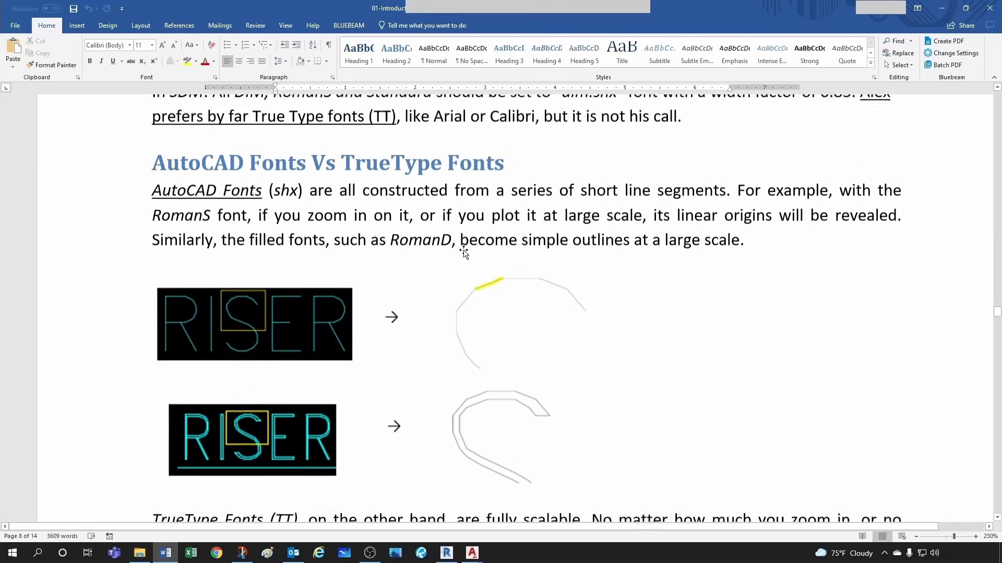
{"action": "scroll", "scroll_direction": "down", "scroll_amount": 3}
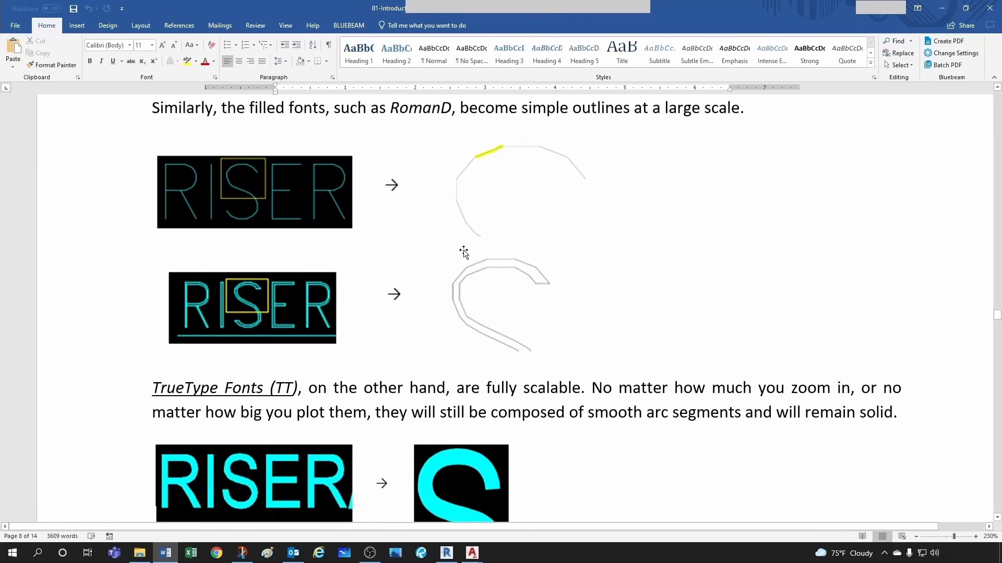
{"action": "scroll", "scroll_direction": "down", "scroll_amount": 3}
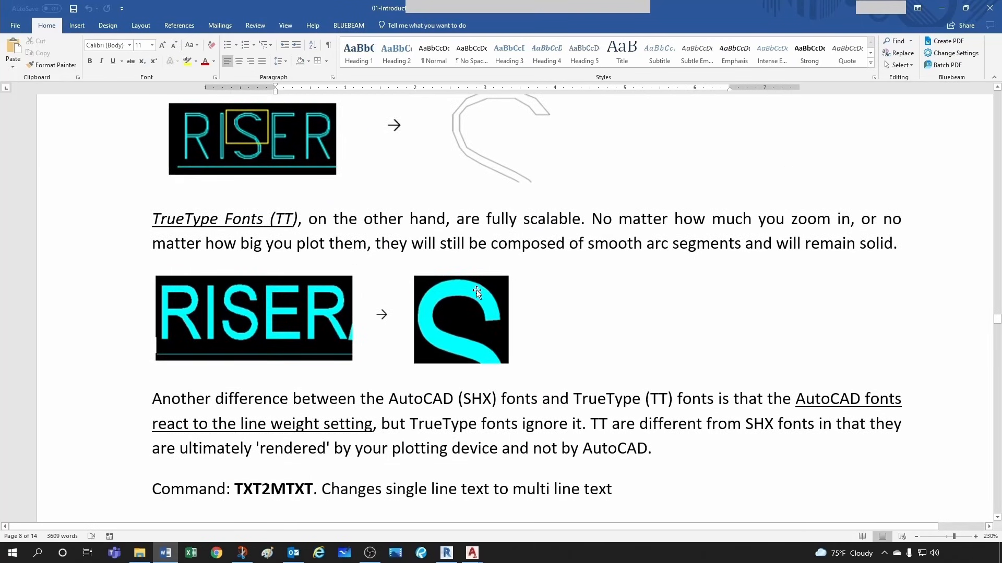
{"action": "mouse_move", "coordinate": [482, 370]}
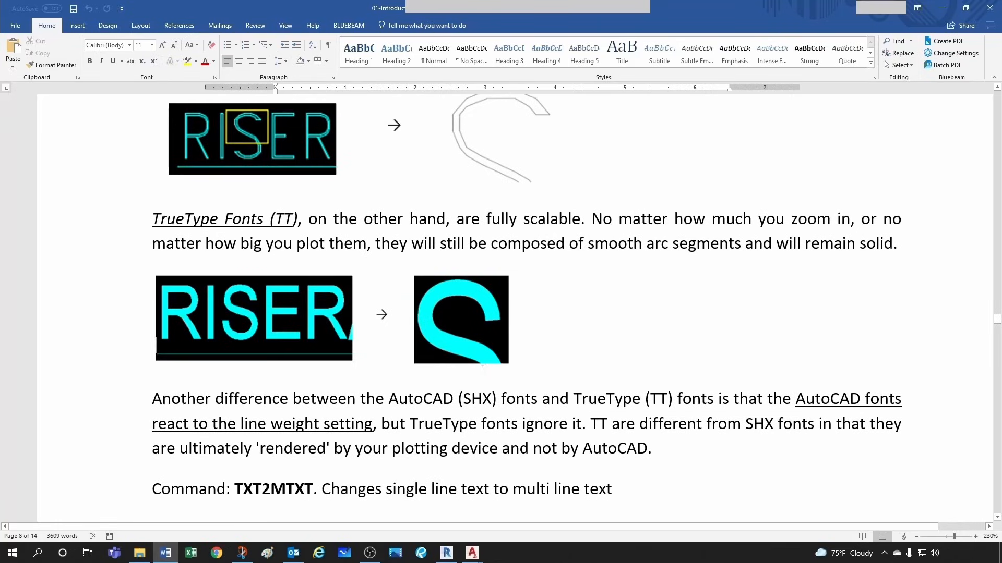
{"action": "mouse_move", "coordinate": [650, 403]}
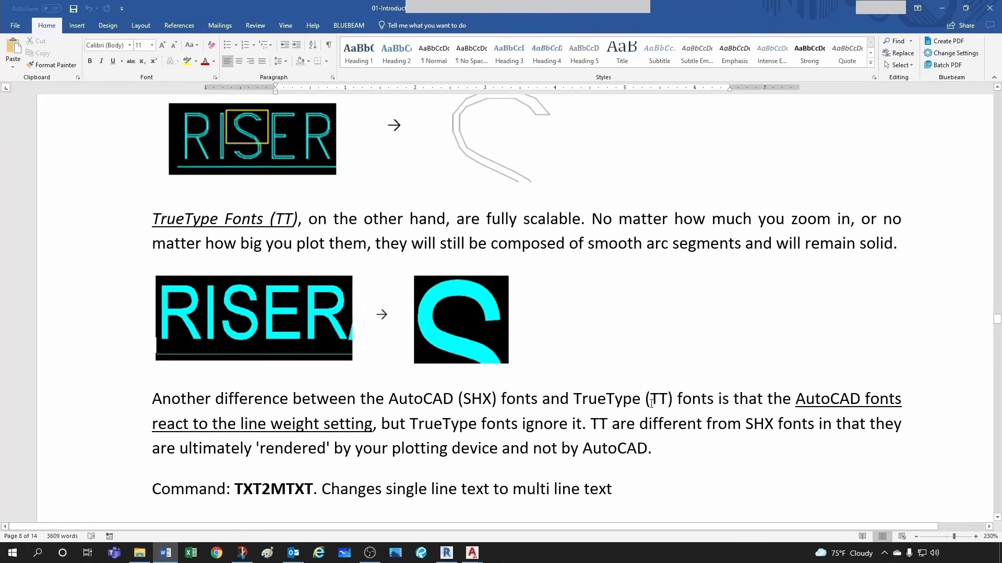
{"action": "mouse_move", "coordinate": [630, 399]}
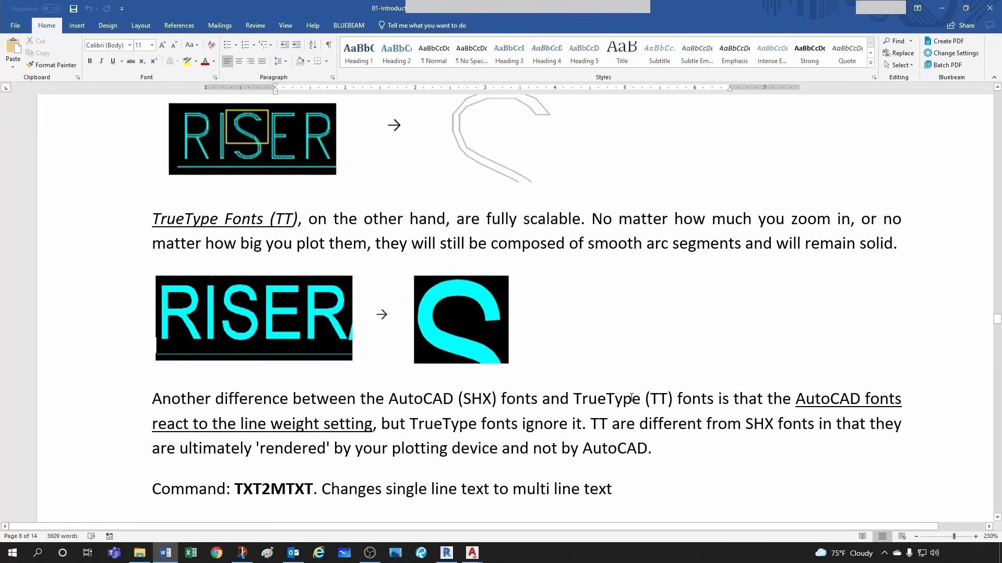
{"action": "mouse_move", "coordinate": [655, 401]}
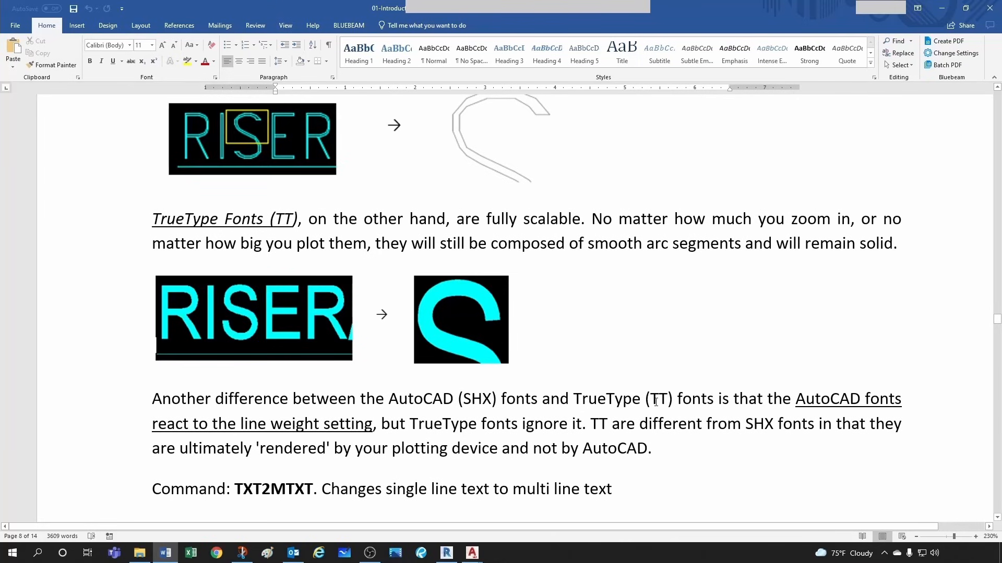
{"action": "scroll", "scroll_direction": "down", "scroll_amount": 3}
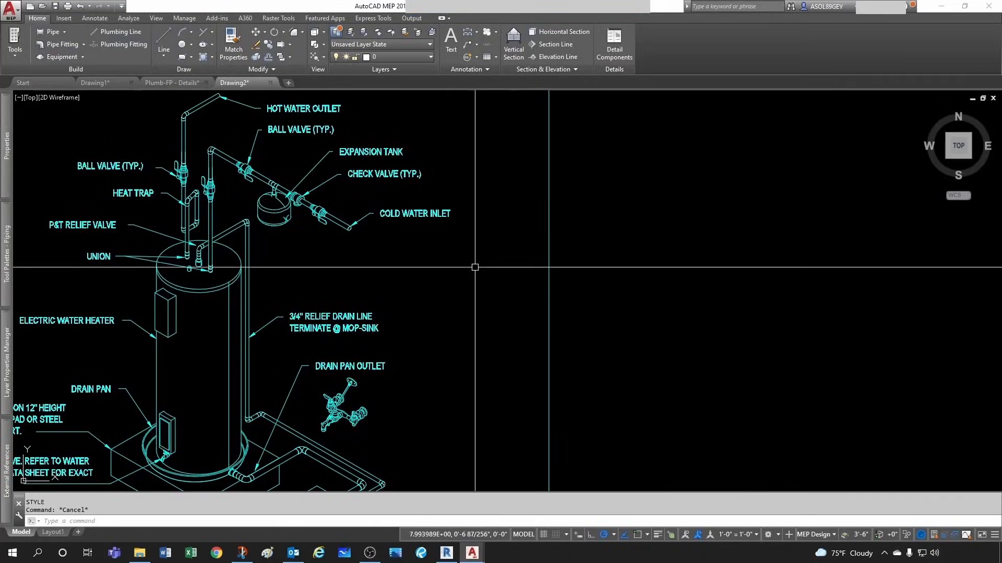
{"action": "mouse_move", "coordinate": [401, 292]}
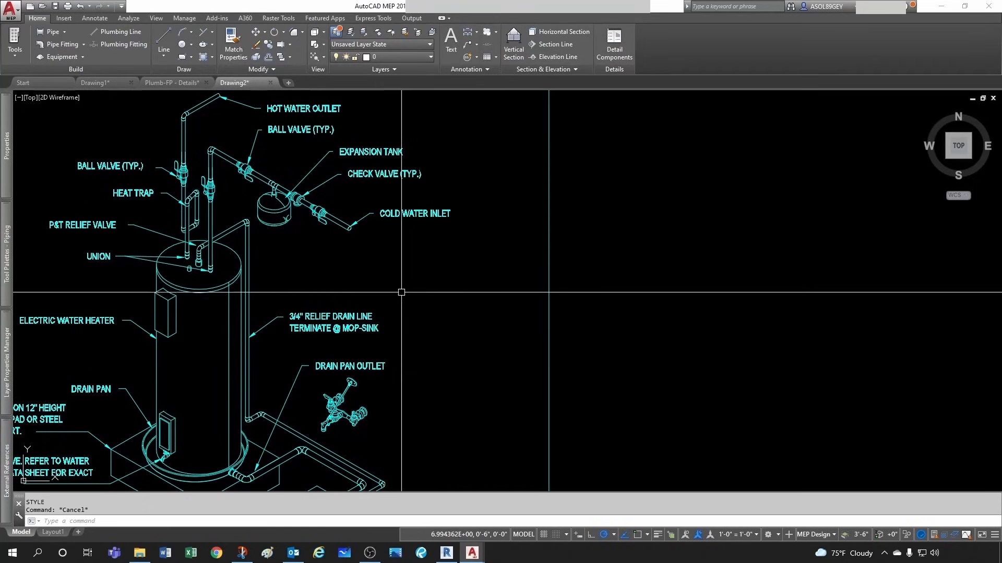
Zoom in on the relief drain line callout, then back out to the whole detail
{"action": "scroll", "scroll_direction": "up", "scroll_amount": 3}
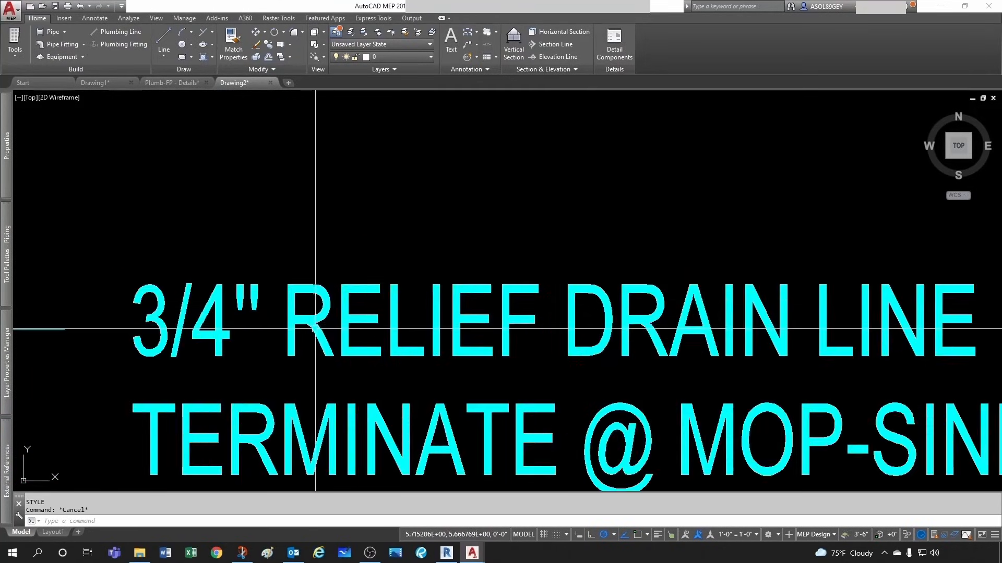
{"action": "scroll", "scroll_direction": "down", "scroll_amount": 3}
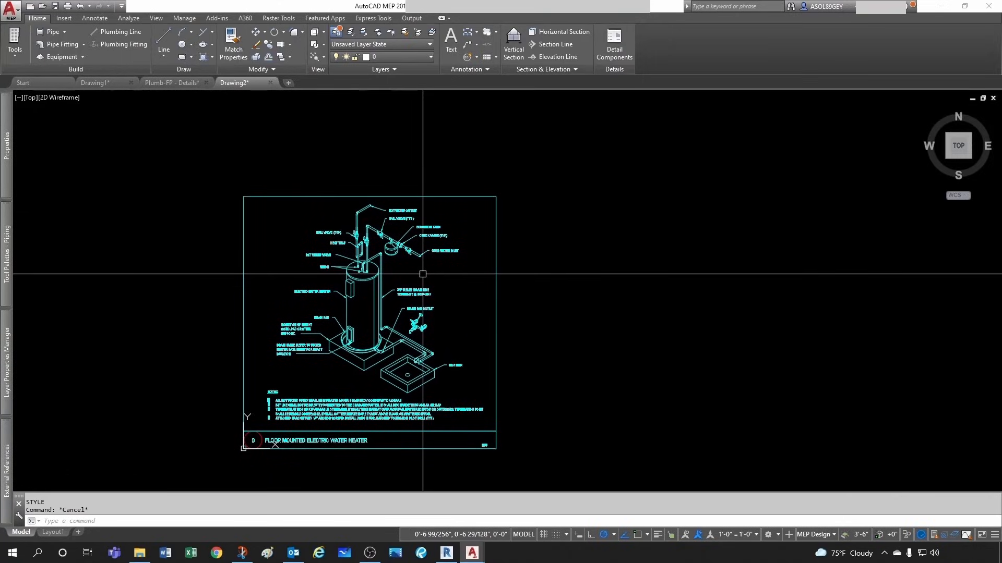
Glance at AutoCAD's Drawing2 from the taskbar and return to Revit's empty Drafting 1 view
{"action": "left_click", "coordinate": [446, 553]}
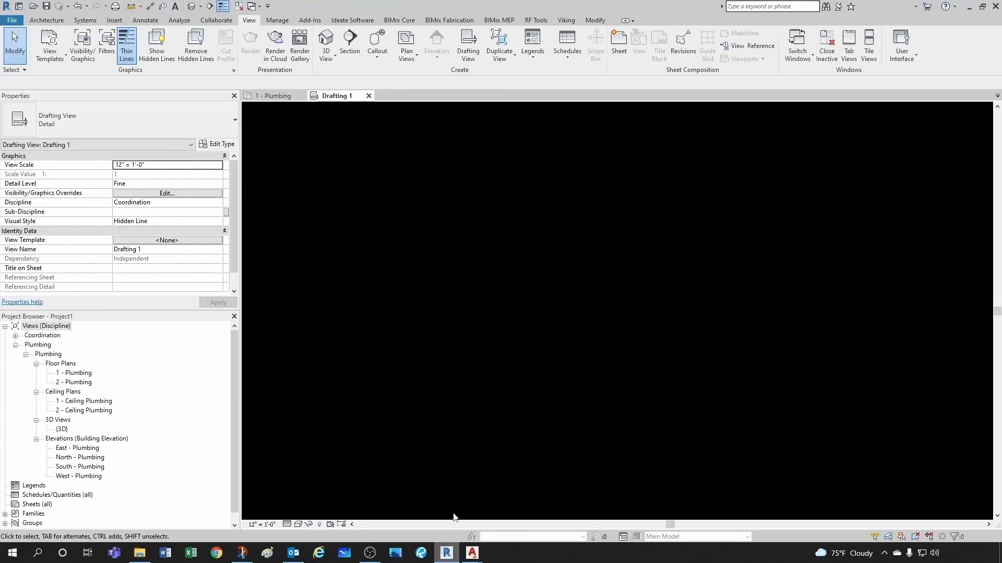
{"action": "mouse_move", "coordinate": [482, 266]}
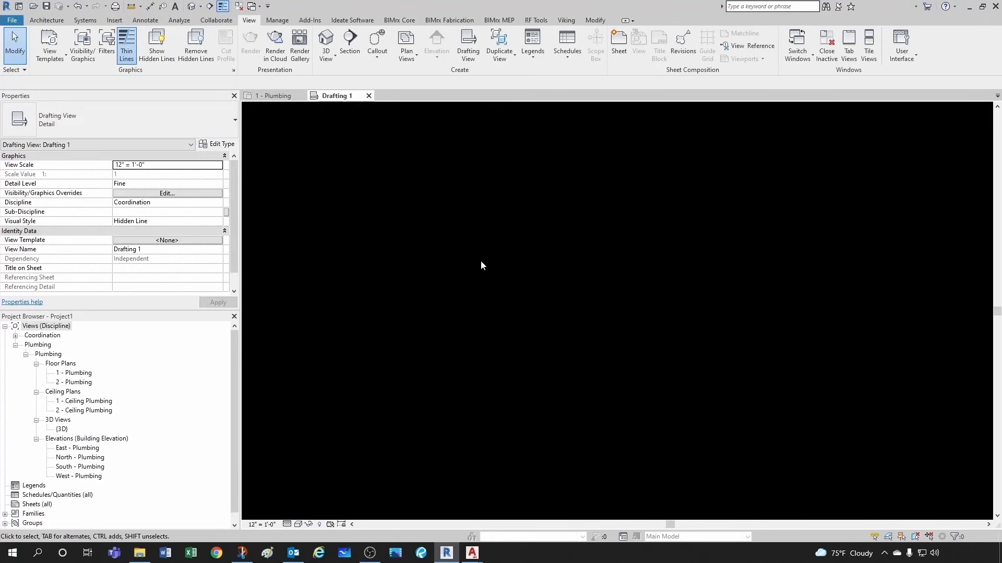
{"action": "mouse_move", "coordinate": [395, 272]}
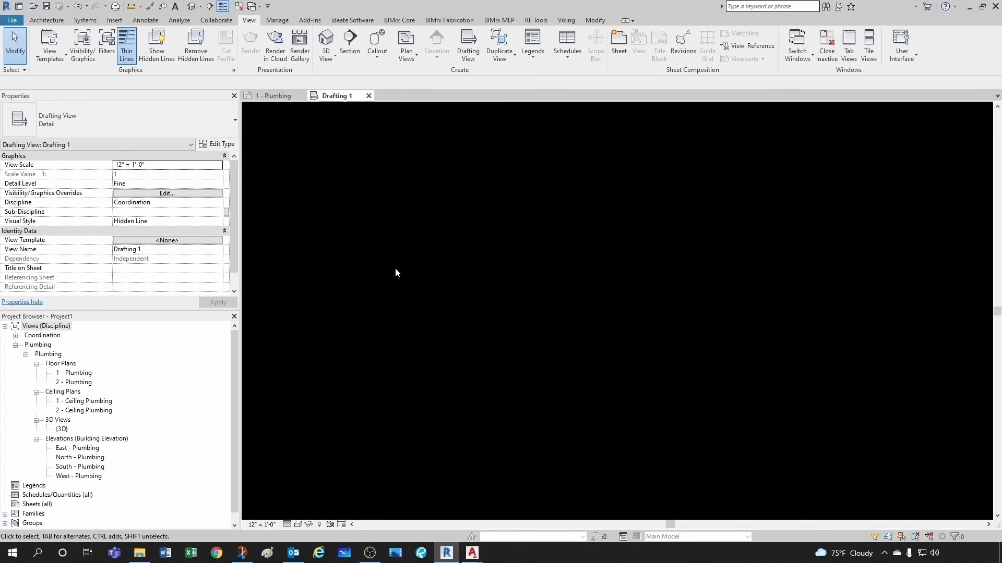
{"action": "mouse_move", "coordinate": [472, 553]}
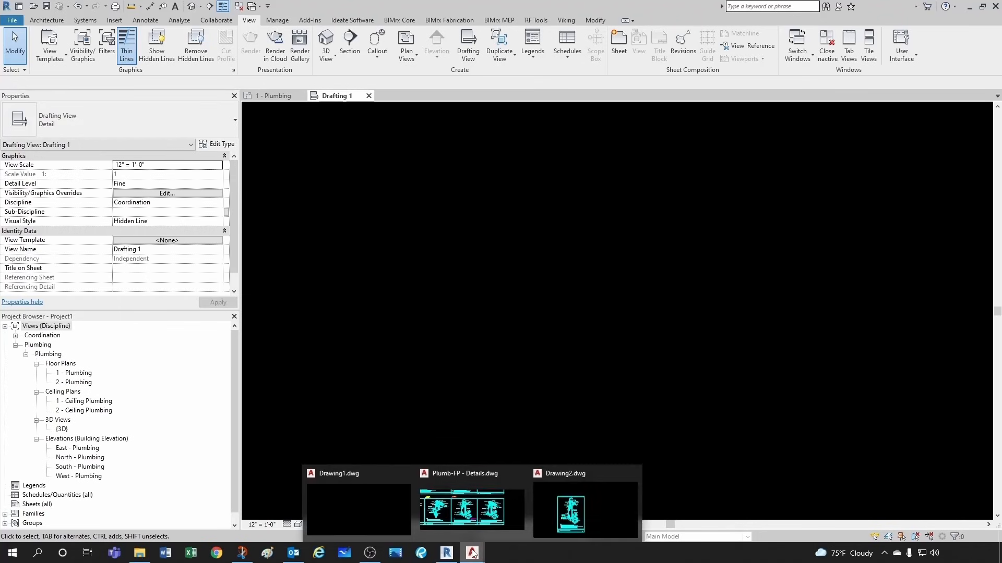
{"action": "left_click", "coordinate": [583, 509]}
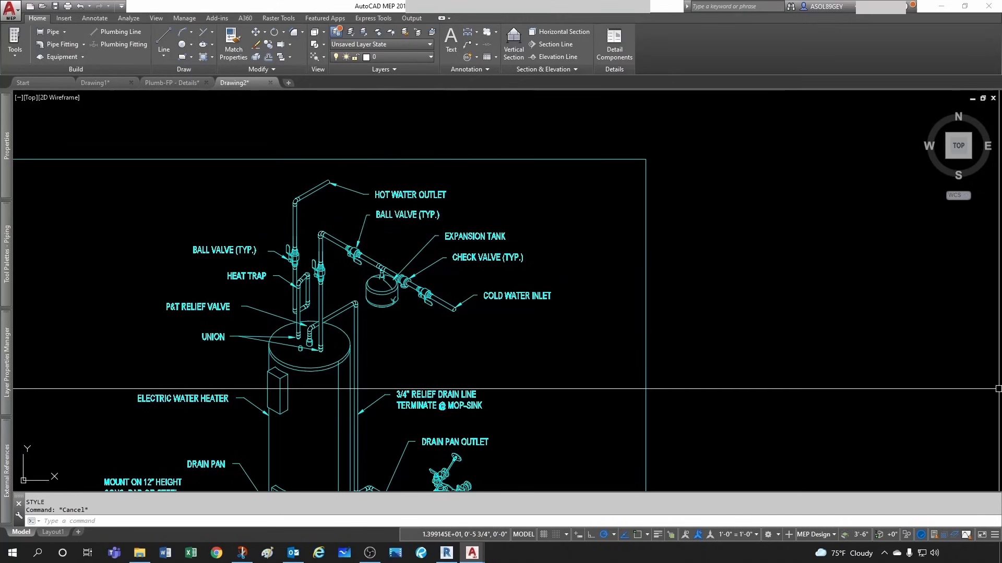
{"action": "left_click", "coordinate": [446, 553]}
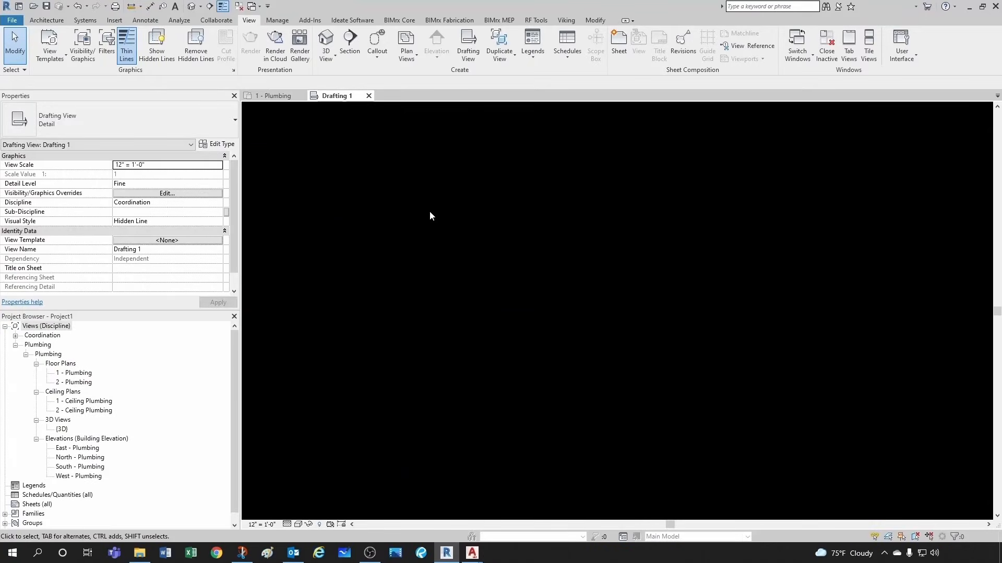
Place a text note reading TEST TEXT in the drafting view
{"action": "left_click", "coordinate": [174, 6]}
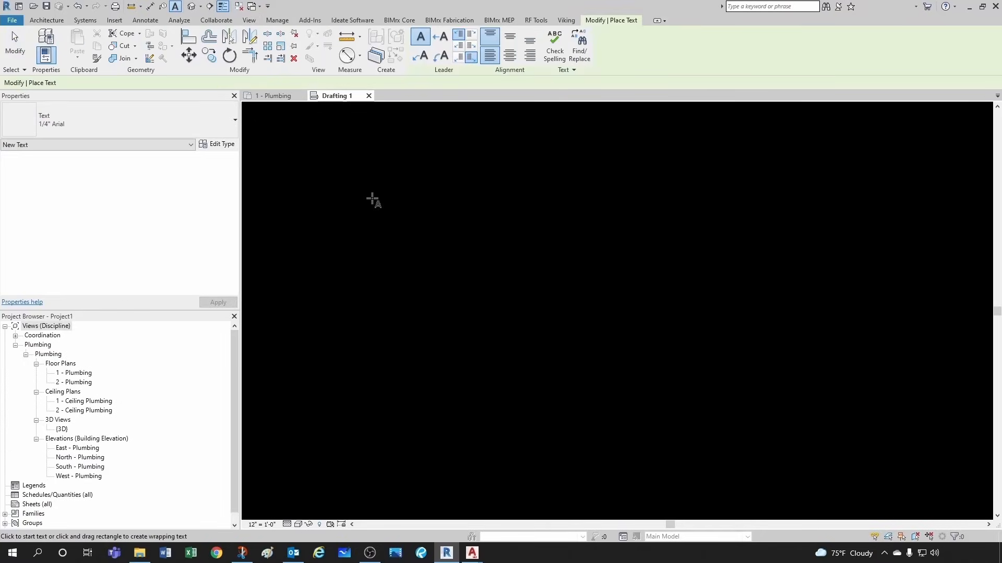
{"action": "left_click", "coordinate": [374, 198]}
{"action": "type", "text": "TEST TE"}
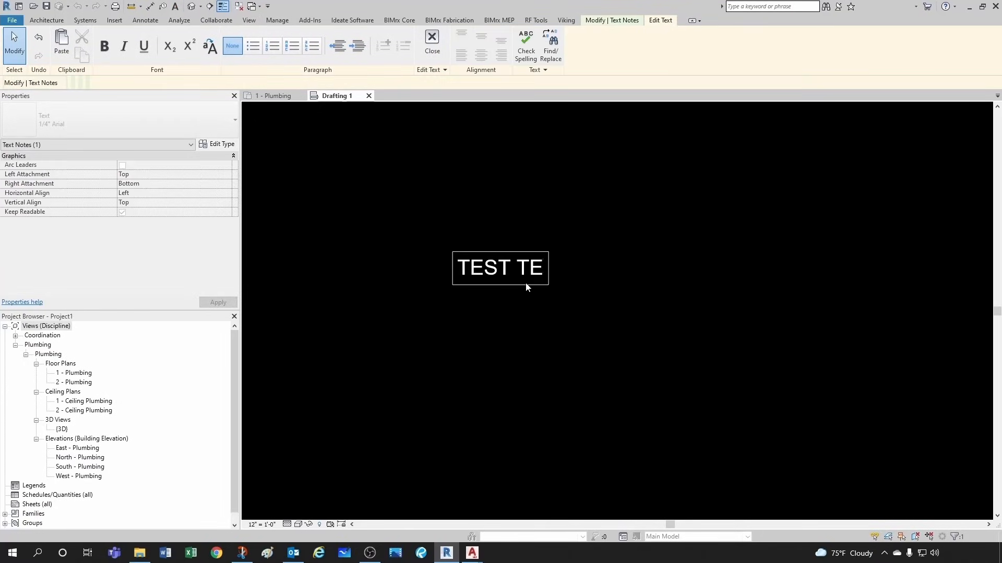
{"action": "left_click", "coordinate": [432, 42]}
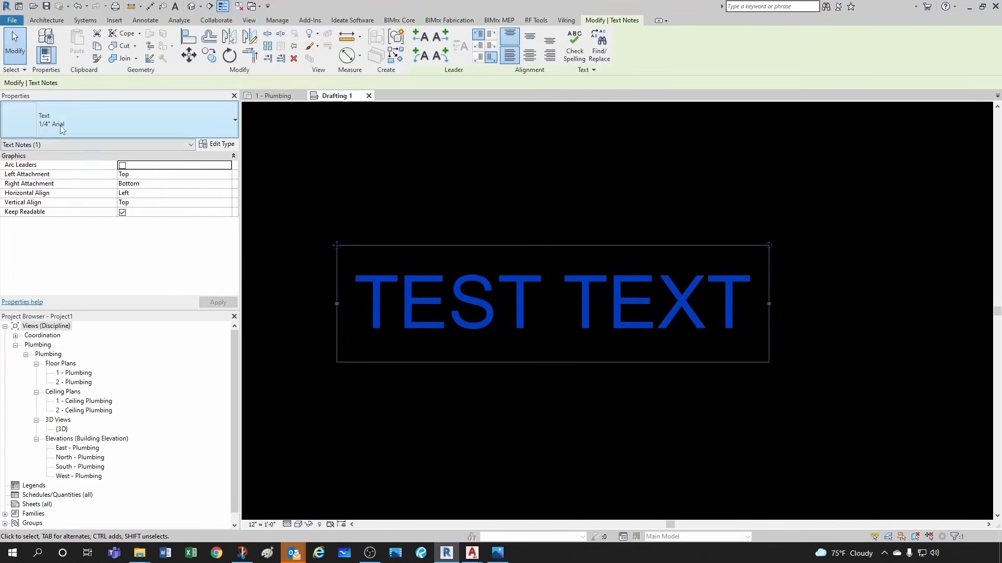
{"action": "mouse_move", "coordinate": [183, 132]}
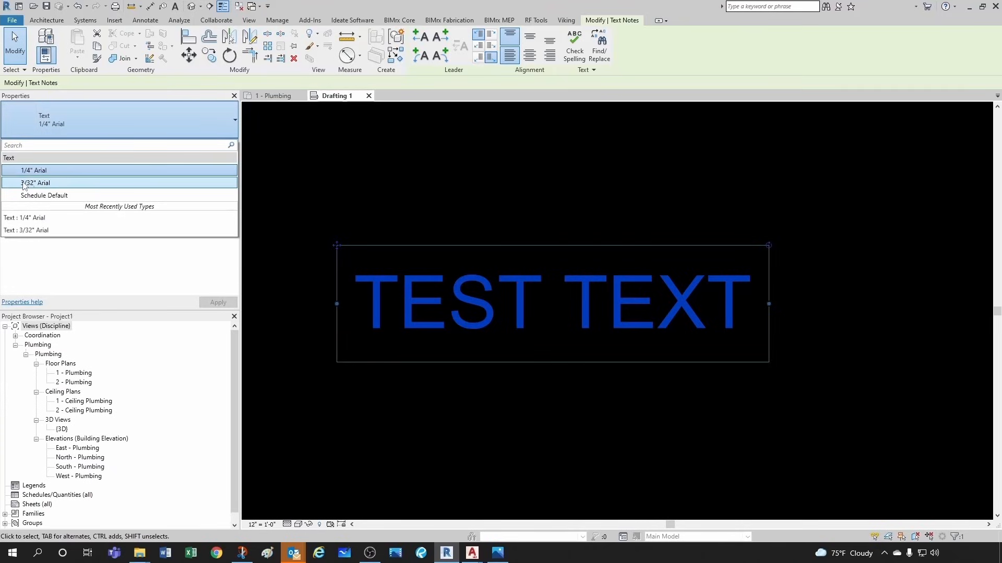
Switch the TEST TEXT note to the 3/32" Arial type and view its type properties
{"action": "left_click", "coordinate": [36, 183]}
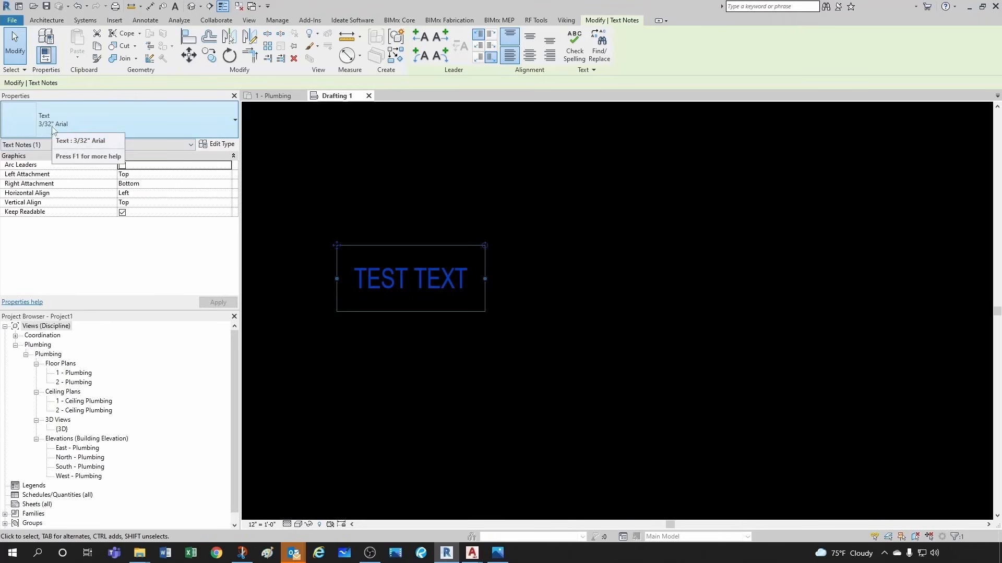
{"action": "left_click", "coordinate": [222, 144]}
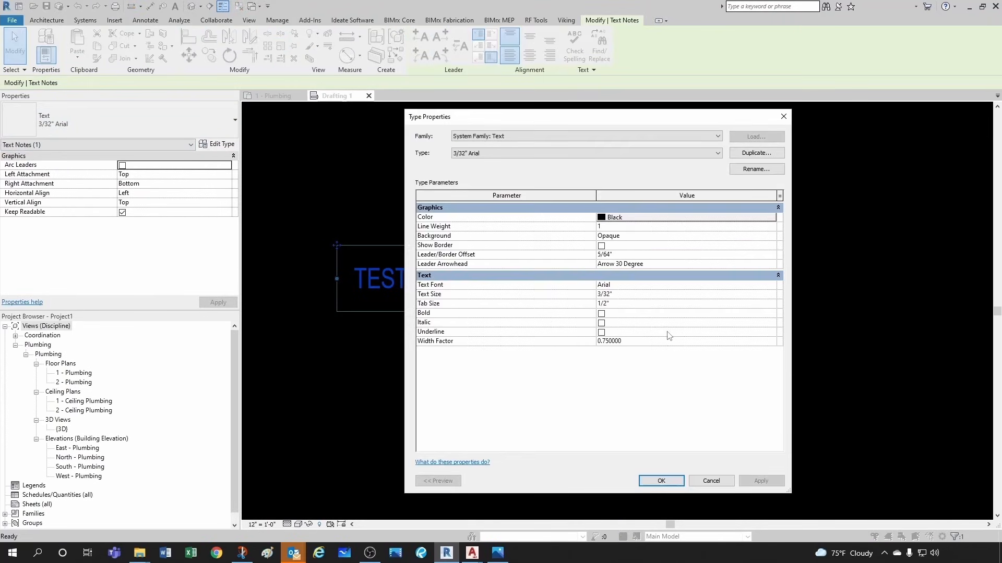
{"action": "mouse_move", "coordinate": [607, 350]}
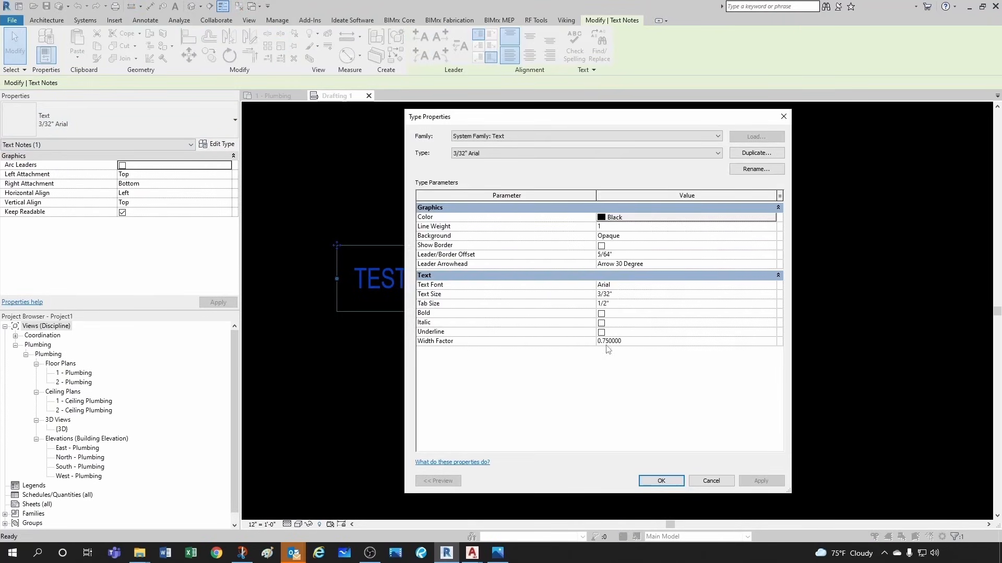
{"action": "mouse_move", "coordinate": [623, 345]}
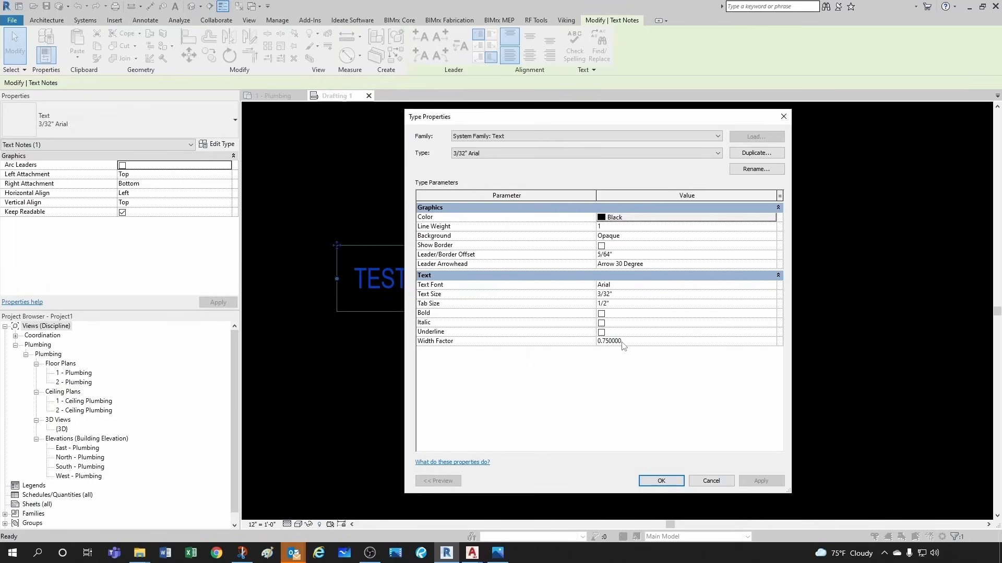
{"action": "mouse_move", "coordinate": [594, 302]}
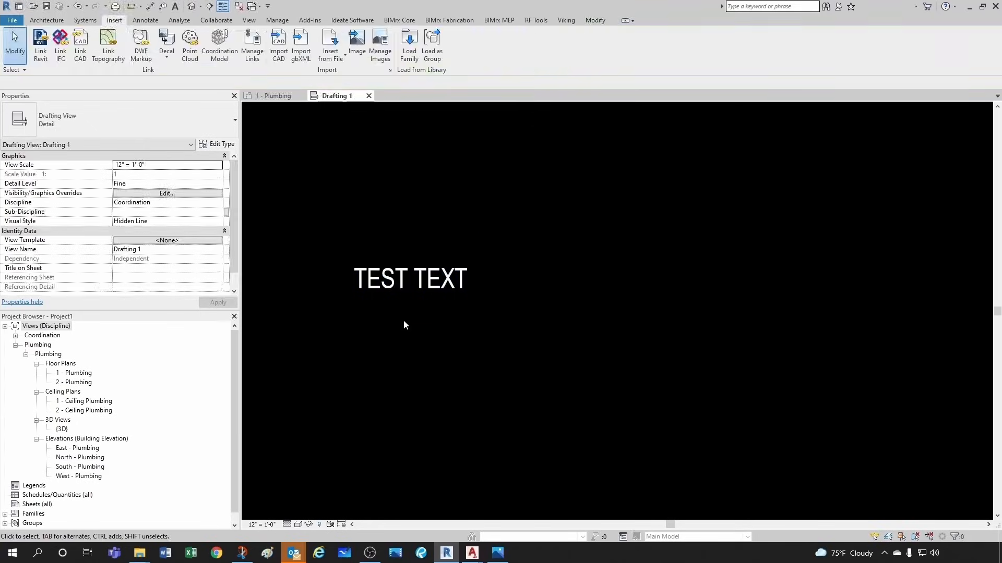
Close the 3/32" Arial type properties and dismiss the save reminder without saving
{"action": "left_click", "coordinate": [409, 279]}
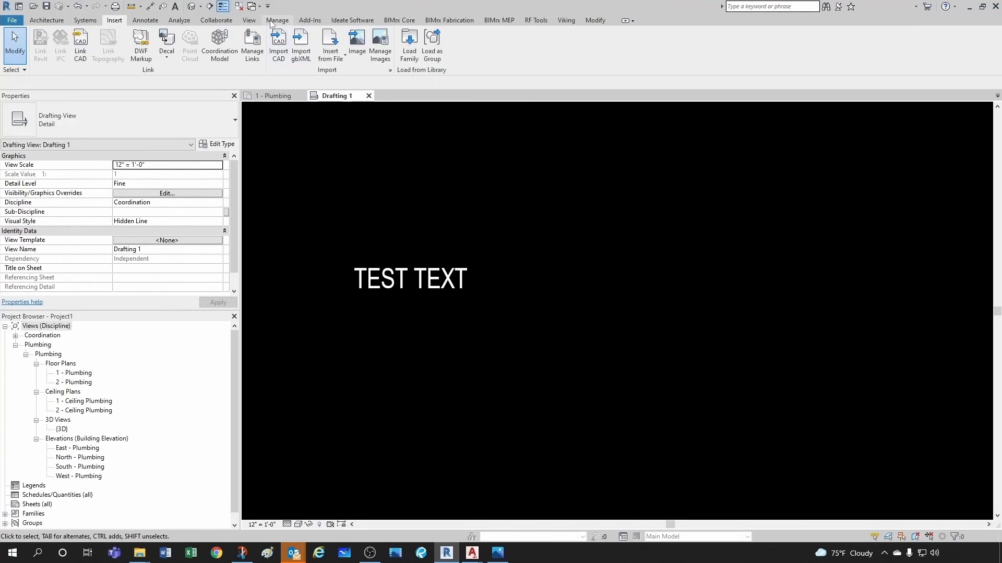
{"action": "left_click", "coordinate": [277, 19]}
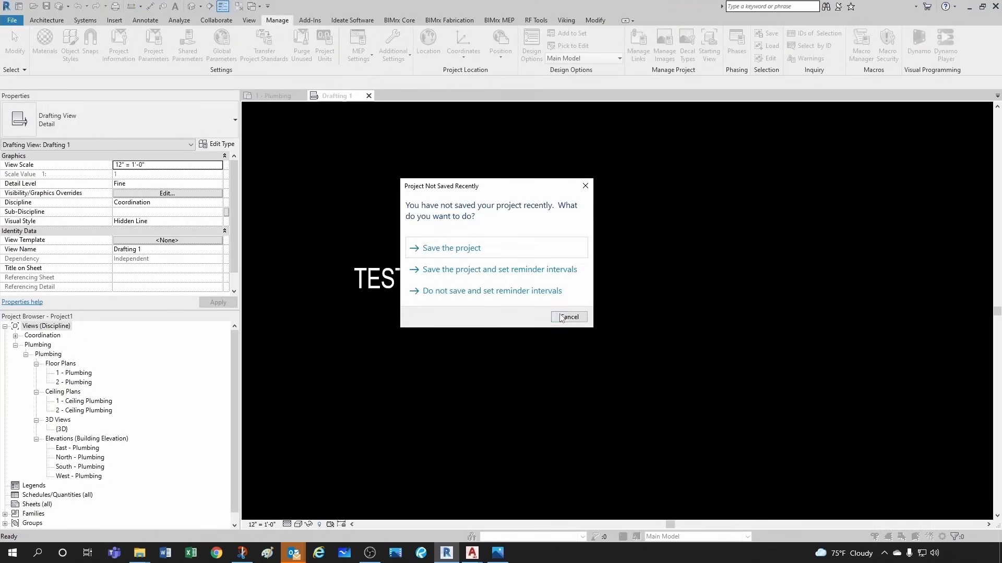
{"action": "left_click", "coordinate": [568, 317]}
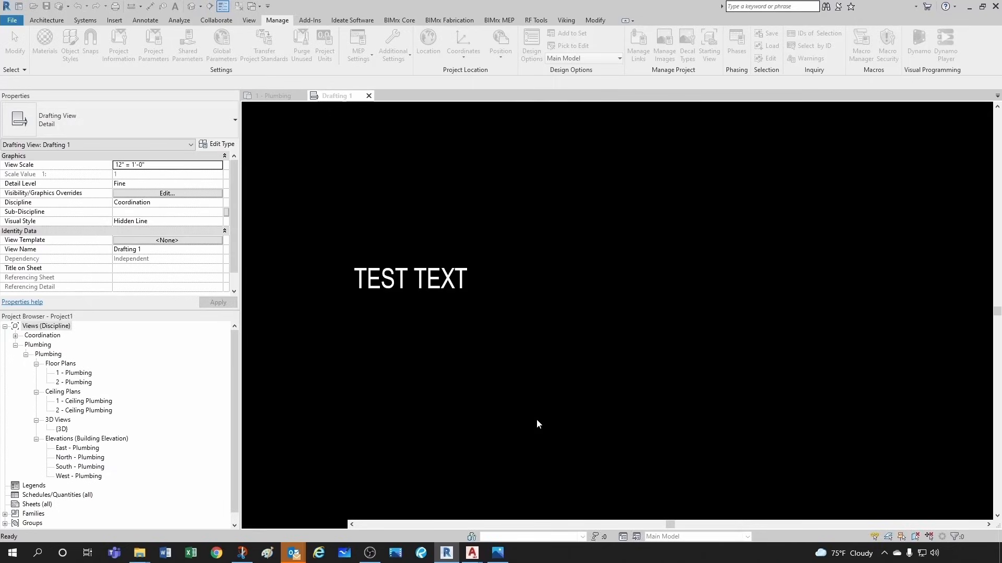
{"action": "left_click", "coordinate": [409, 278]}
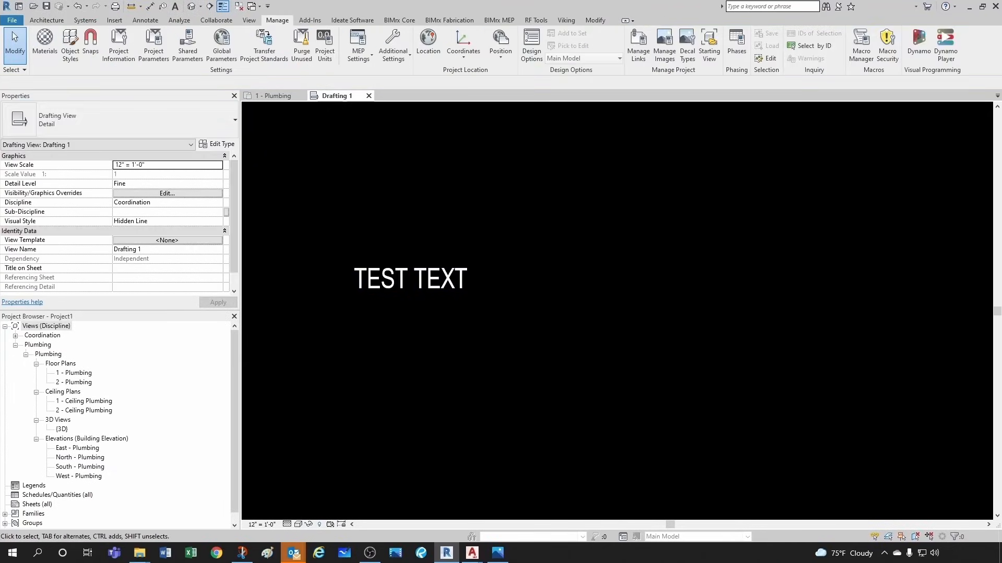
{"action": "mouse_move", "coordinate": [472, 553]}
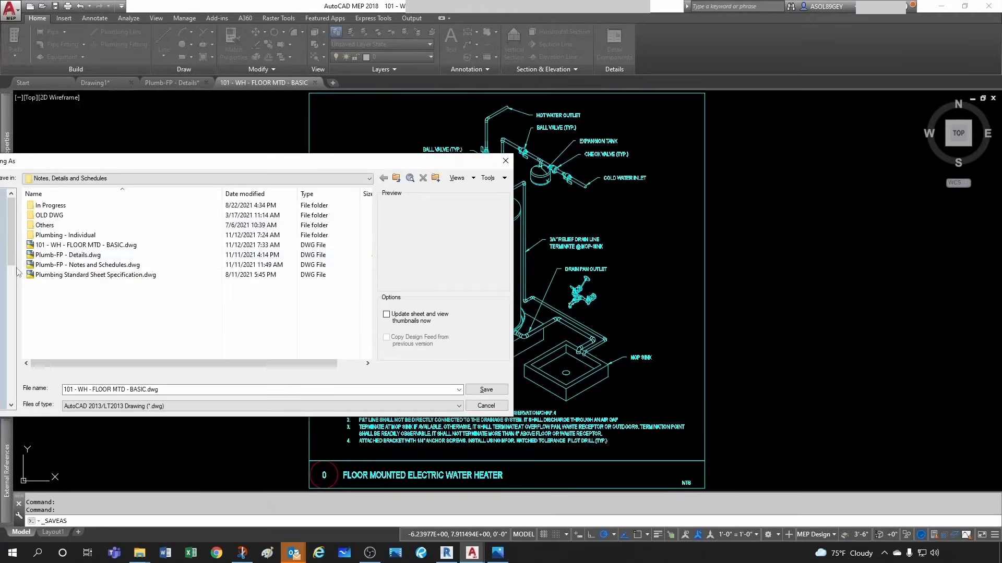
Confirm saving the water heater detail as 101 - WH - FLOOR MTD - BASIC.dwg
{"action": "left_click", "coordinate": [485, 390]}
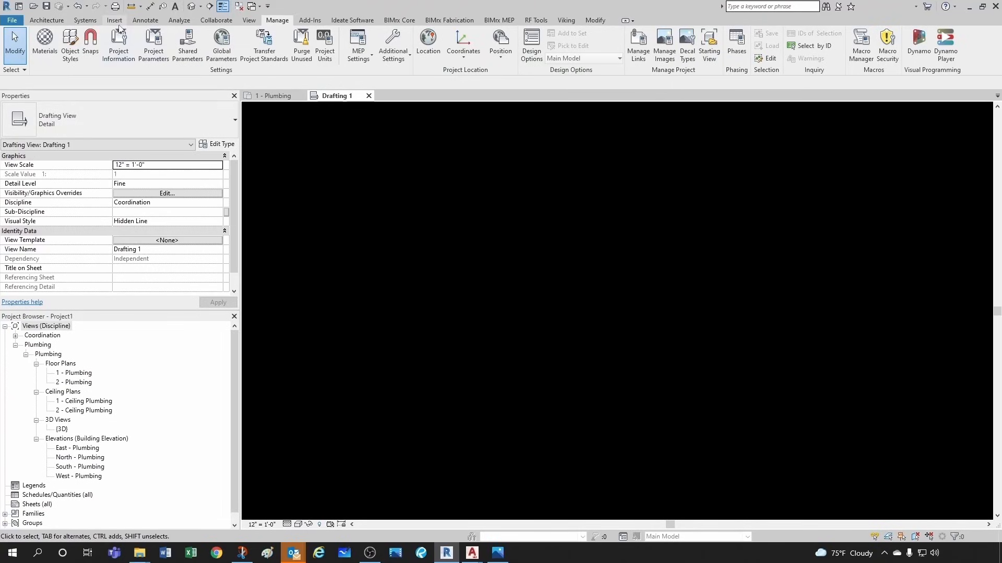
{"action": "left_click", "coordinate": [113, 20]}
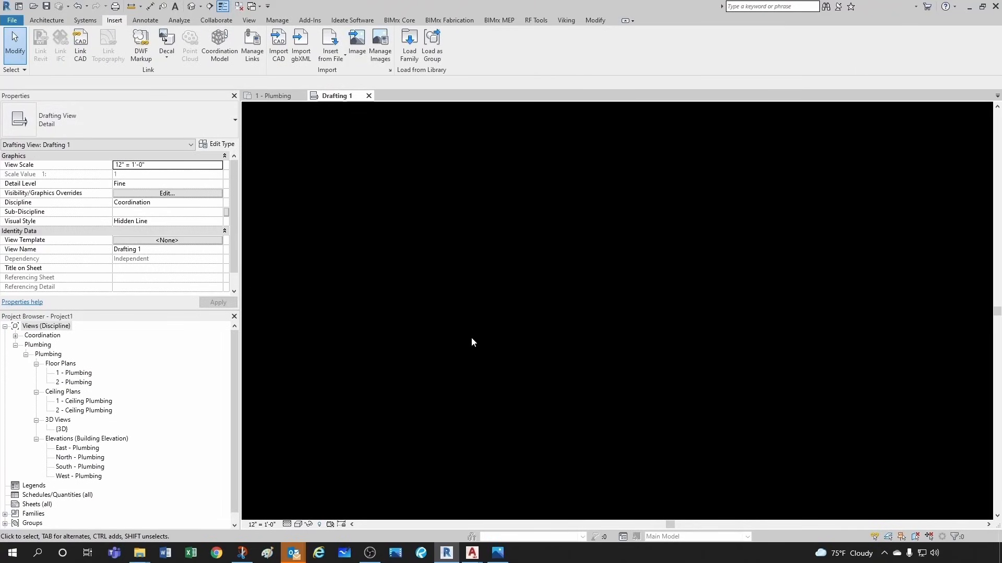
{"action": "mouse_move", "coordinate": [482, 332]}
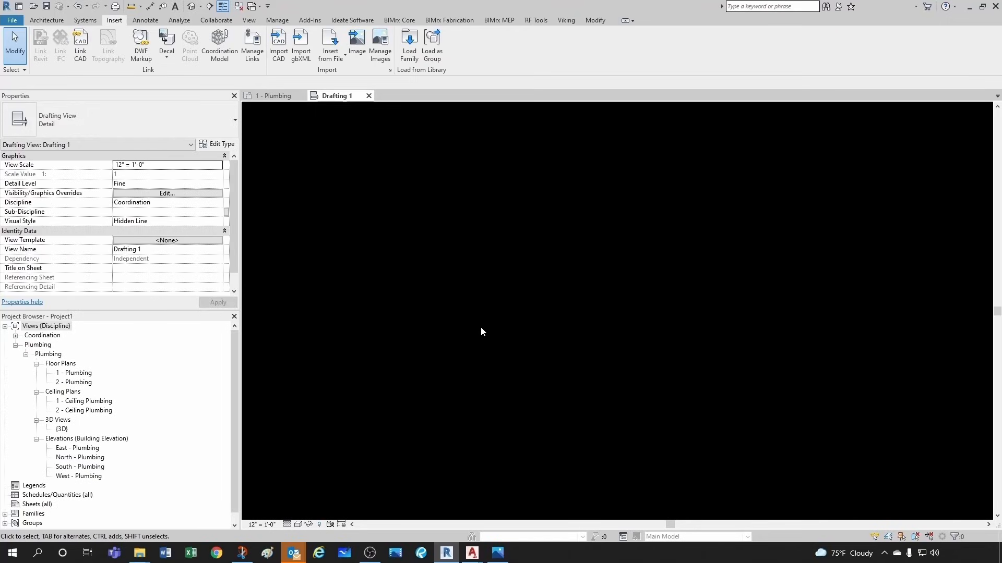
{"action": "mouse_move", "coordinate": [482, 308]}
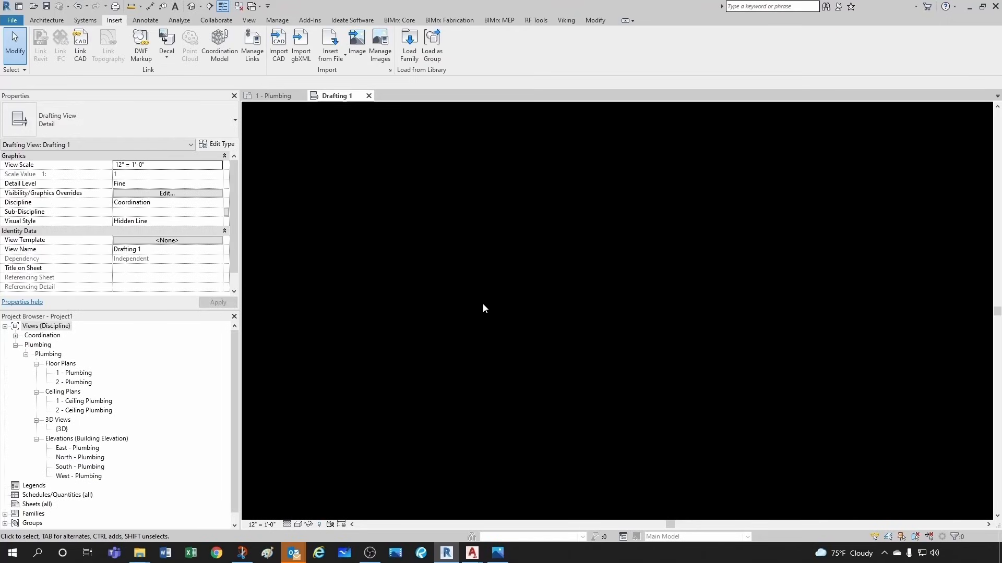
{"action": "mouse_move", "coordinate": [475, 327]}
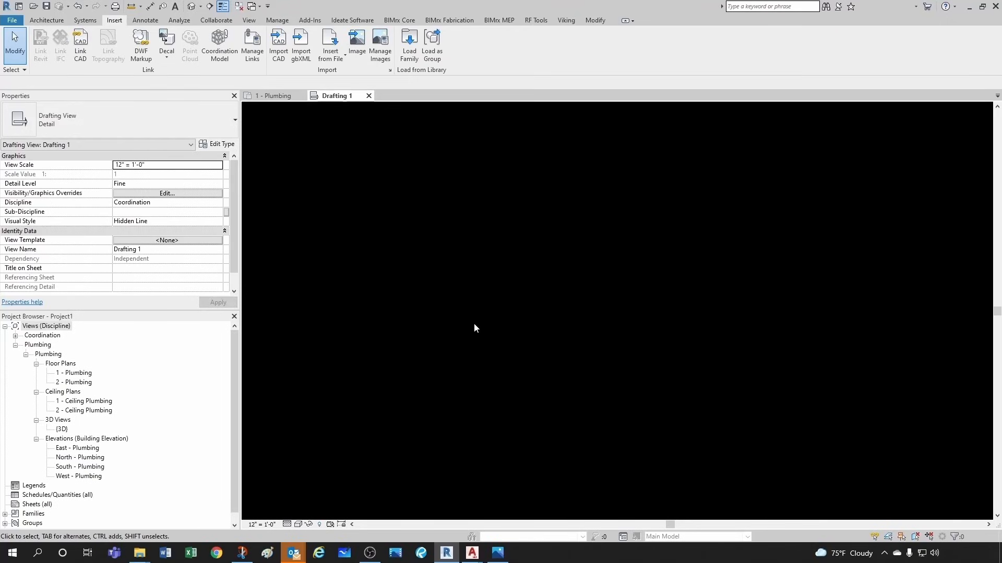
{"action": "left_click", "coordinate": [273, 95]}
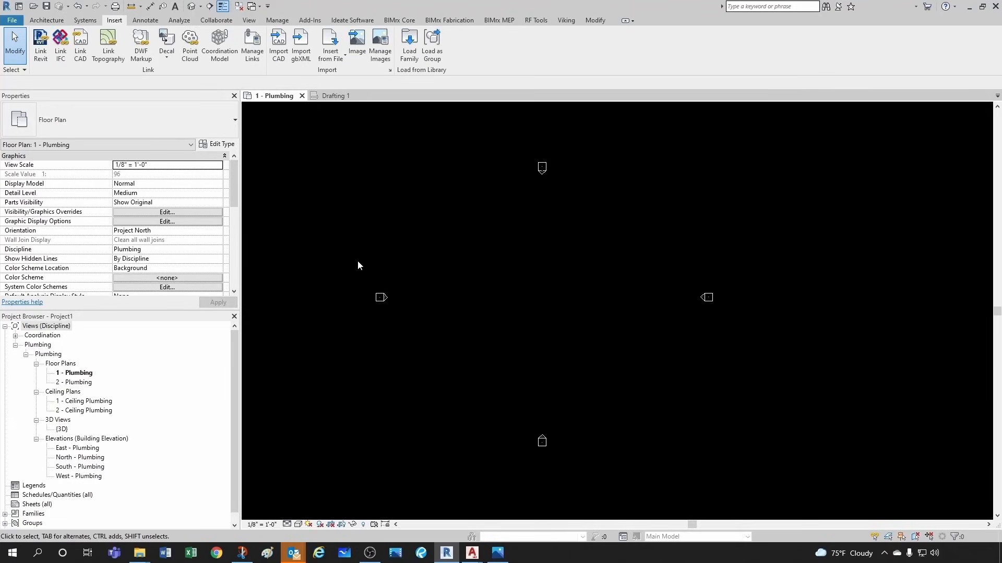
{"action": "mouse_move", "coordinate": [389, 409]}
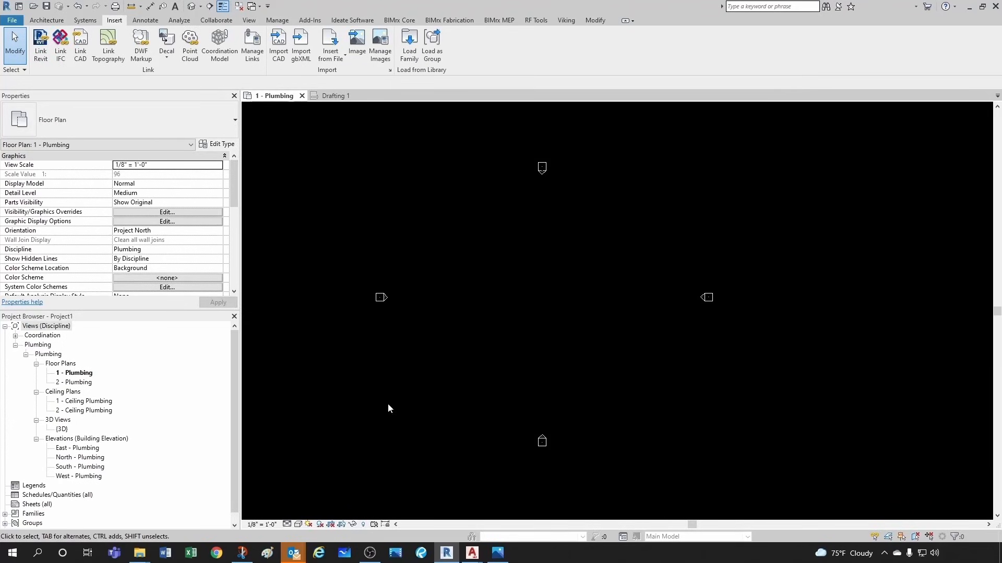
{"action": "mouse_move", "coordinate": [582, 369]}
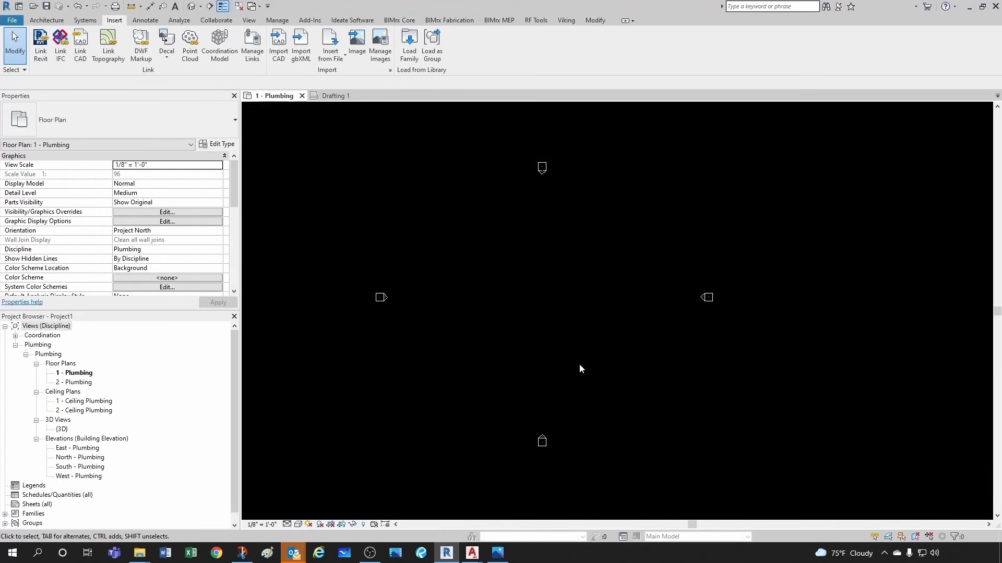
{"action": "mouse_move", "coordinate": [332, 140]}
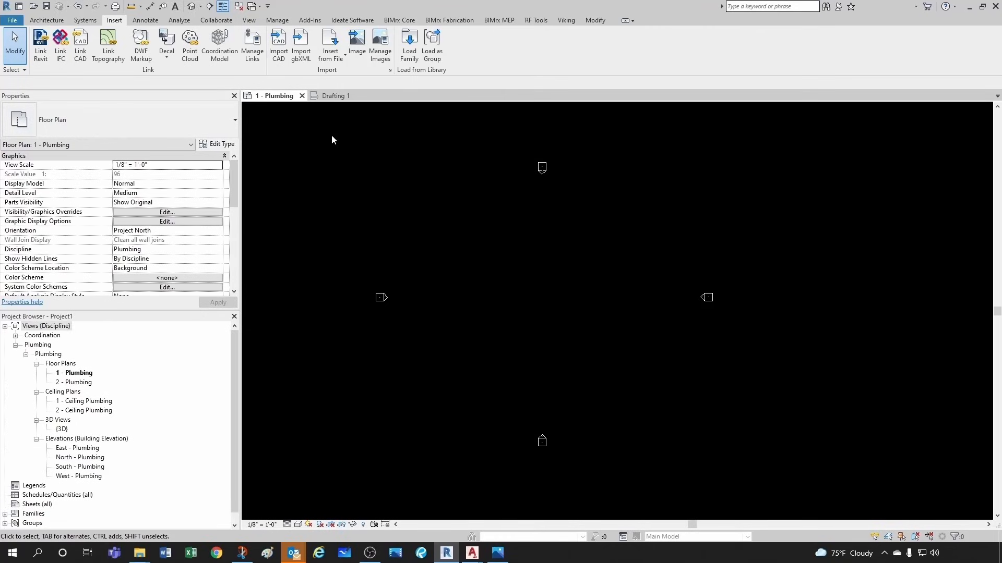
{"action": "left_click", "coordinate": [335, 96]}
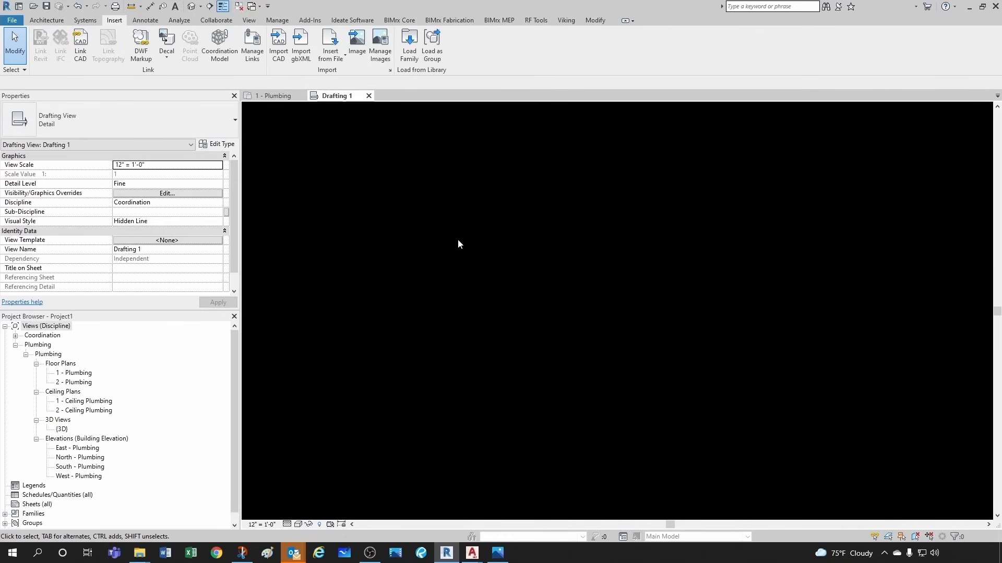
{"action": "mouse_move", "coordinate": [519, 299]}
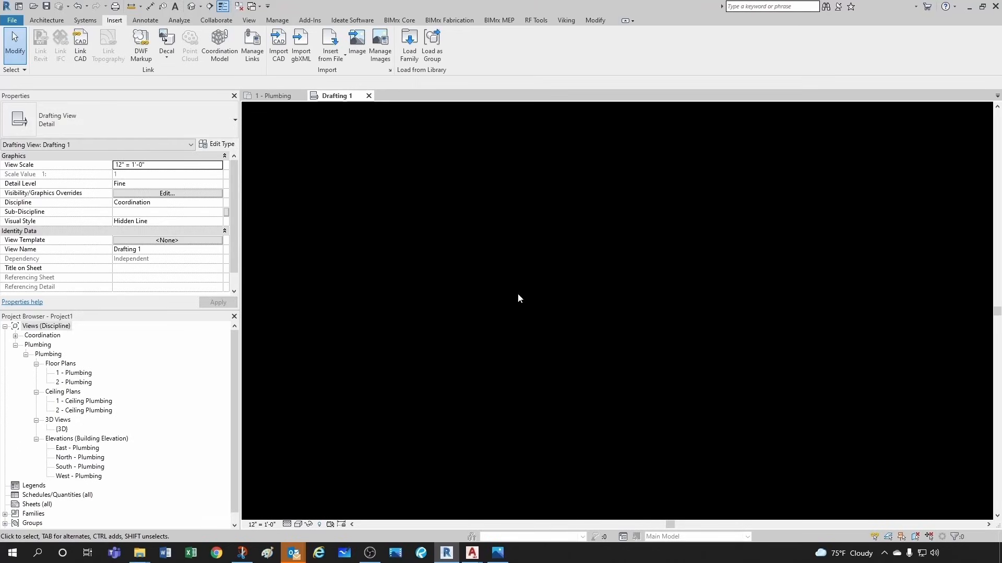
{"action": "mouse_move", "coordinate": [486, 313]}
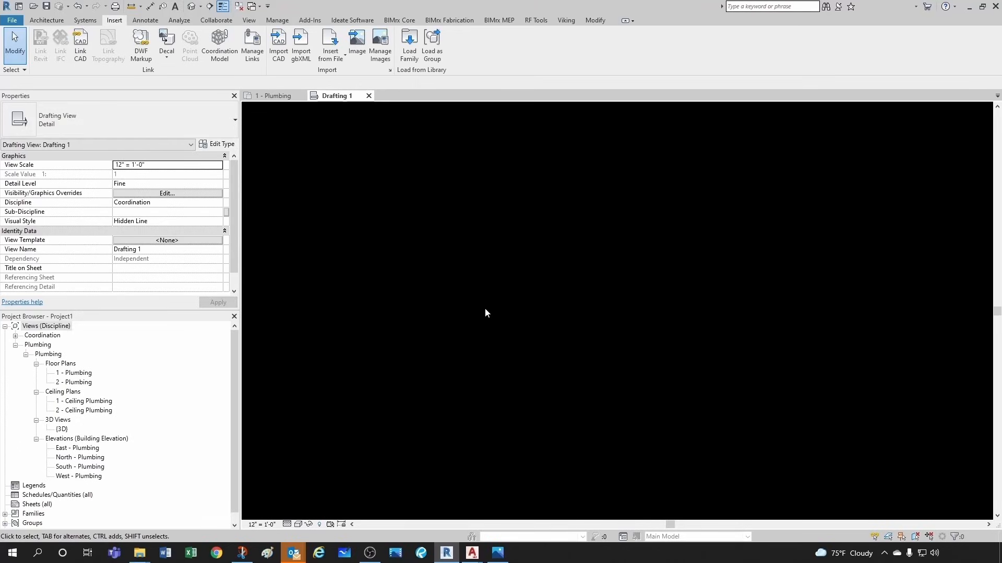
{"action": "mouse_move", "coordinate": [546, 306]}
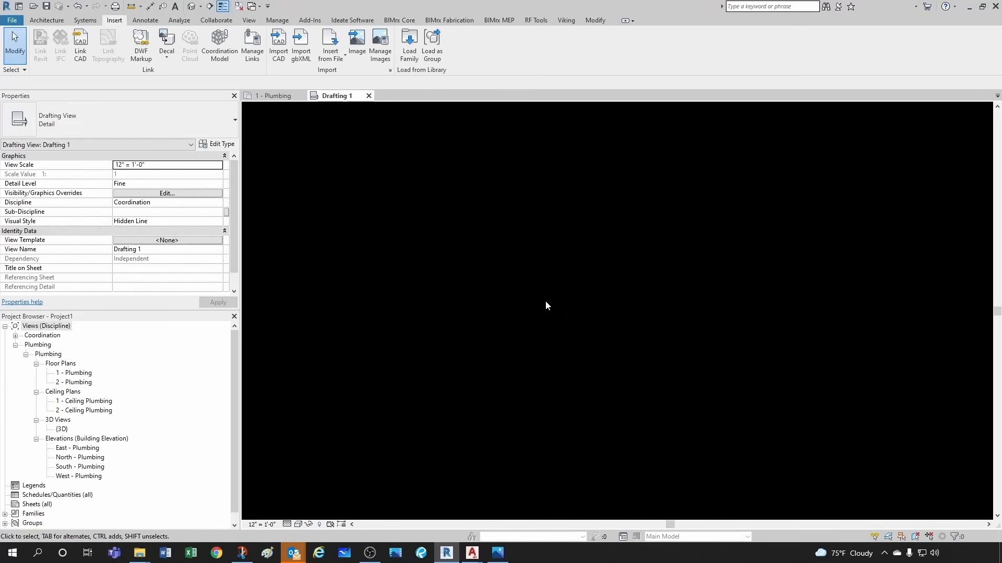
{"action": "mouse_move", "coordinate": [256, 236]}
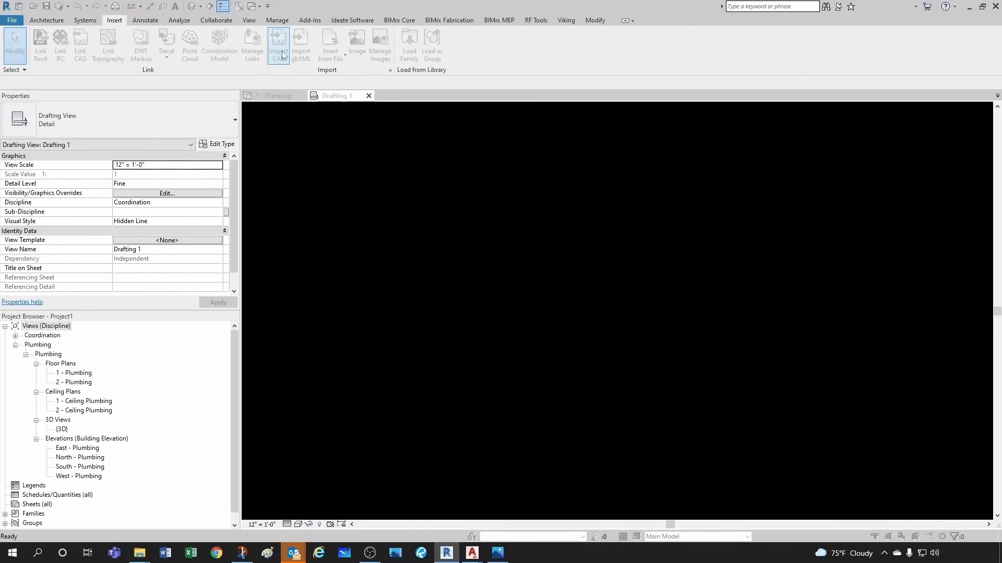
Import 101 - WH - FLOOR MTD - BASIC.dwg into Drafting 1 with Black and White colours
{"action": "left_click", "coordinate": [277, 42]}
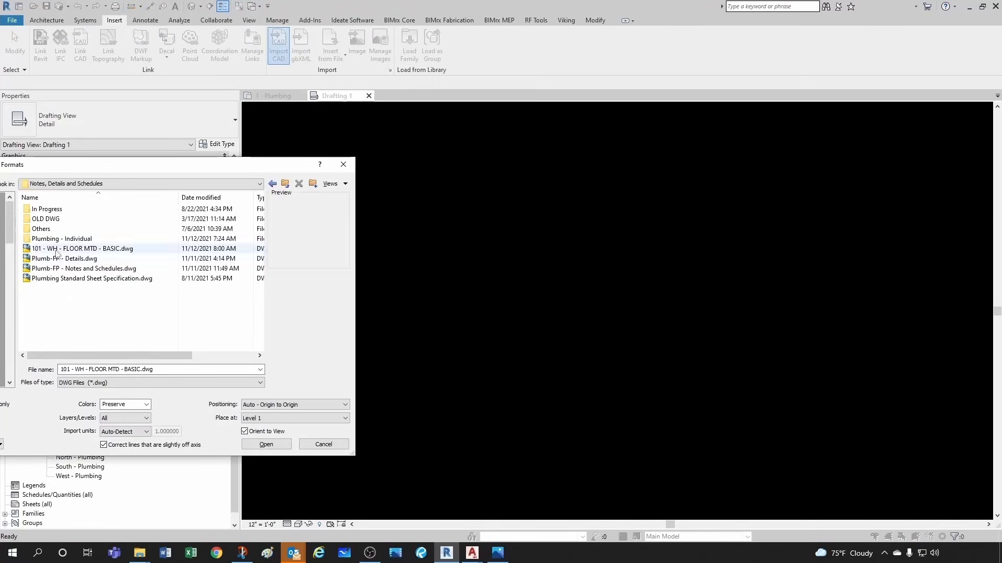
{"action": "left_click", "coordinate": [84, 248]}
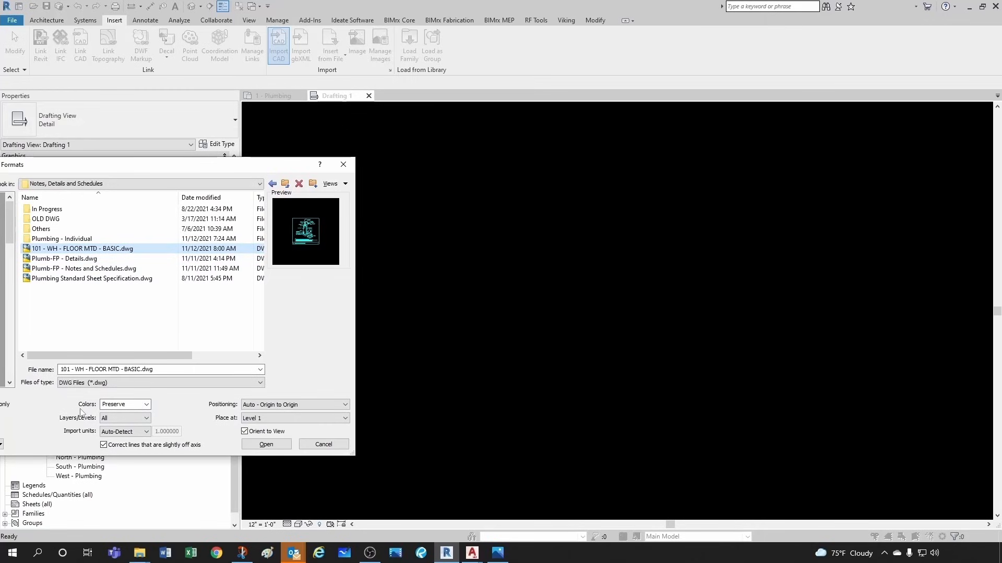
{"action": "left_click", "coordinate": [146, 405]}
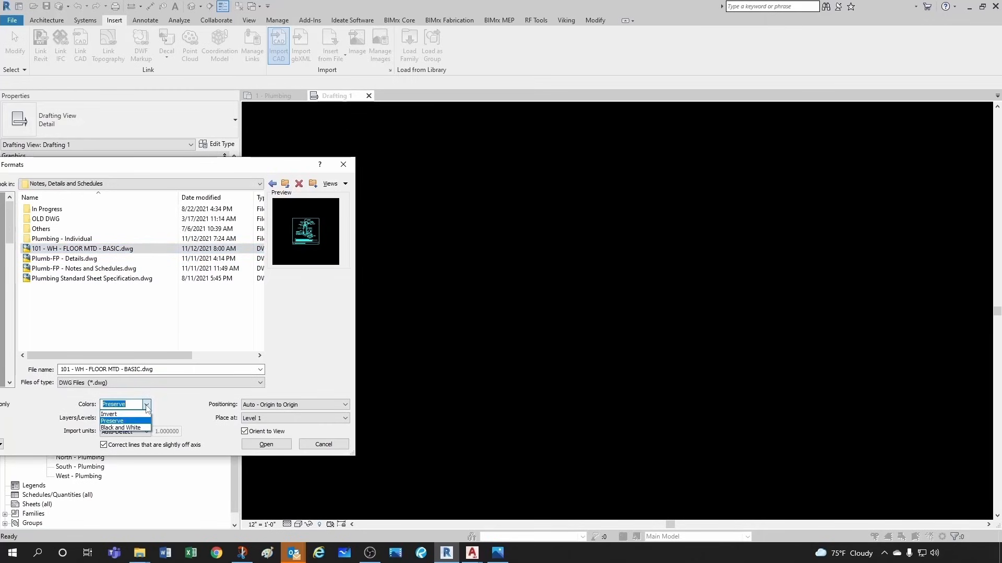
{"action": "left_click", "coordinate": [120, 428]}
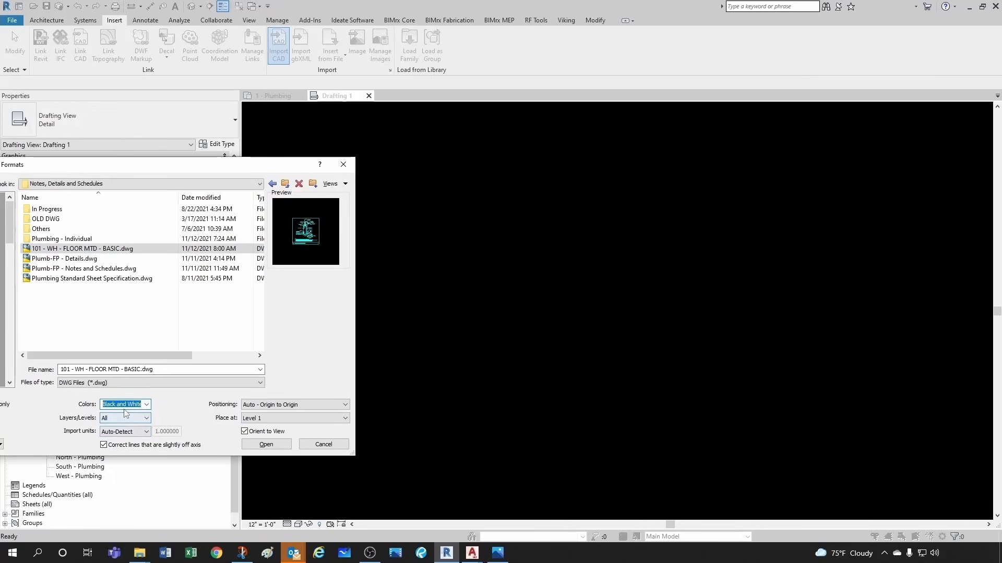
{"action": "mouse_move", "coordinate": [106, 426]}
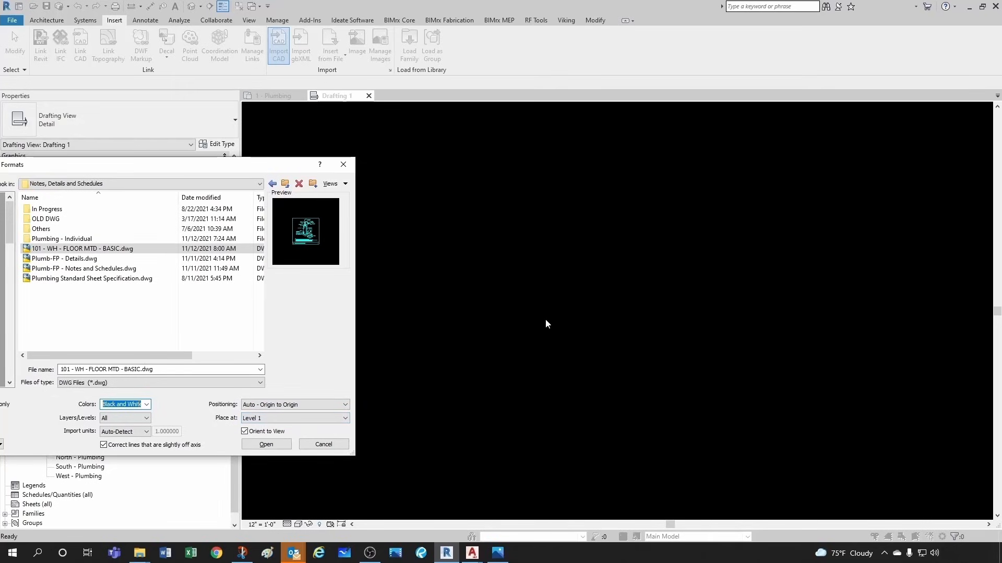
{"action": "mouse_move", "coordinate": [267, 444]}
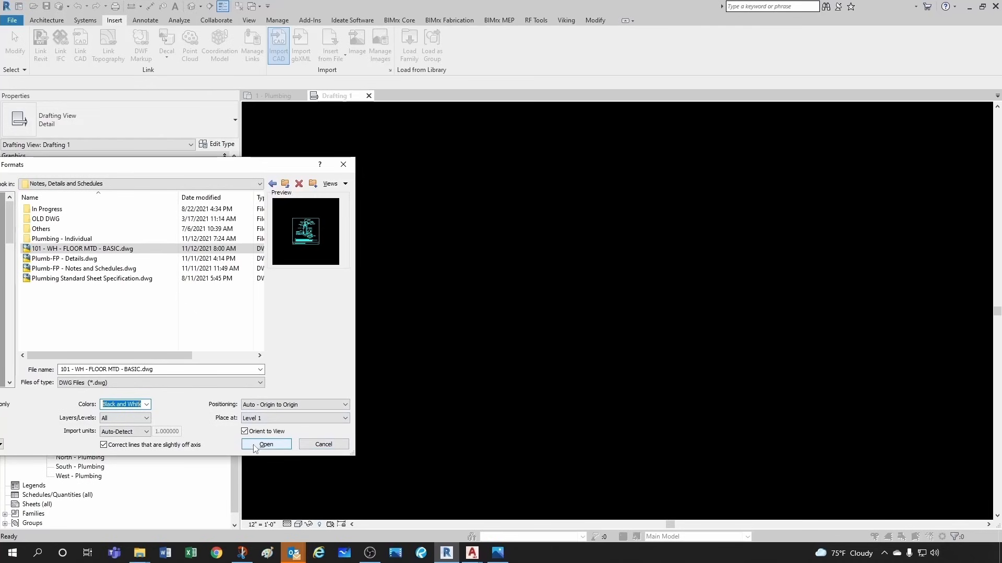
{"action": "left_click", "coordinate": [266, 445]}
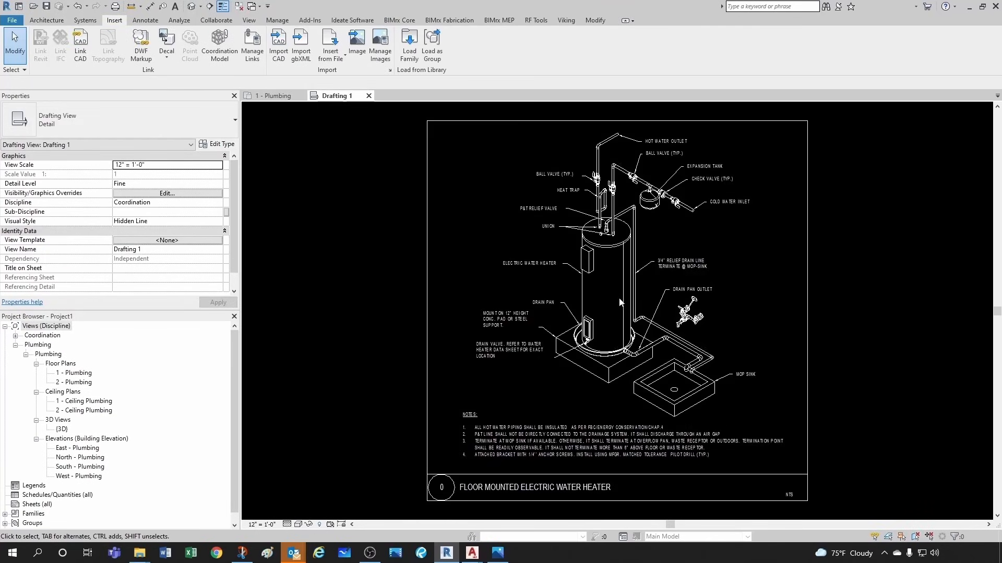
{"action": "mouse_move", "coordinate": [456, 226]}
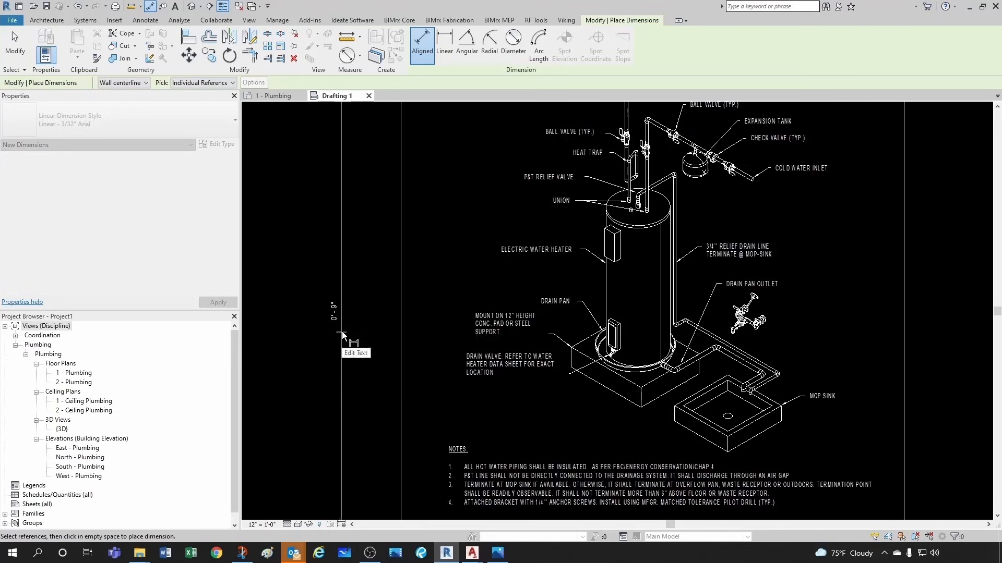
Zoom around the imported detail and bring the AutoCAD window to the front
{"action": "scroll", "scroll_direction": "down", "scroll_amount": 3}
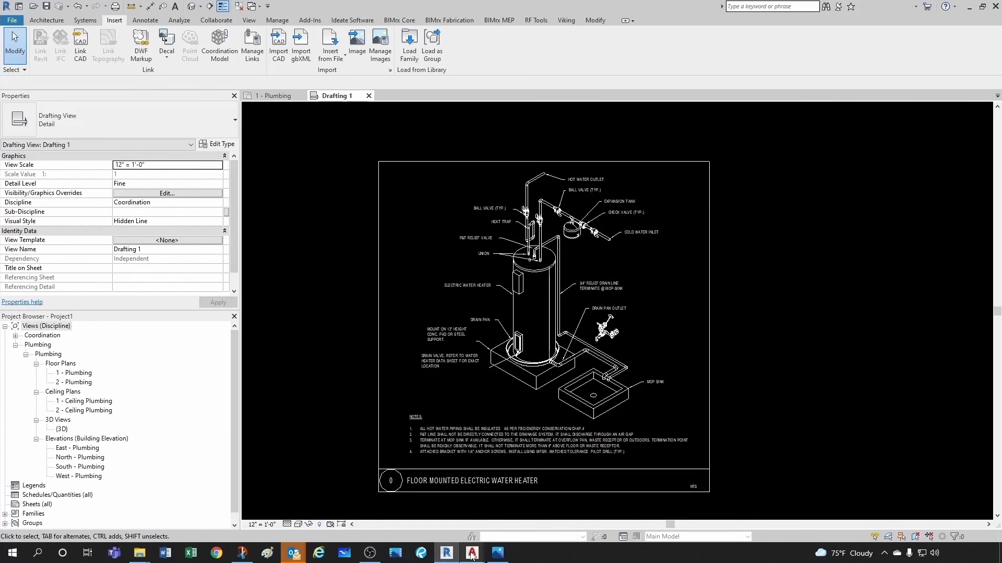
{"action": "left_click", "coordinate": [472, 553]}
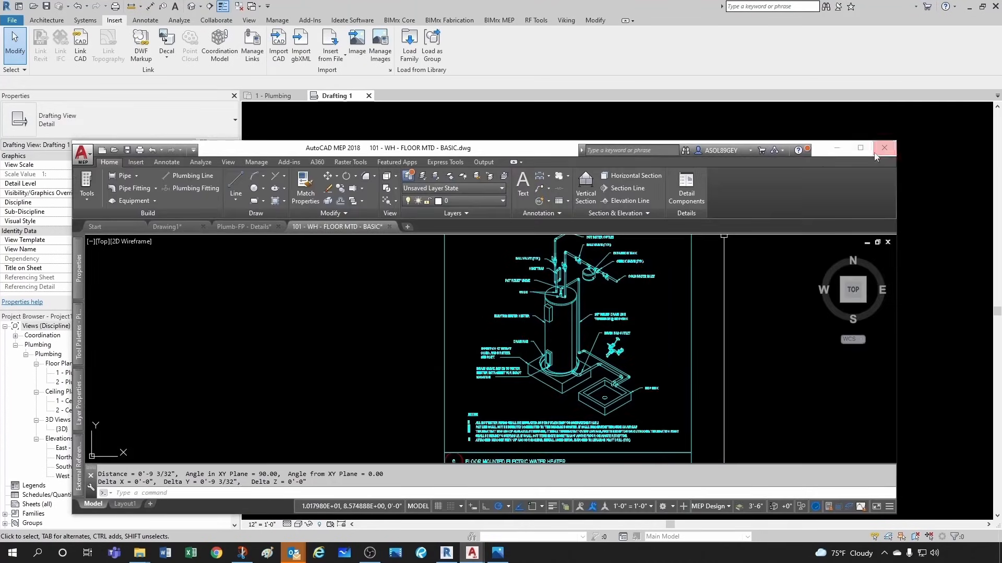
Maximize AutoCAD and measure a 0'-9" distance between two endpoints on the title border
{"action": "left_click", "coordinate": [859, 148]}
{"action": "type", "text": "DI"}
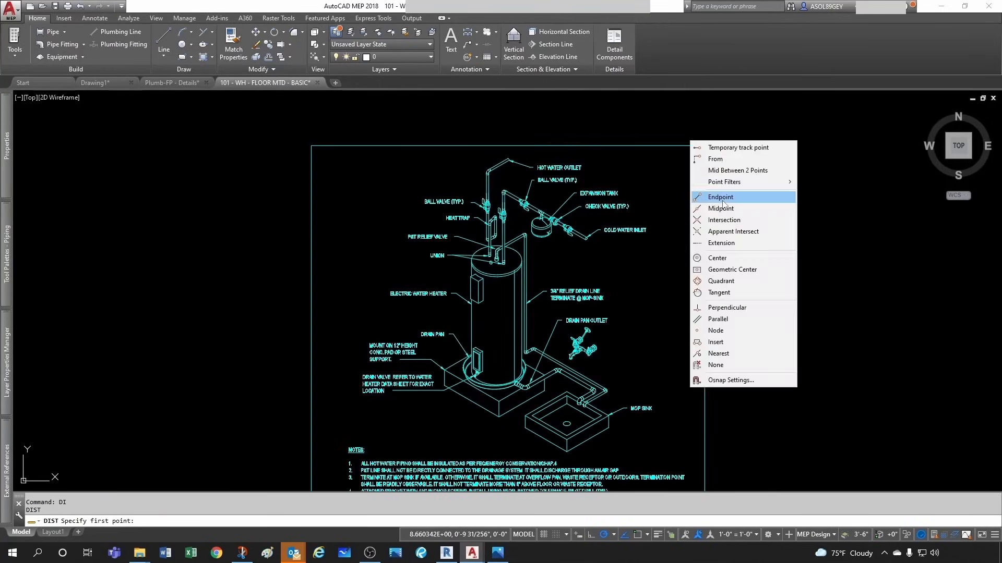
{"action": "left_click", "coordinate": [721, 198]}
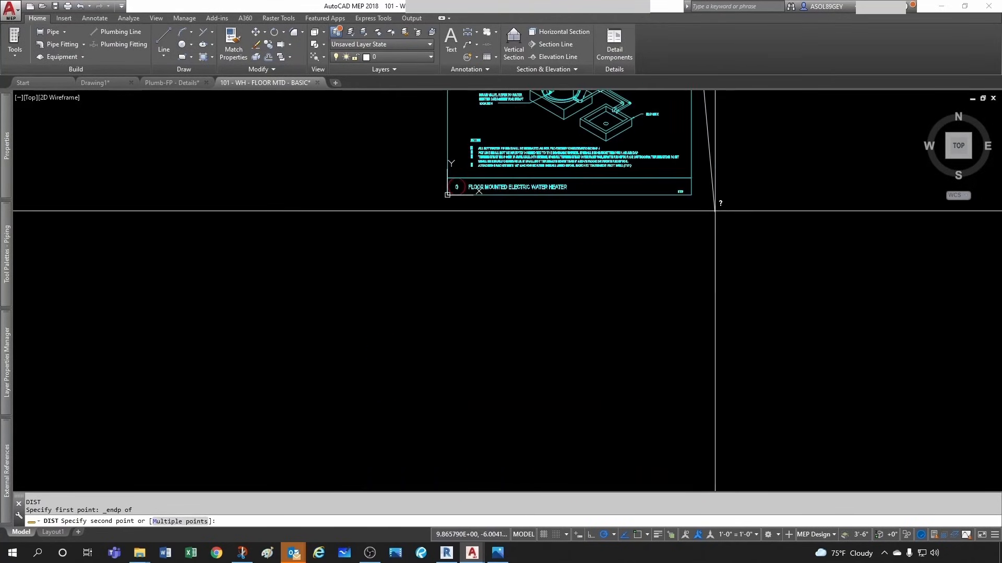
{"action": "left_click", "coordinate": [690, 197]}
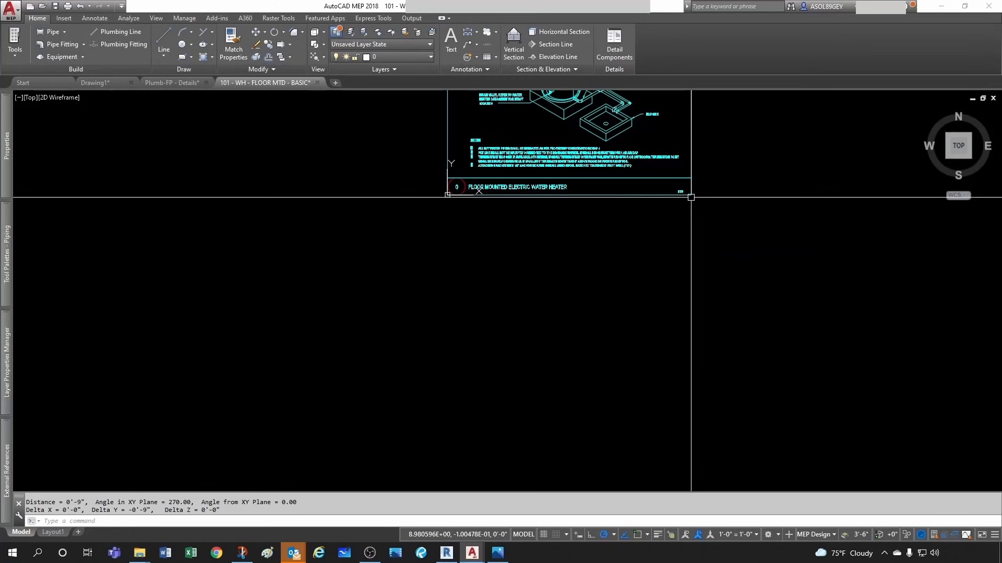
{"action": "mouse_move", "coordinate": [803, 136]}
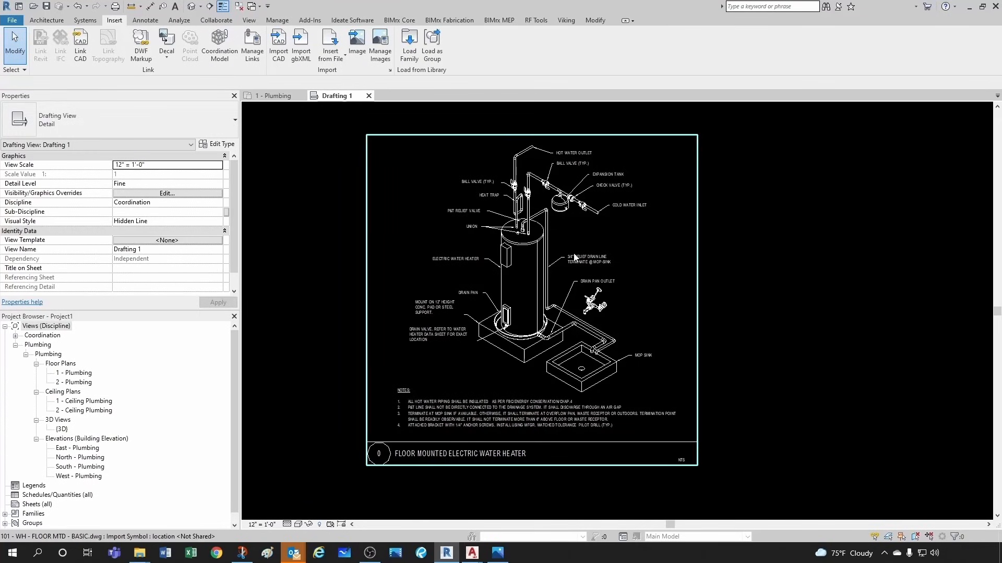
Select the imported water heater detail and choose Full Explode from the Modify options
{"action": "left_click", "coordinate": [530, 288]}
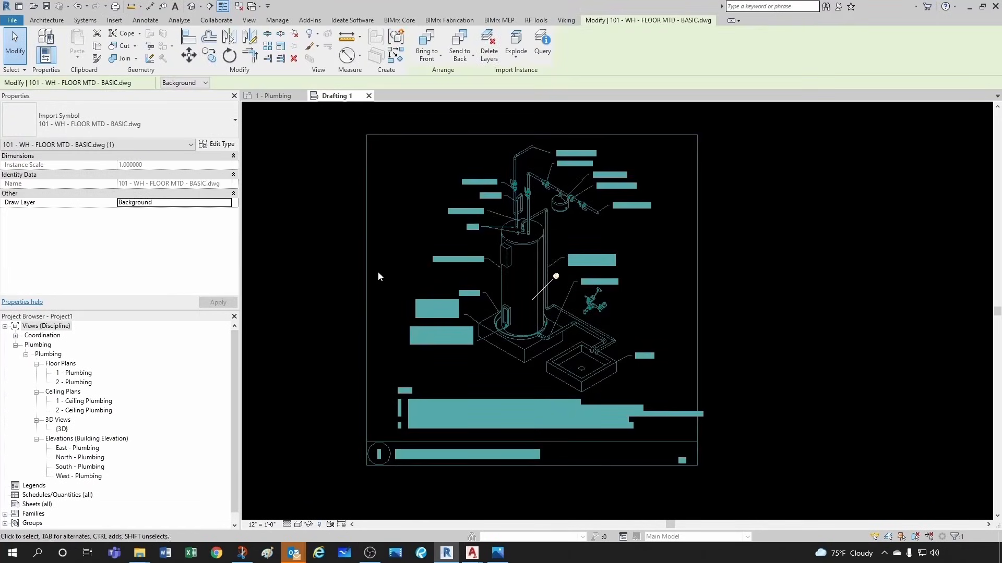
{"action": "mouse_move", "coordinate": [612, 296]}
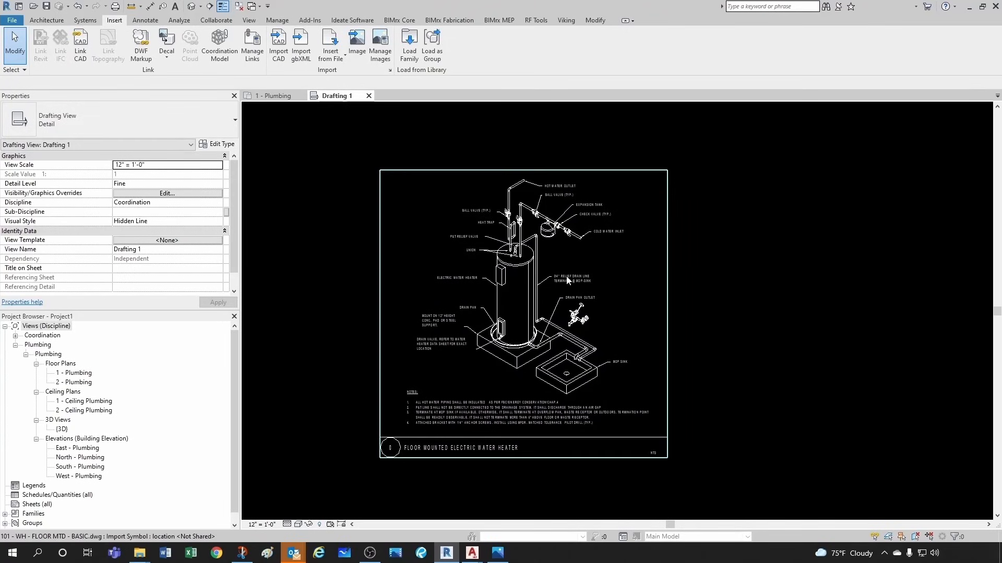
{"action": "left_click", "coordinate": [543, 281]}
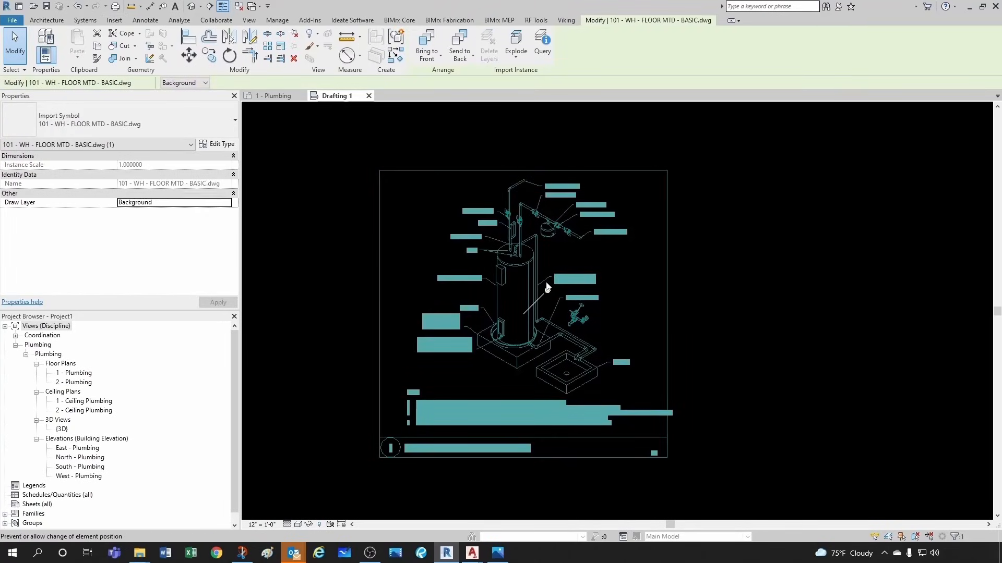
{"action": "mouse_move", "coordinate": [515, 45]}
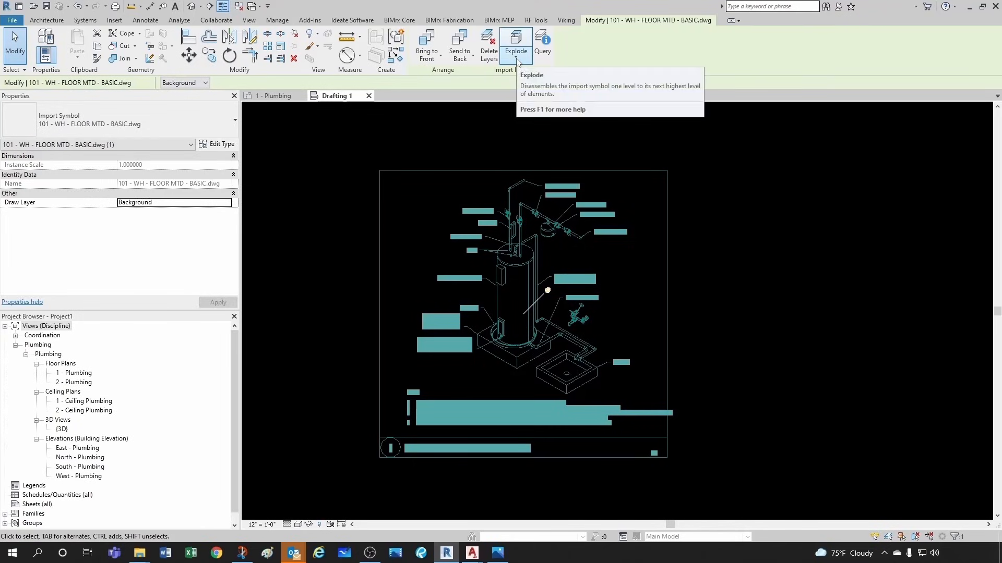
{"action": "left_click", "coordinate": [516, 61]}
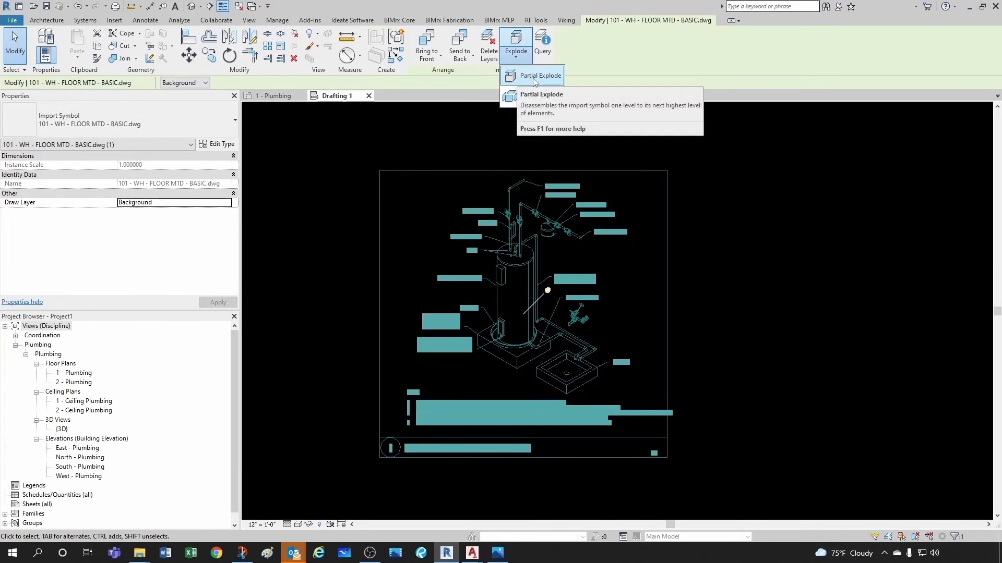
{"action": "mouse_move", "coordinate": [531, 96]}
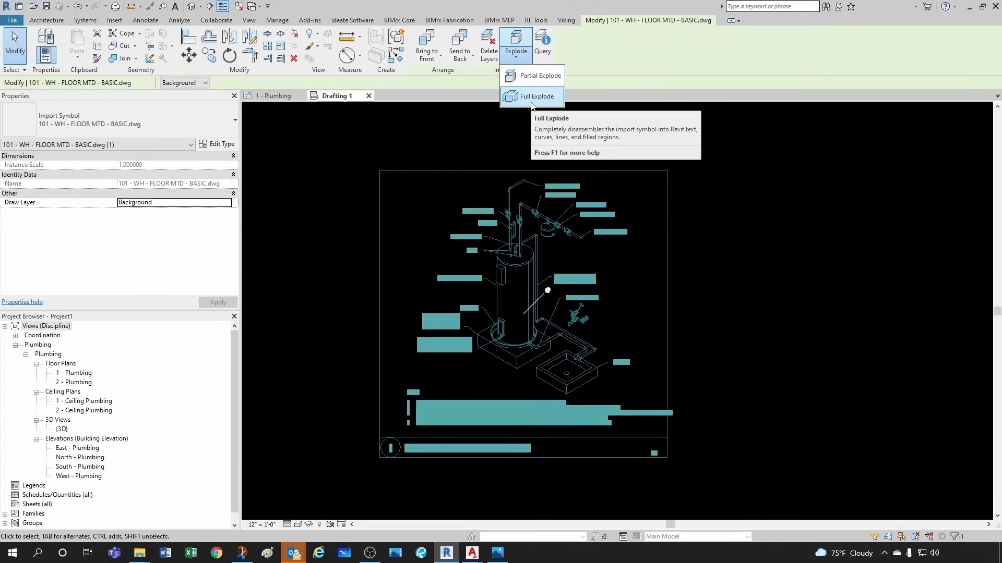
{"action": "mouse_move", "coordinate": [536, 75]}
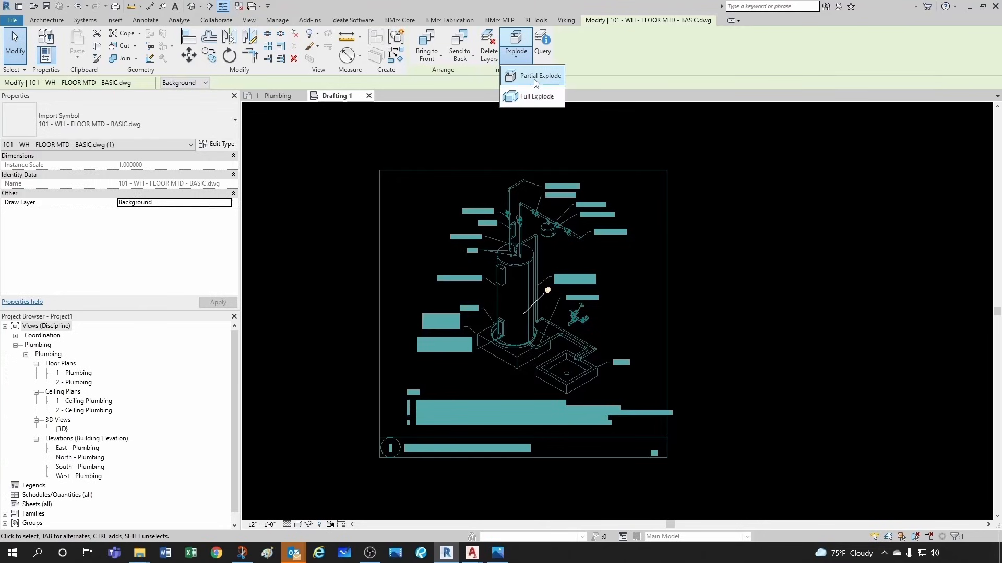
{"action": "left_click", "coordinate": [538, 75]}
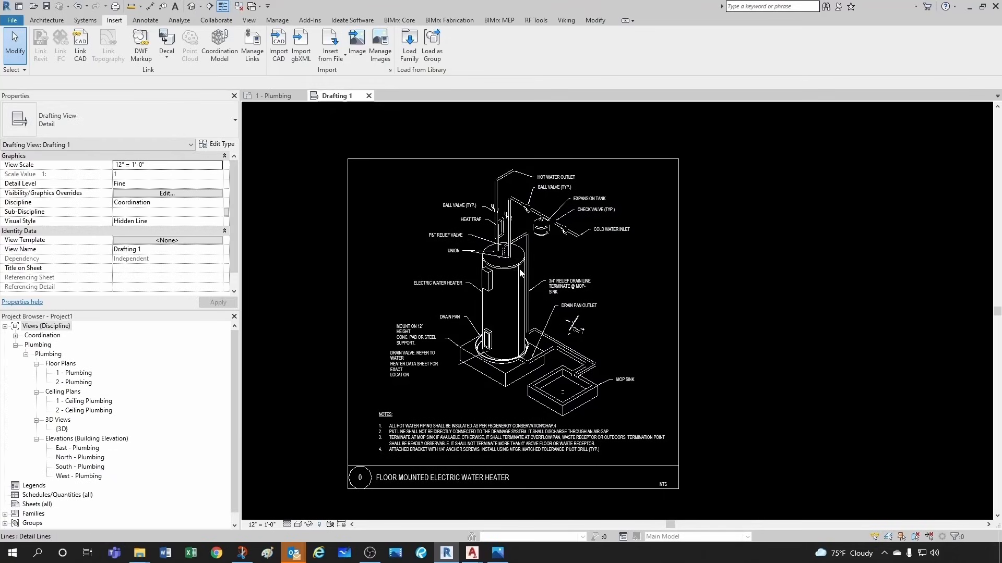
{"action": "mouse_move", "coordinate": [116, 75]}
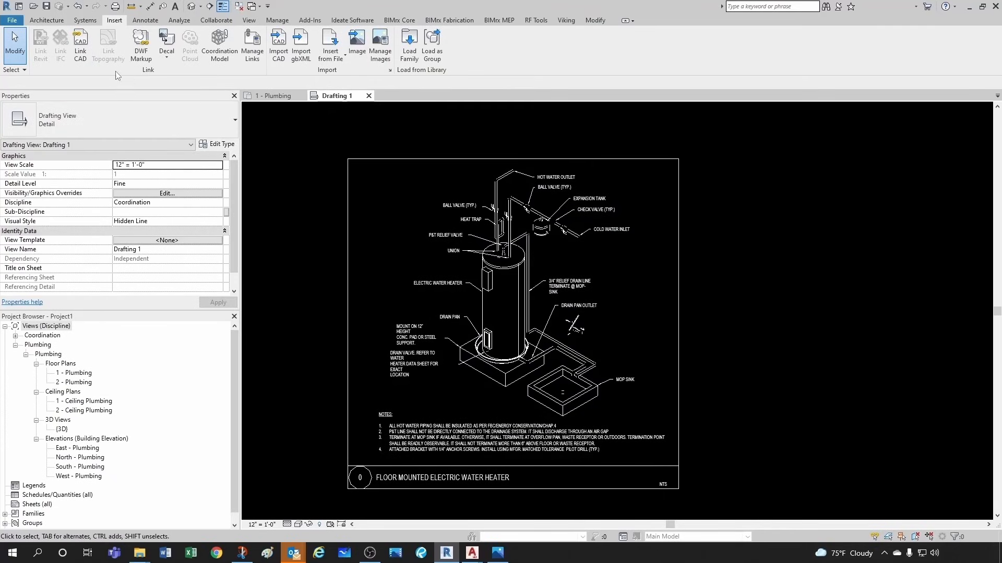
Reselect the imported detail and fully explode it into native Revit lines and text
{"action": "scroll", "scroll_direction": "down", "scroll_amount": 3}
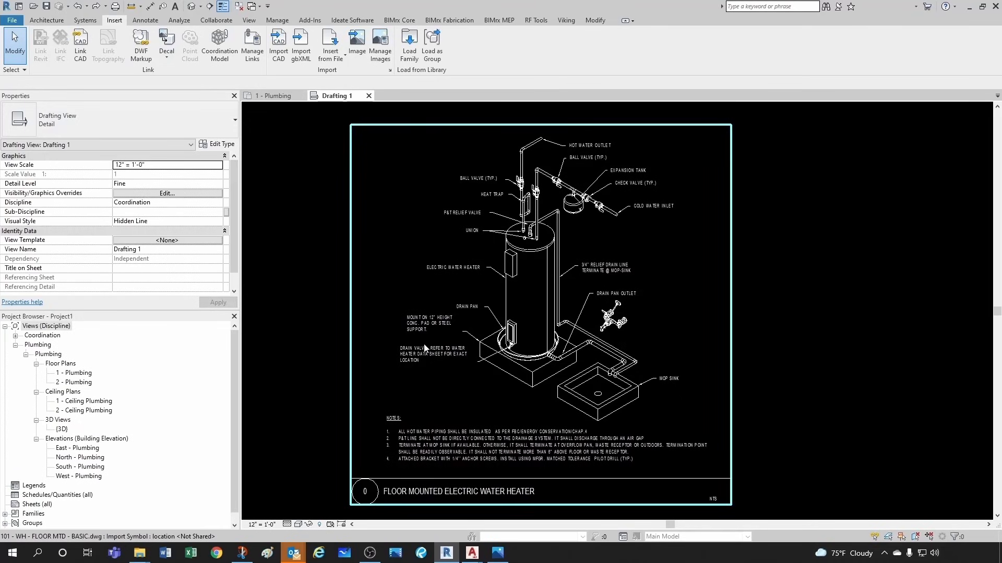
{"action": "scroll", "scroll_direction": "up", "scroll_amount": 3}
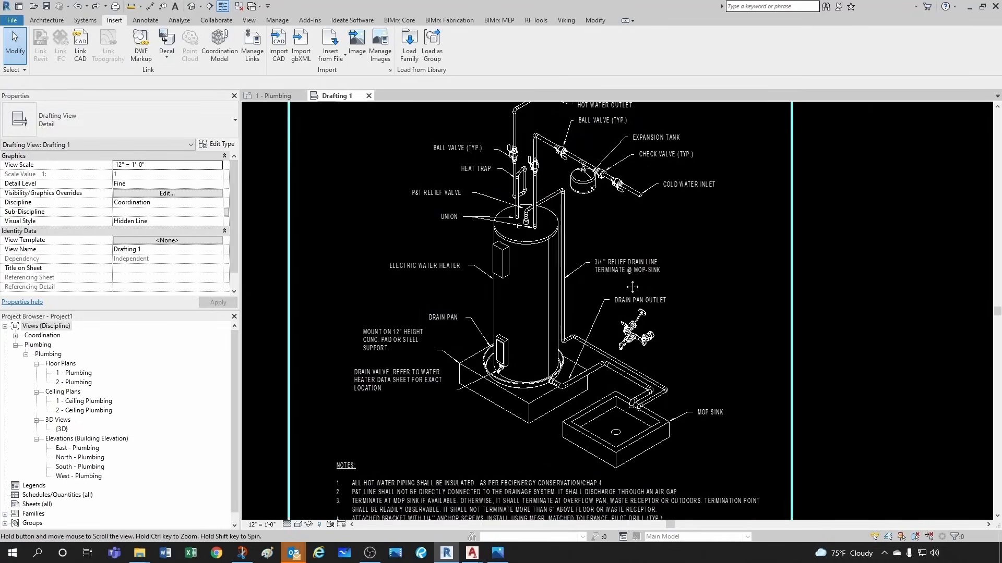
{"action": "left_click", "coordinate": [536, 274]}
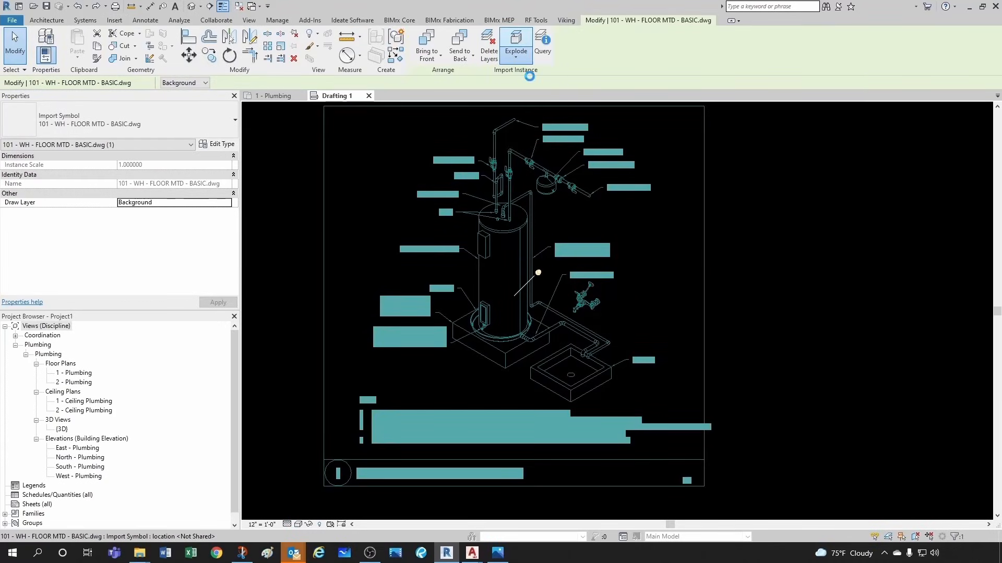
{"action": "left_click", "coordinate": [514, 43]}
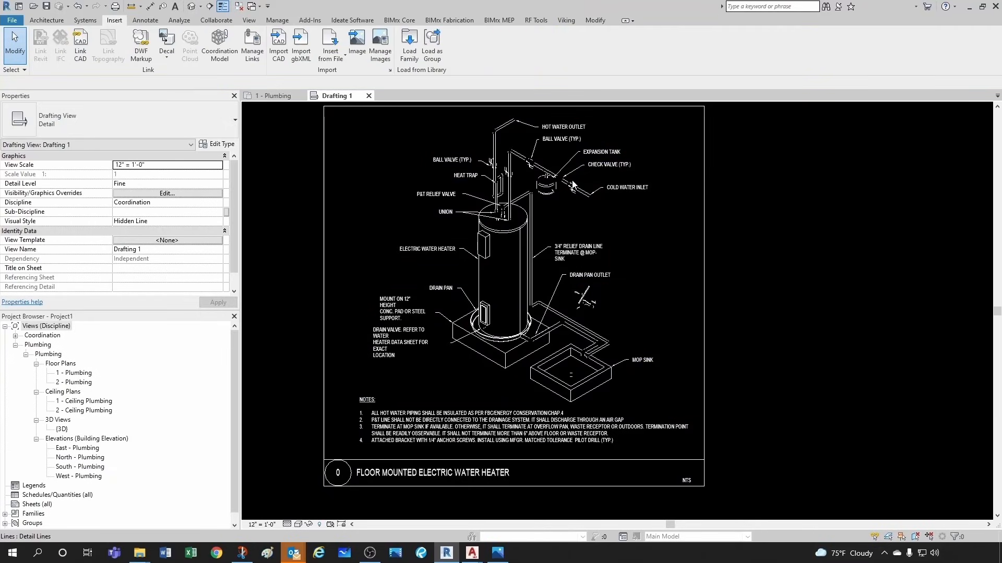
{"action": "left_click", "coordinate": [405, 343]}
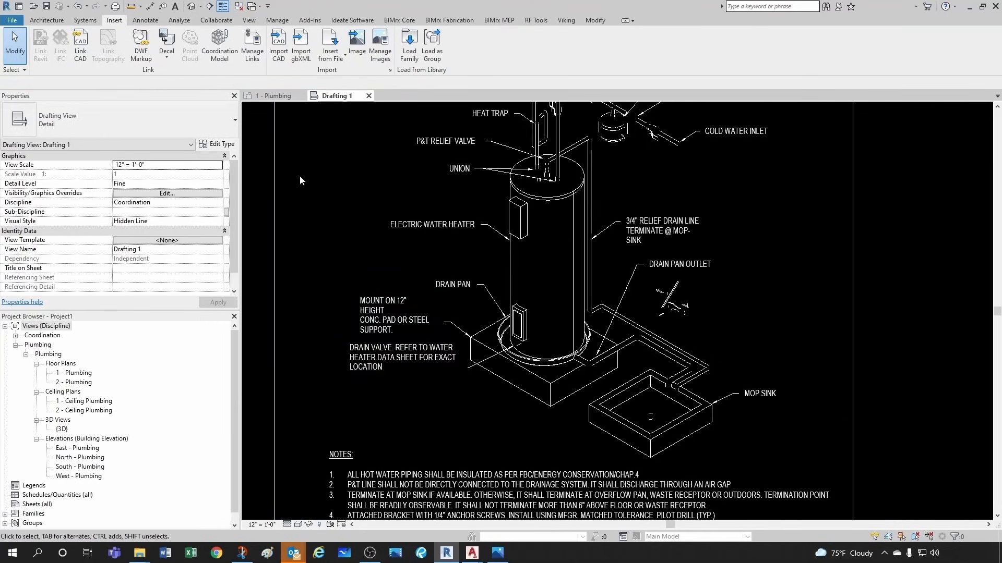
Edit the exploded 'Mount on 12" height' note, widen it to rewrap, and remove the trial text
{"action": "left_click", "coordinate": [174, 6]}
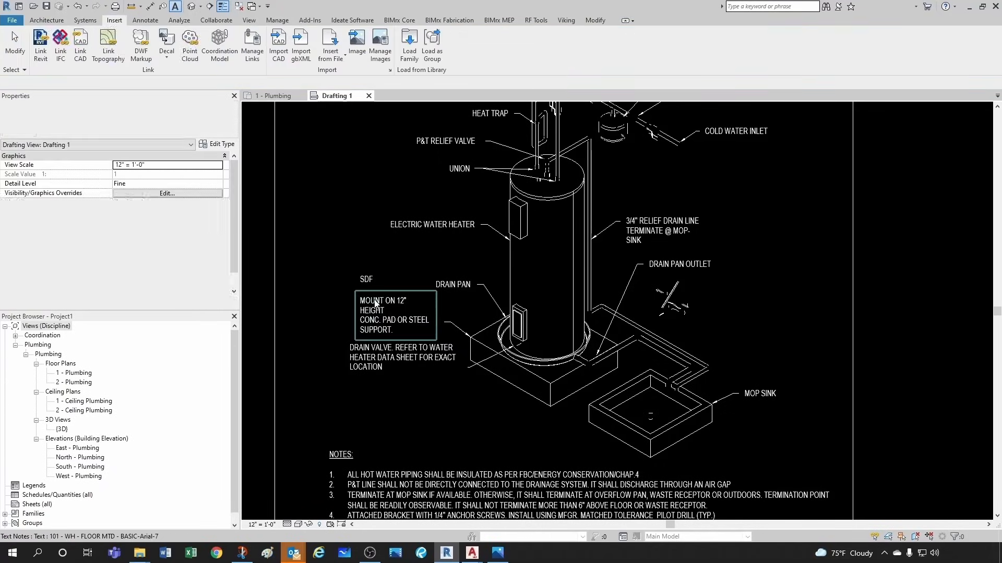
{"action": "double_click", "coordinate": [395, 315]}
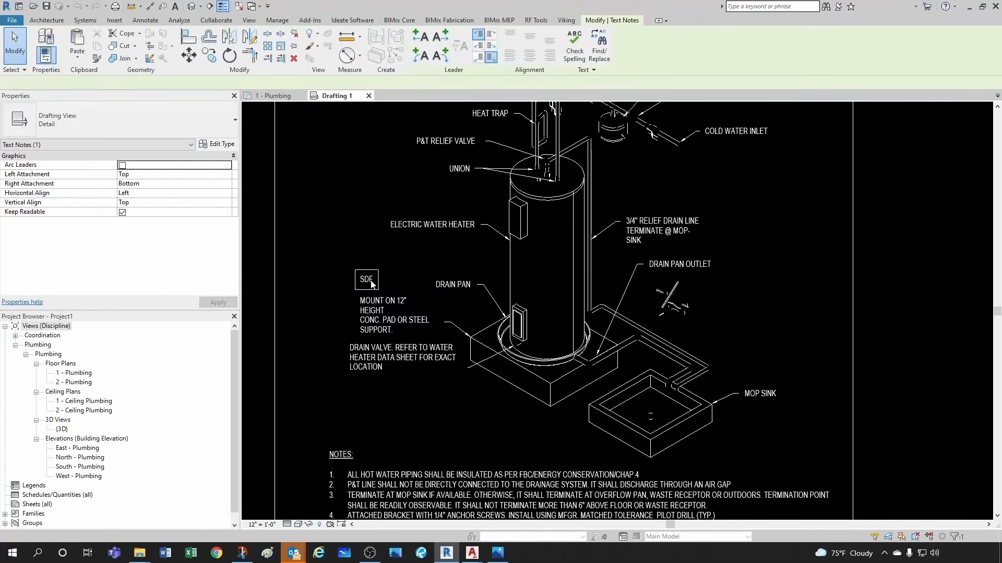
{"action": "left_click", "coordinate": [367, 280]}
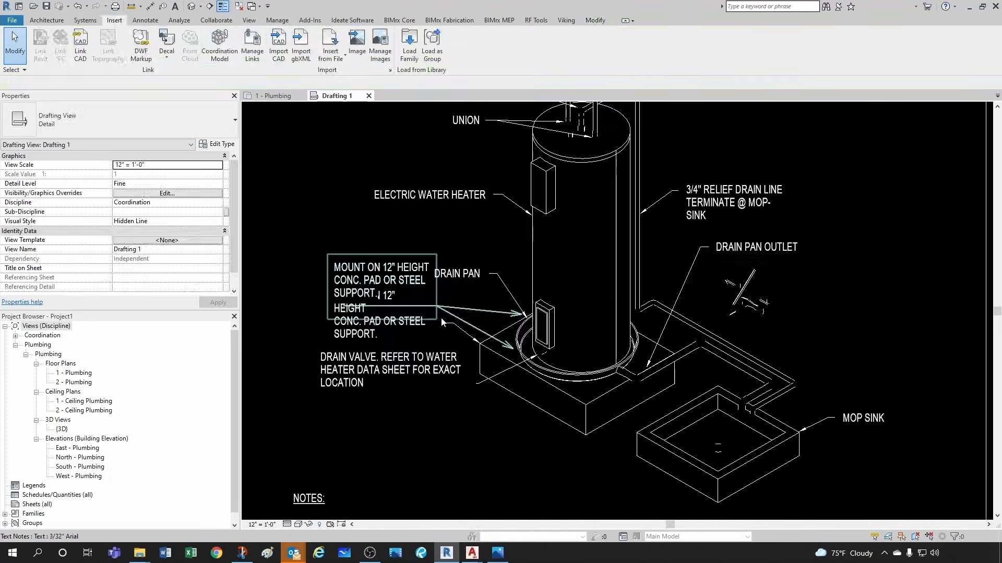
{"action": "left_click", "coordinate": [380, 280]}
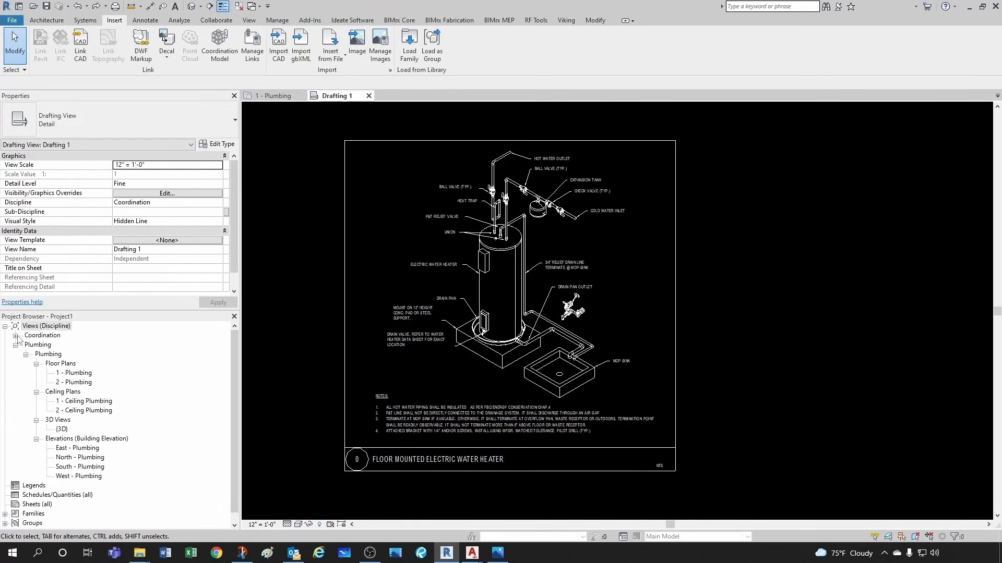
Rename the Drafting 1 view under Coordination to 101 - WH - FLOOR MTD - BASIC
{"action": "left_click", "coordinate": [46, 325]}
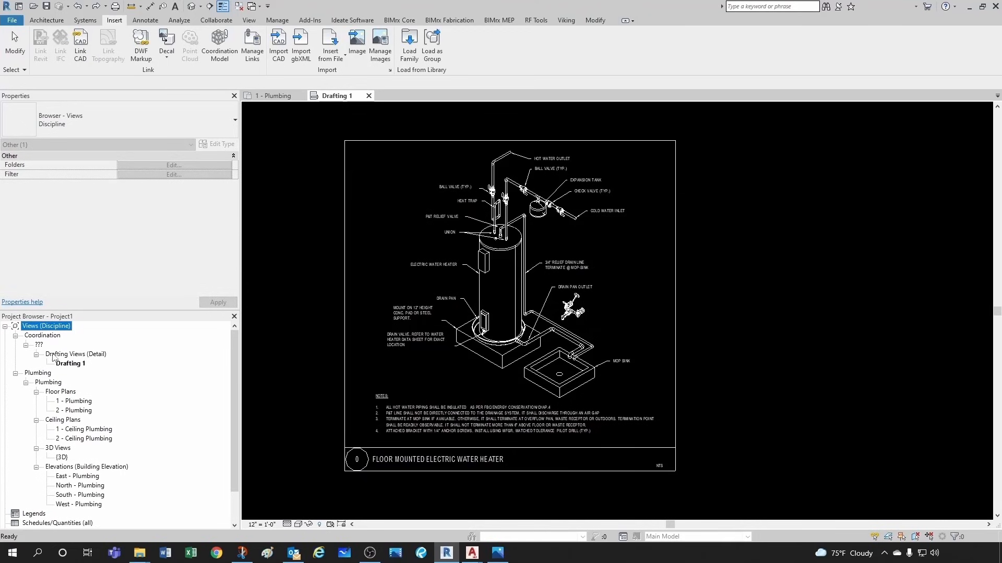
{"action": "right_click", "coordinate": [70, 364]}
{"action": "type", "text": "101 - WH - FLOOR MTD - BASIC"}
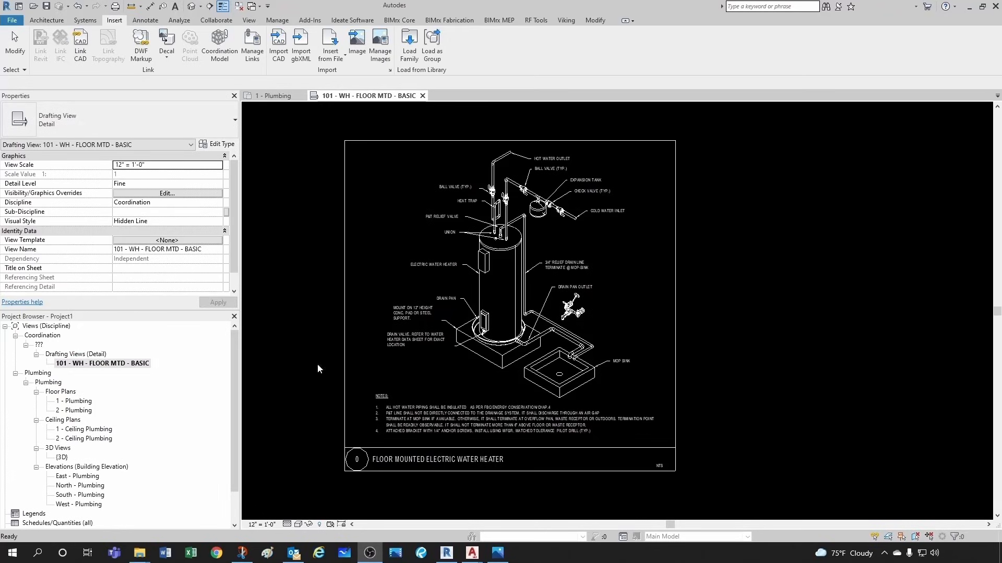
{"action": "mouse_move", "coordinate": [726, 411]}
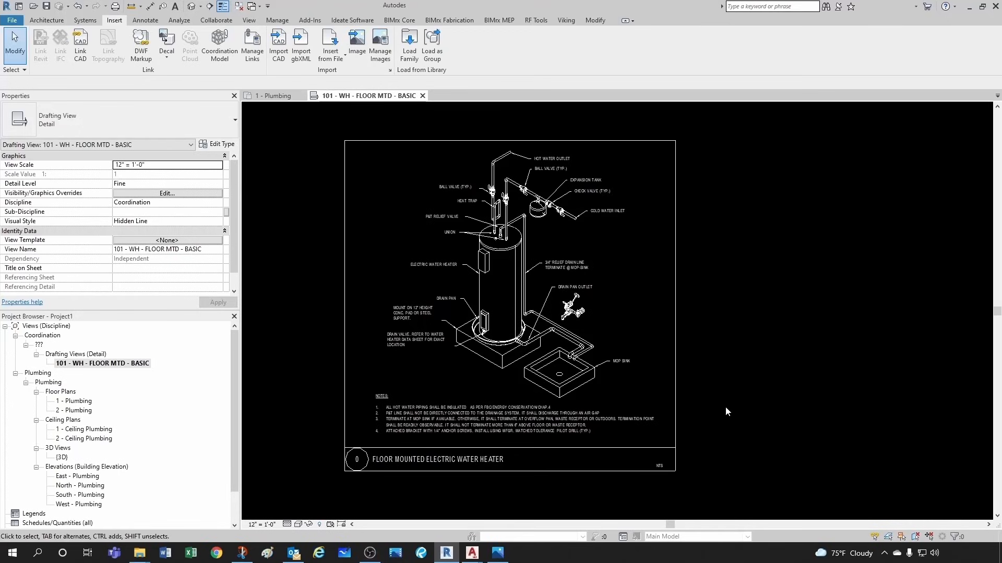
{"action": "scroll", "scroll_direction": "up", "scroll_amount": 3}
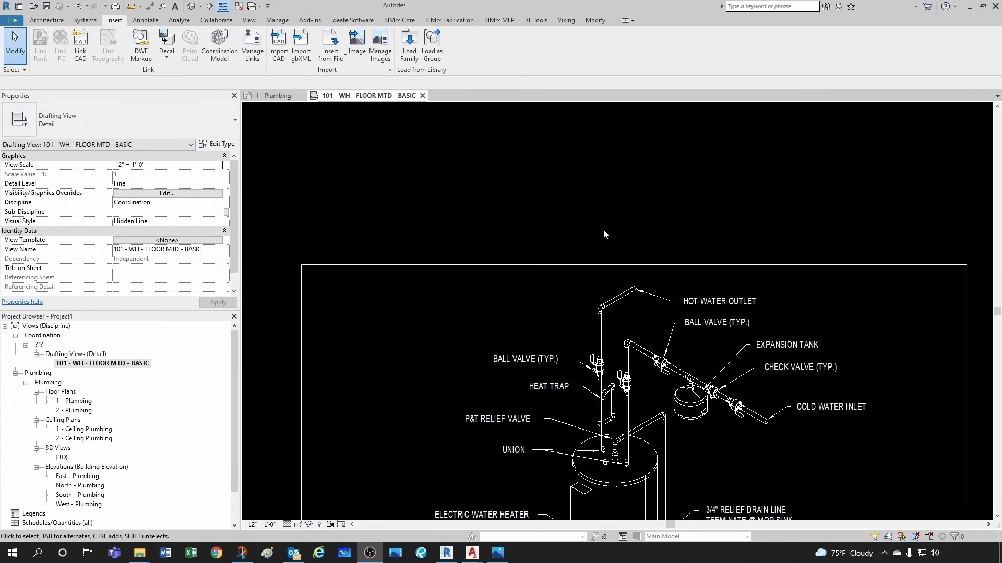
Place a TEST text note with an angled leader above the detail and bring up its 3/32" Arial type properties
{"action": "left_click", "coordinate": [175, 7]}
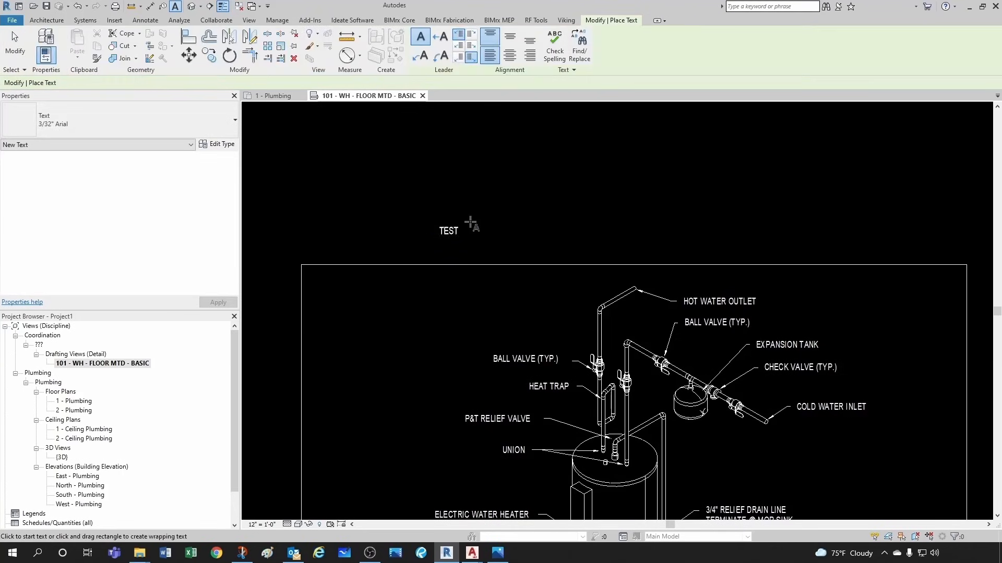
{"action": "left_click", "coordinate": [447, 231]}
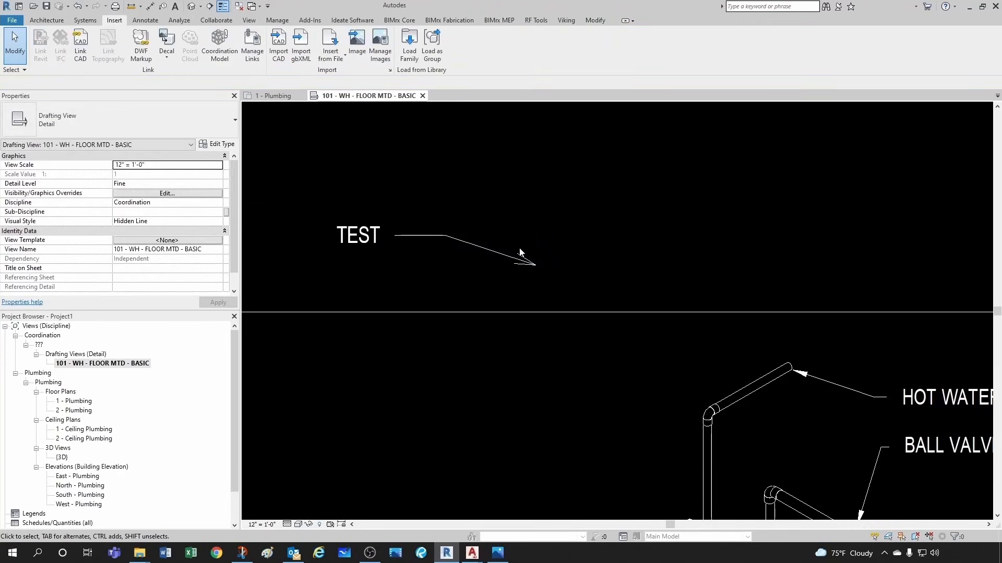
{"action": "left_click", "coordinate": [357, 235]}
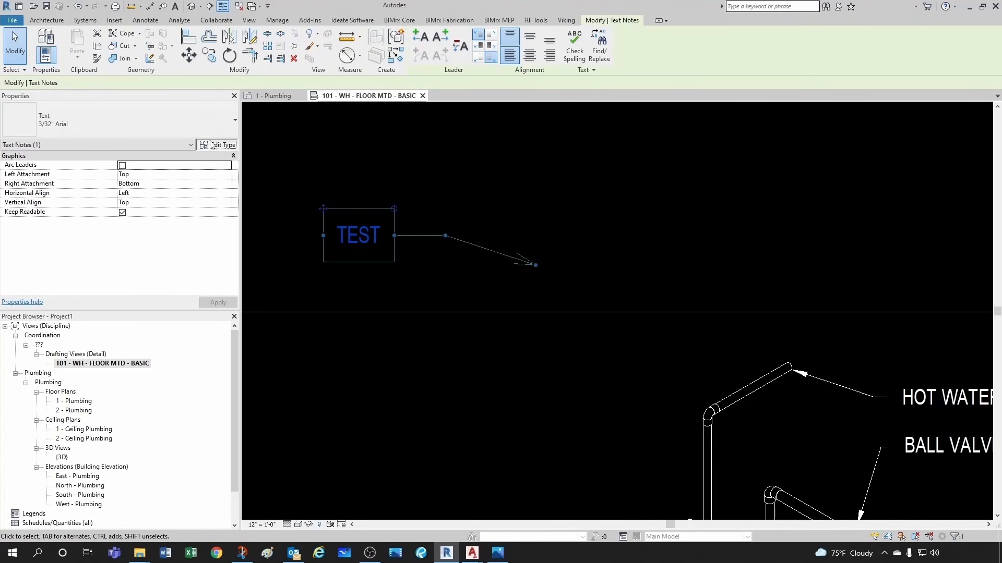
{"action": "left_click", "coordinate": [222, 144]}
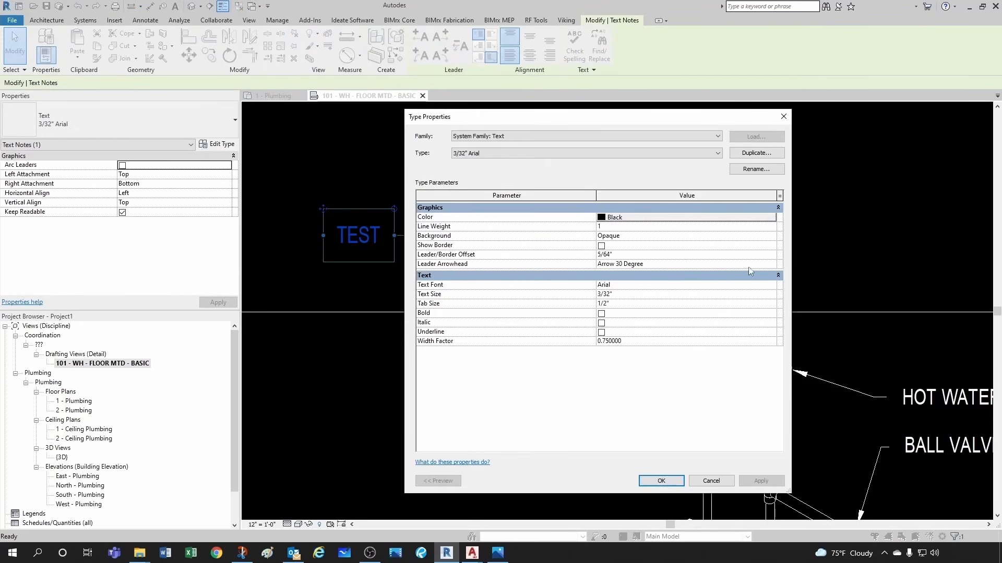
Set the text type's Leader Arrowhead to Arrow Filled 15 Degree and confirm
{"action": "left_click", "coordinate": [771, 264]}
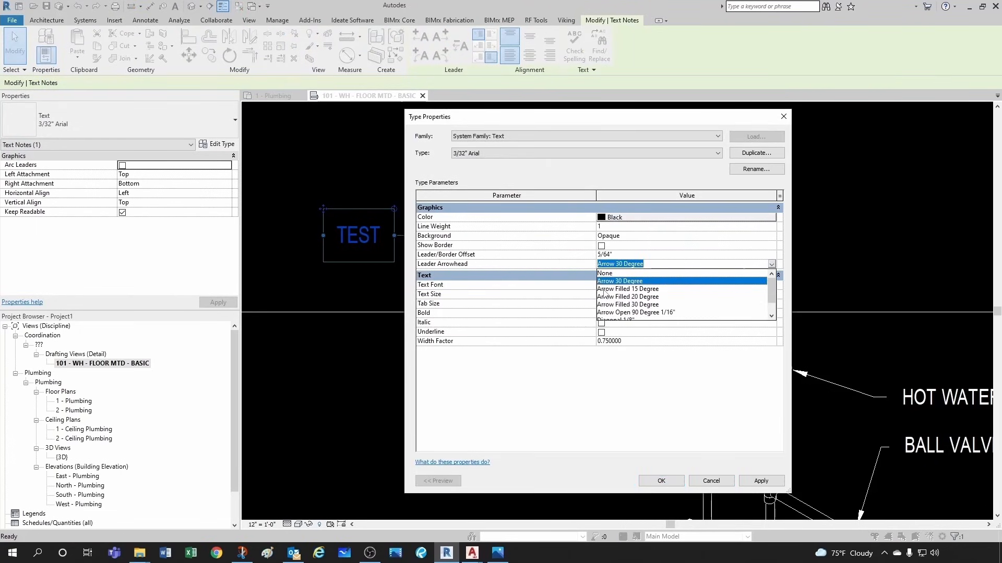
{"action": "left_click", "coordinate": [627, 289]}
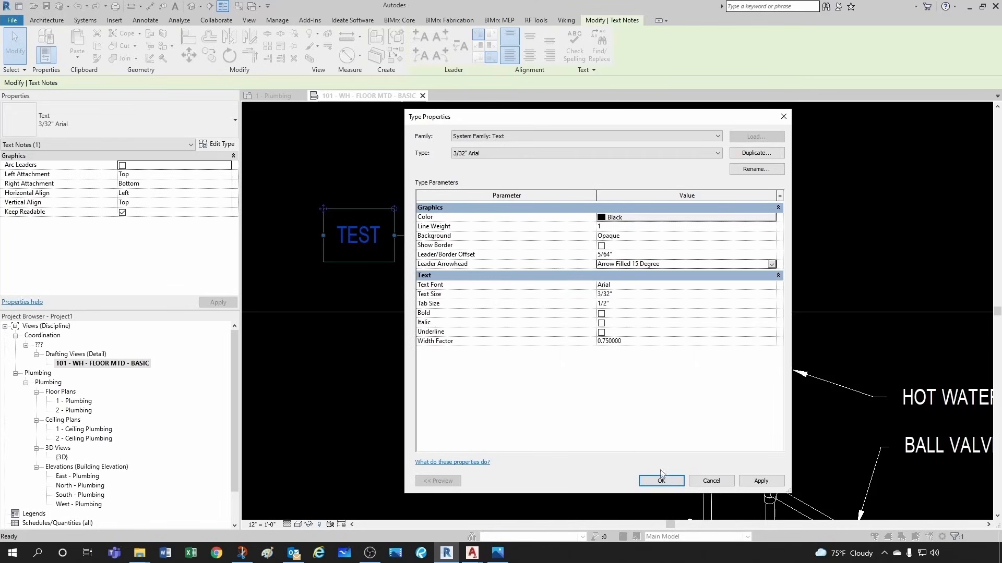
{"action": "left_click", "coordinate": [660, 481]}
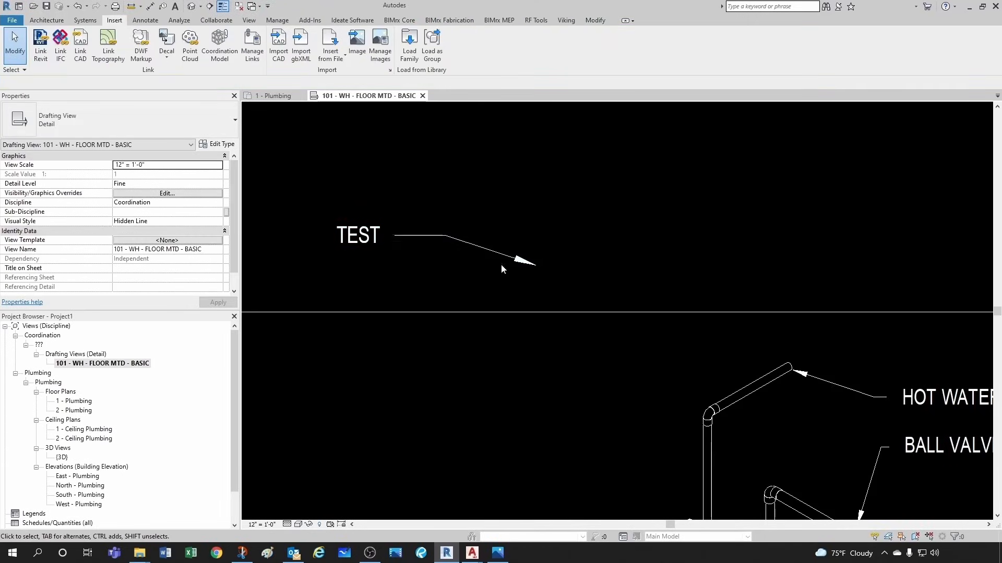